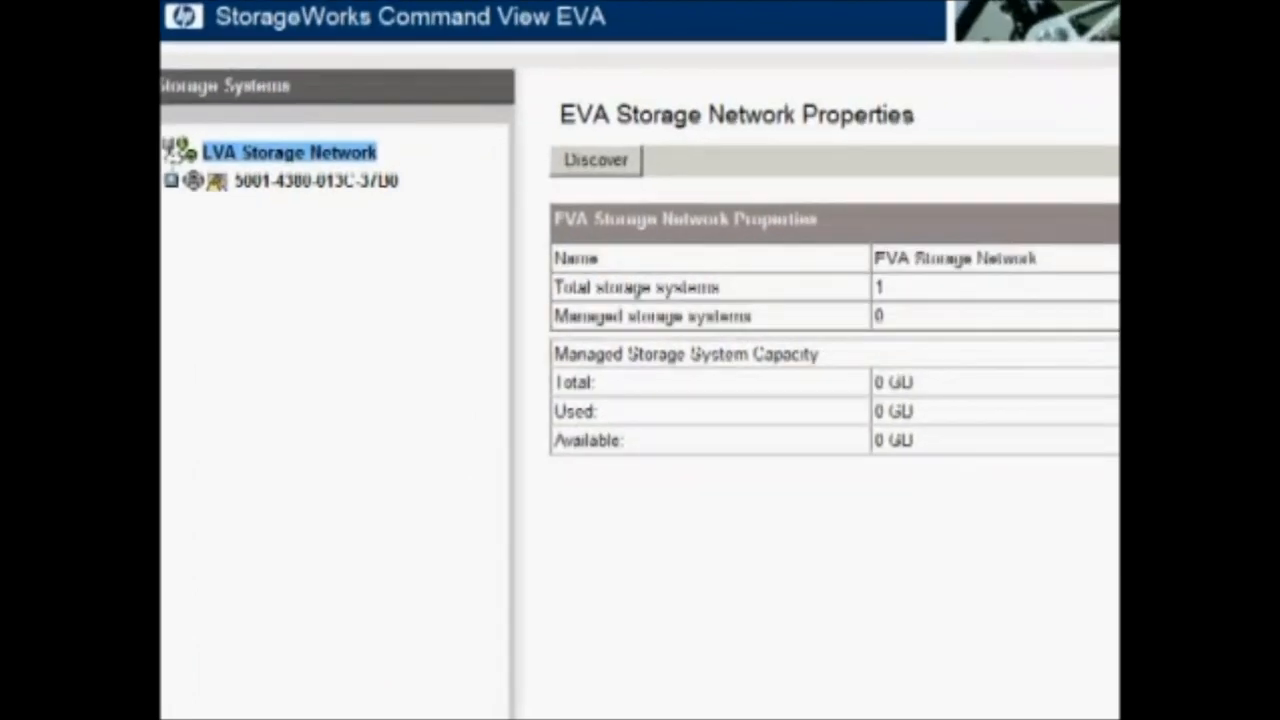
mouse_move(318, 302)
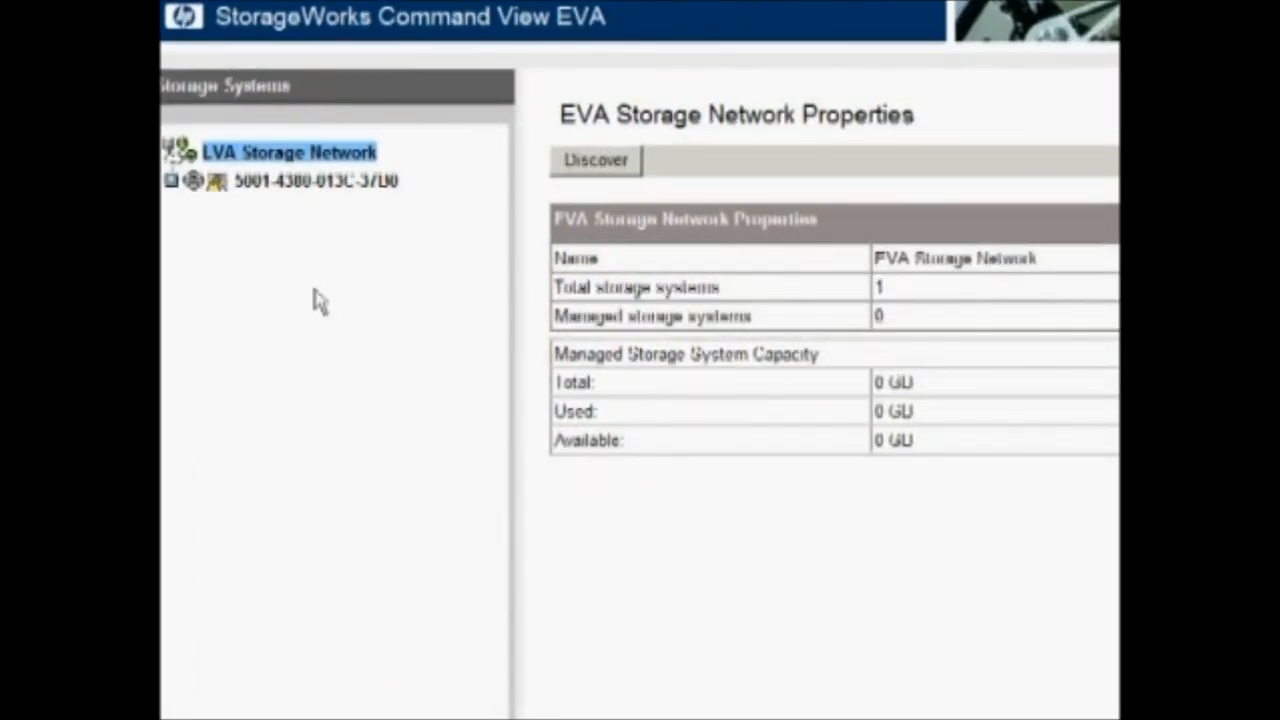
click(313, 180)
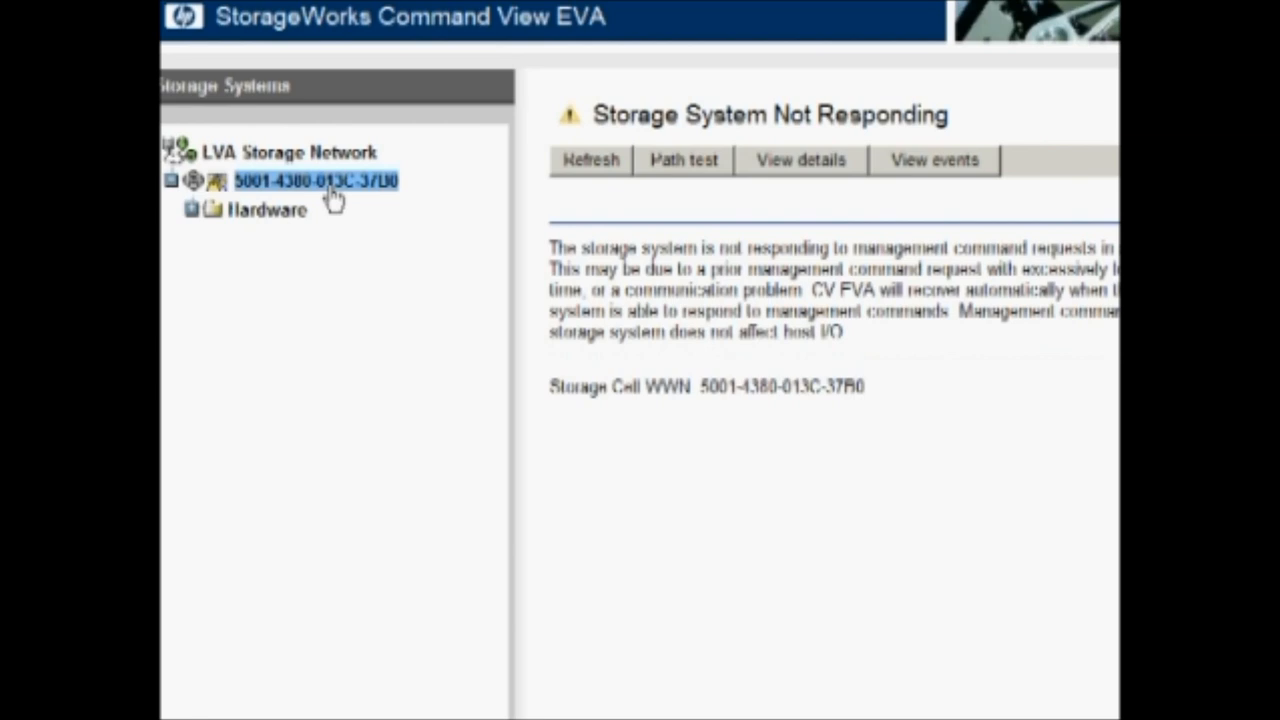
mouse_move(365, 123)
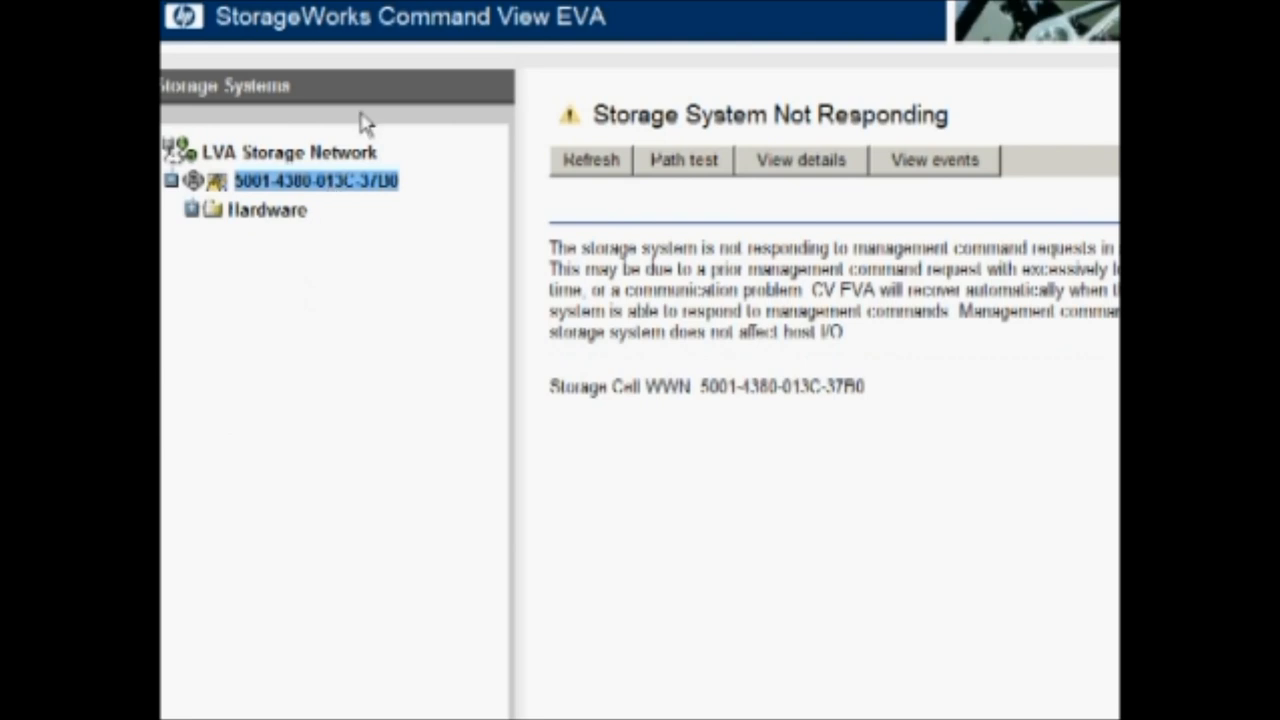
click(267, 210)
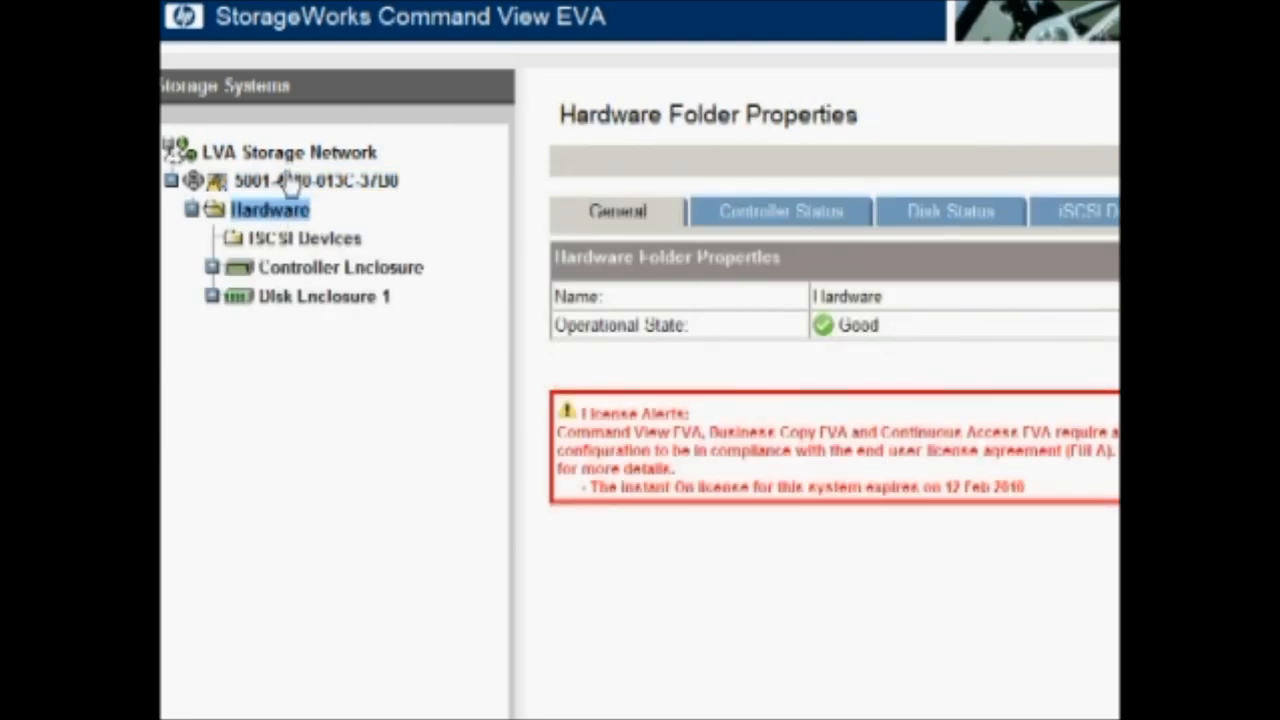
- Open the uninitialized storage system's properties and start initialization, reaching the data-loss warning
click(315, 181)
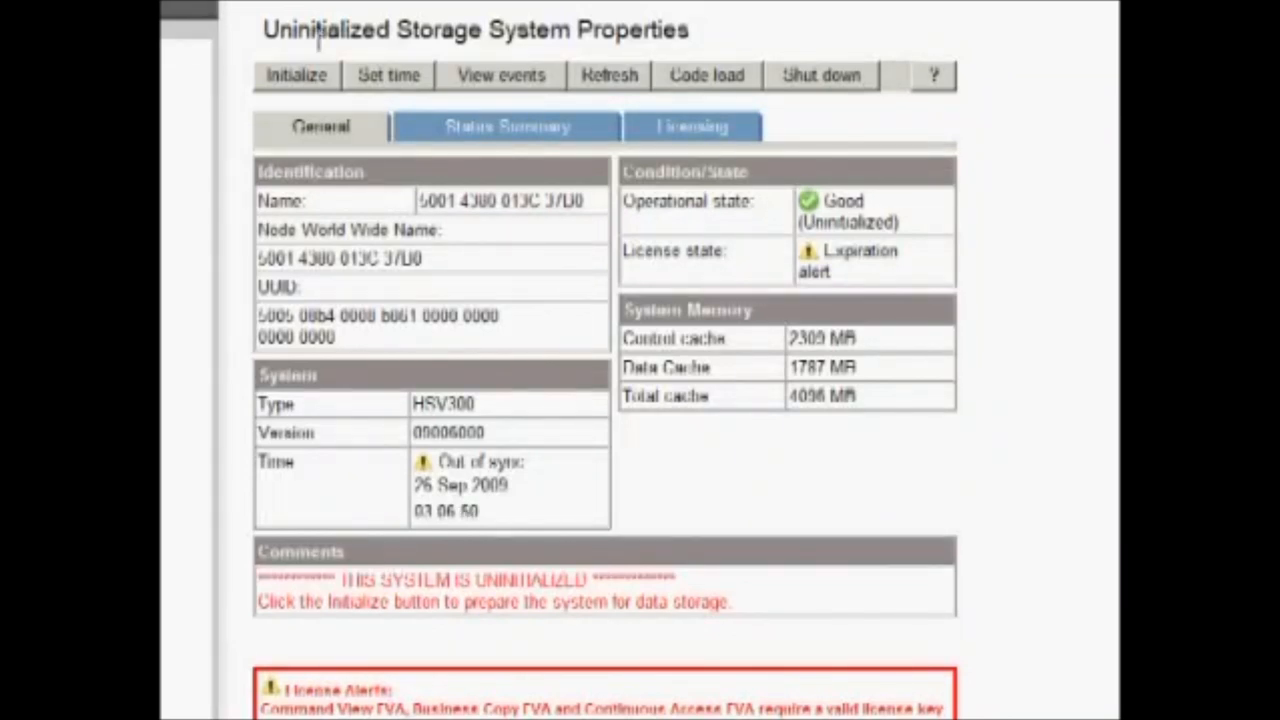
mouse_move(322, 52)
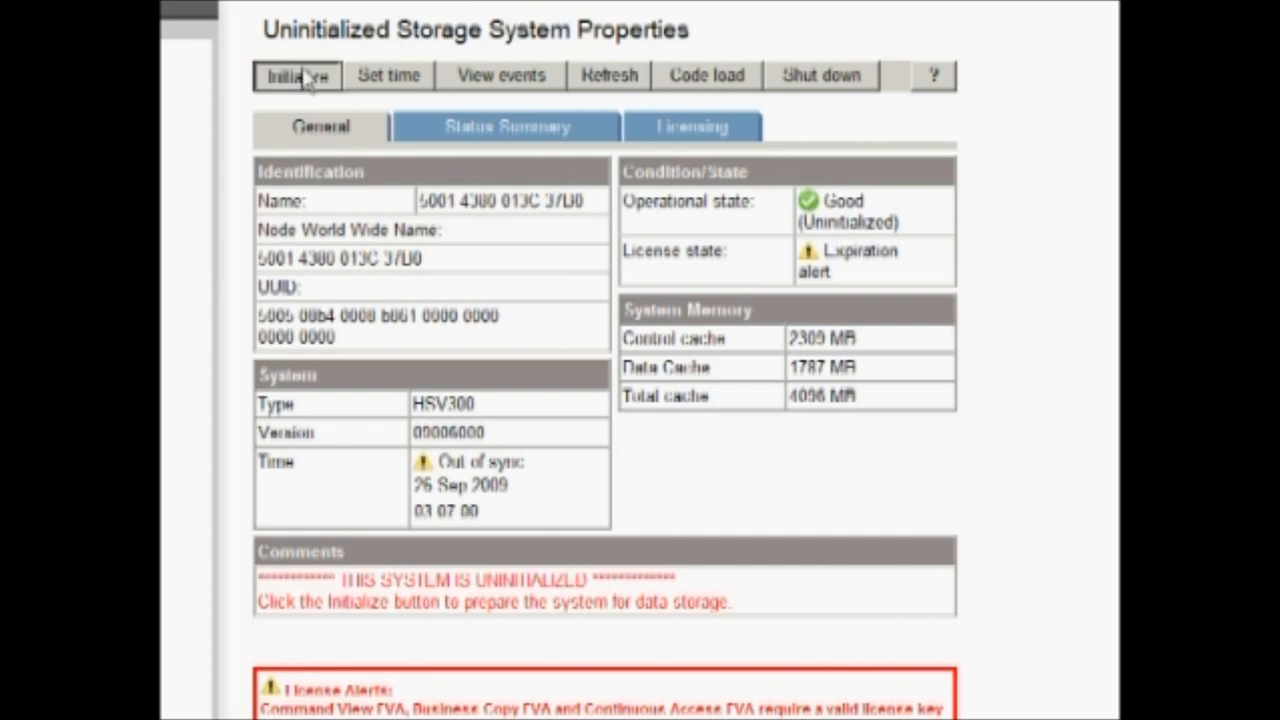
click(296, 75)
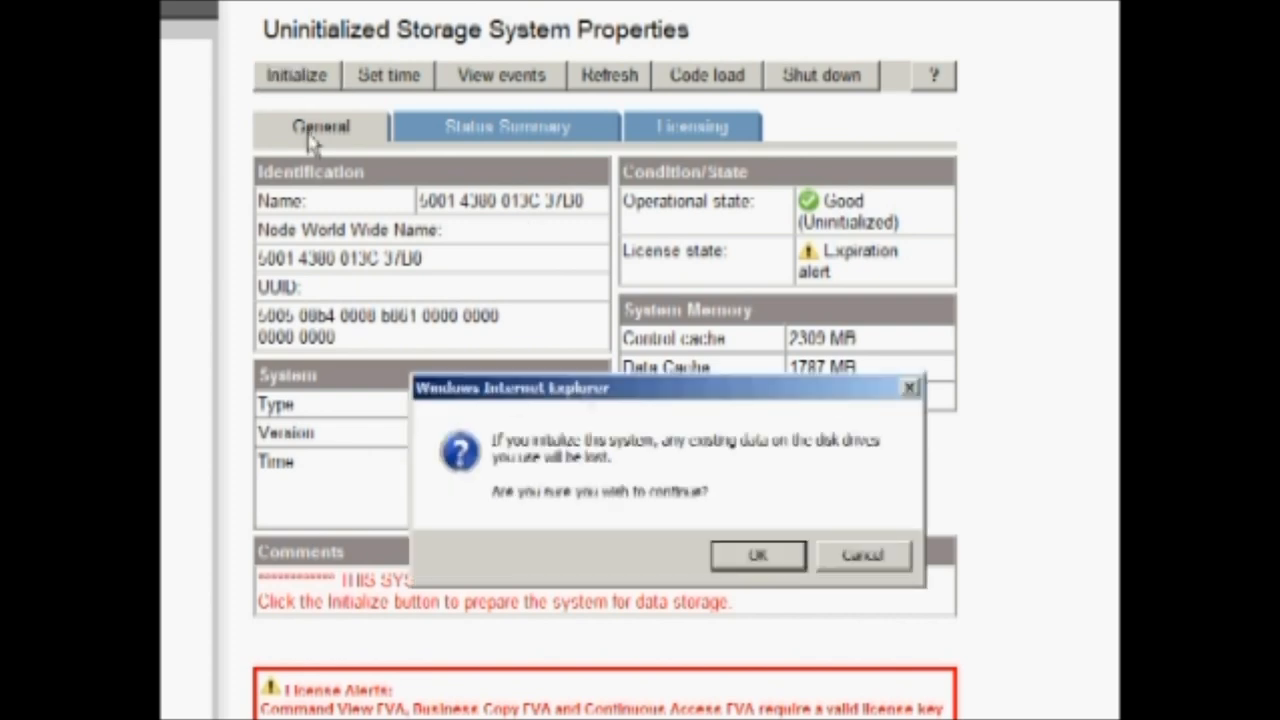
mouse_move(752, 565)
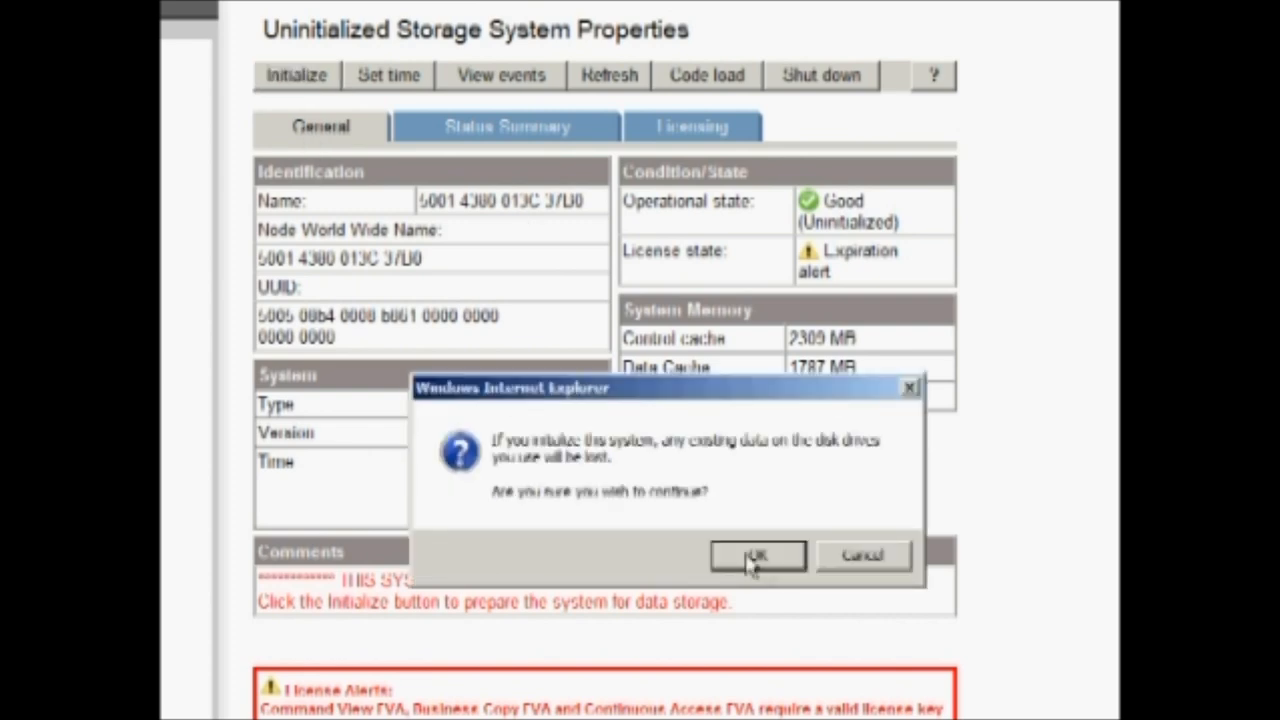
- Accept the warning, name the system Test, review time and disk-type options, and initialize
click(757, 555)
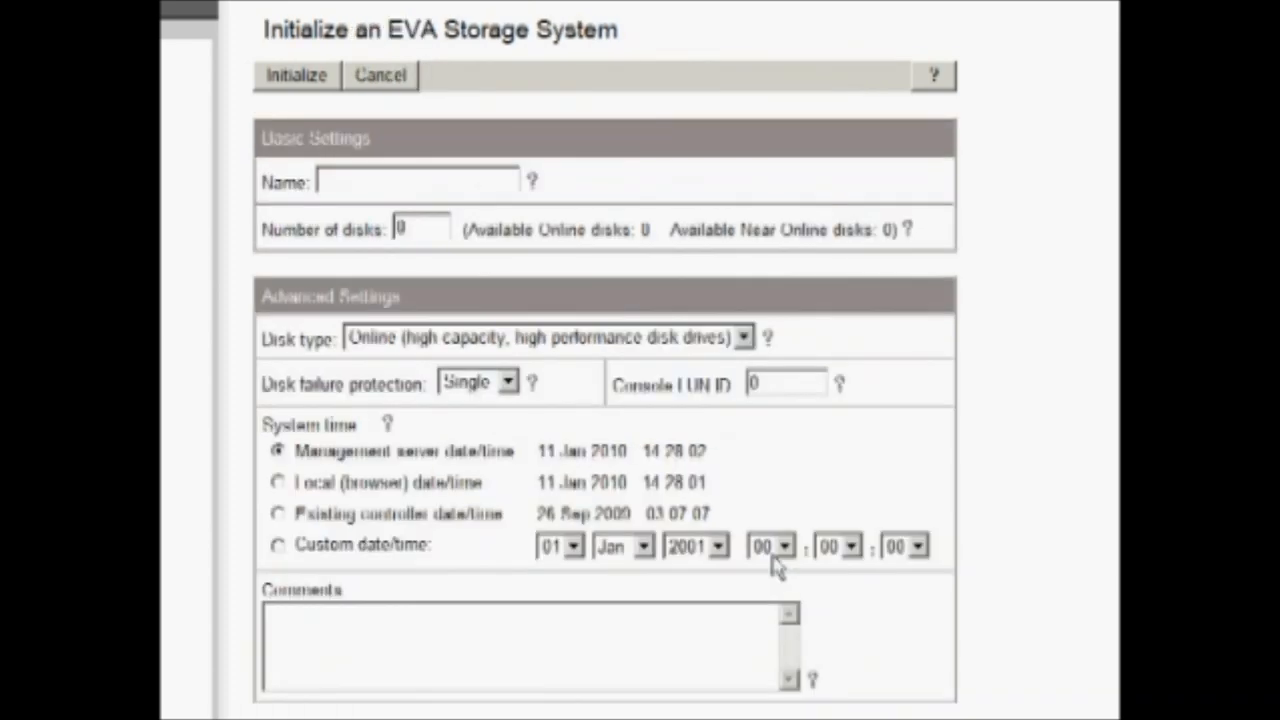
click(785, 546)
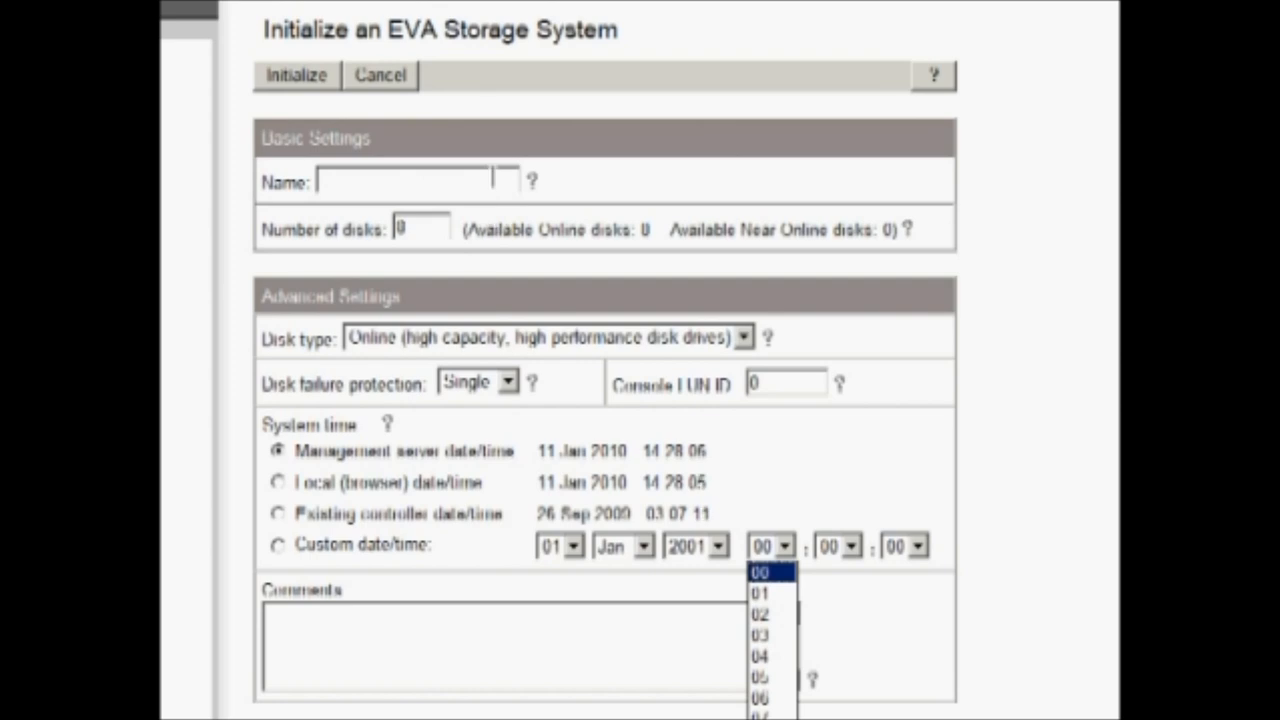
click(410, 181)
text(Test)
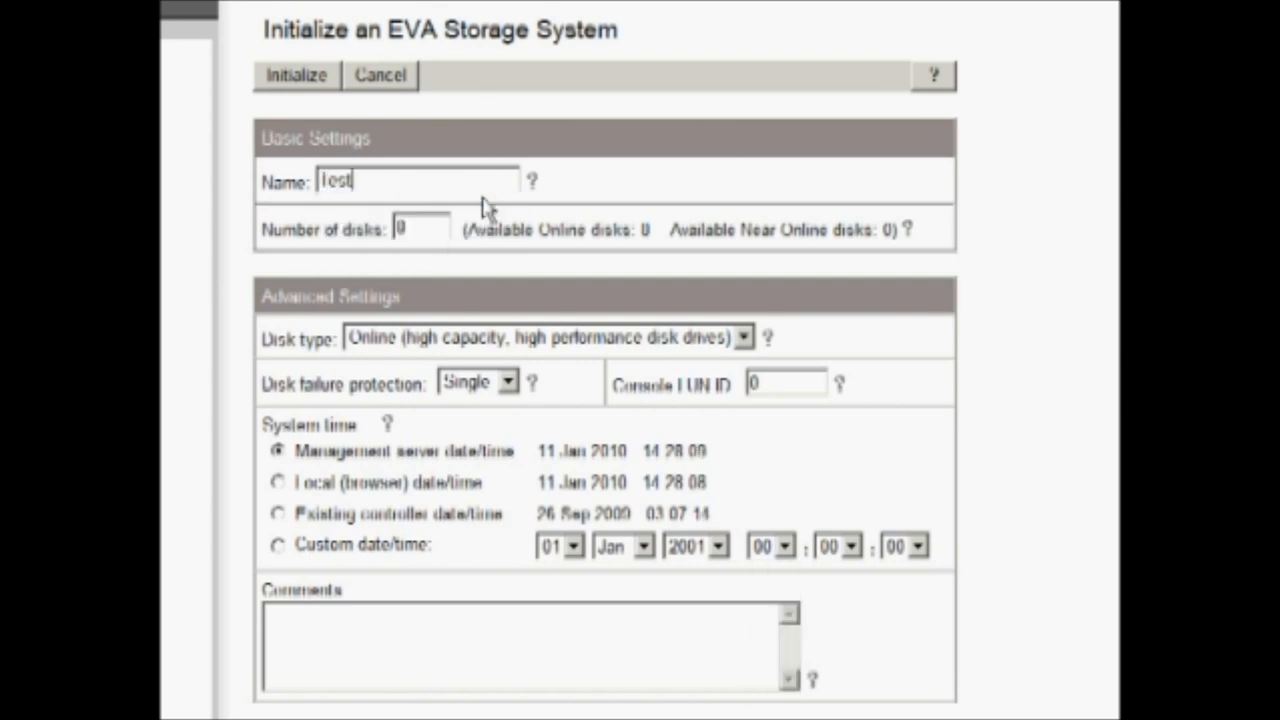
mouse_move(497, 298)
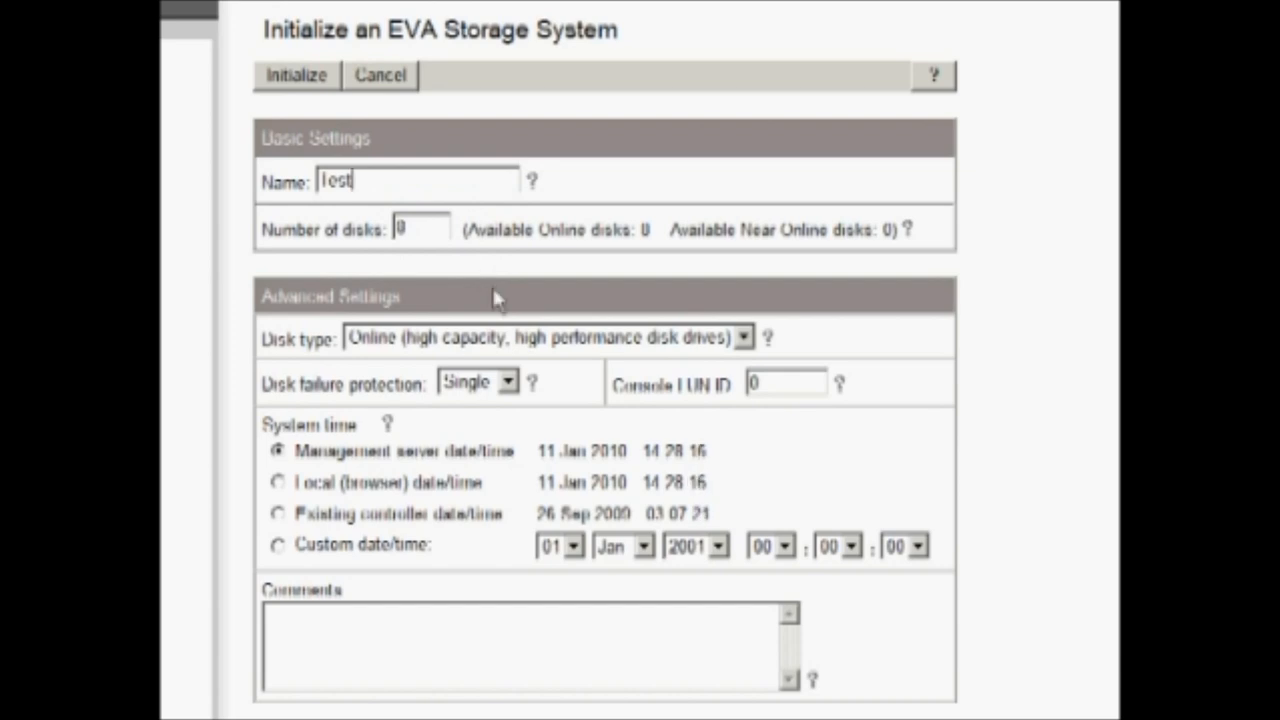
mouse_move(475, 258)
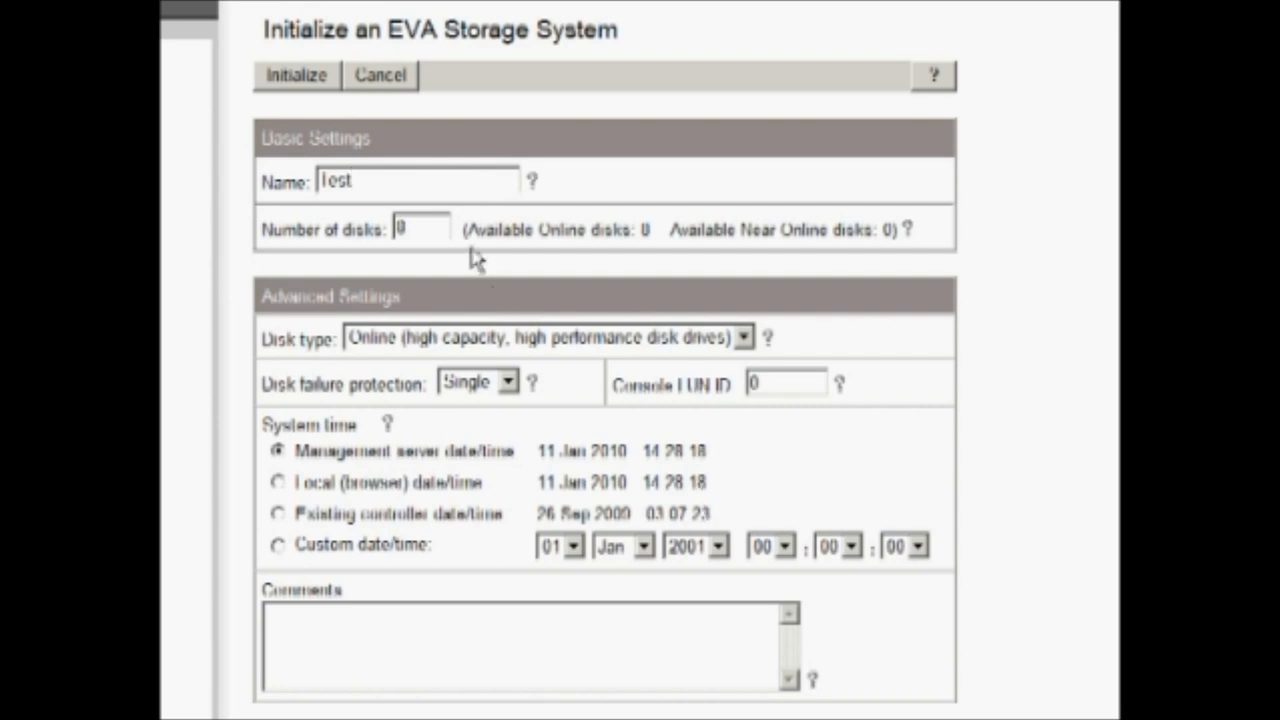
mouse_move(443, 340)
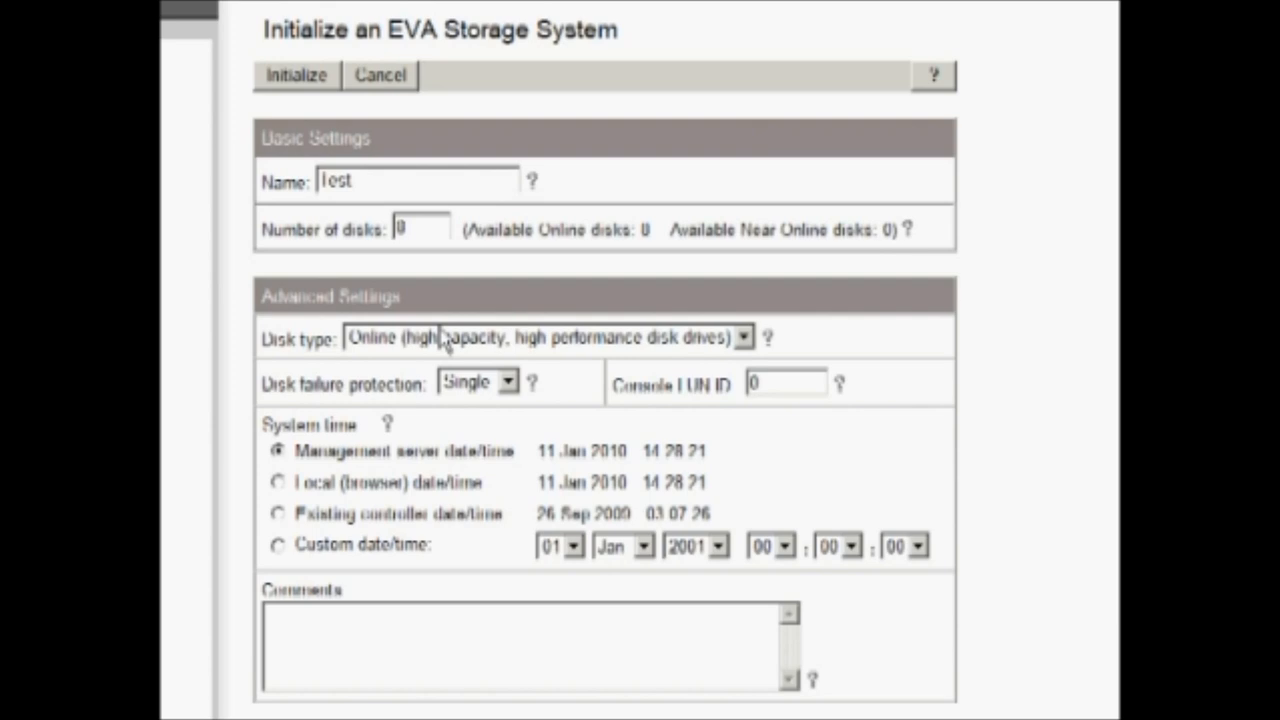
click(744, 337)
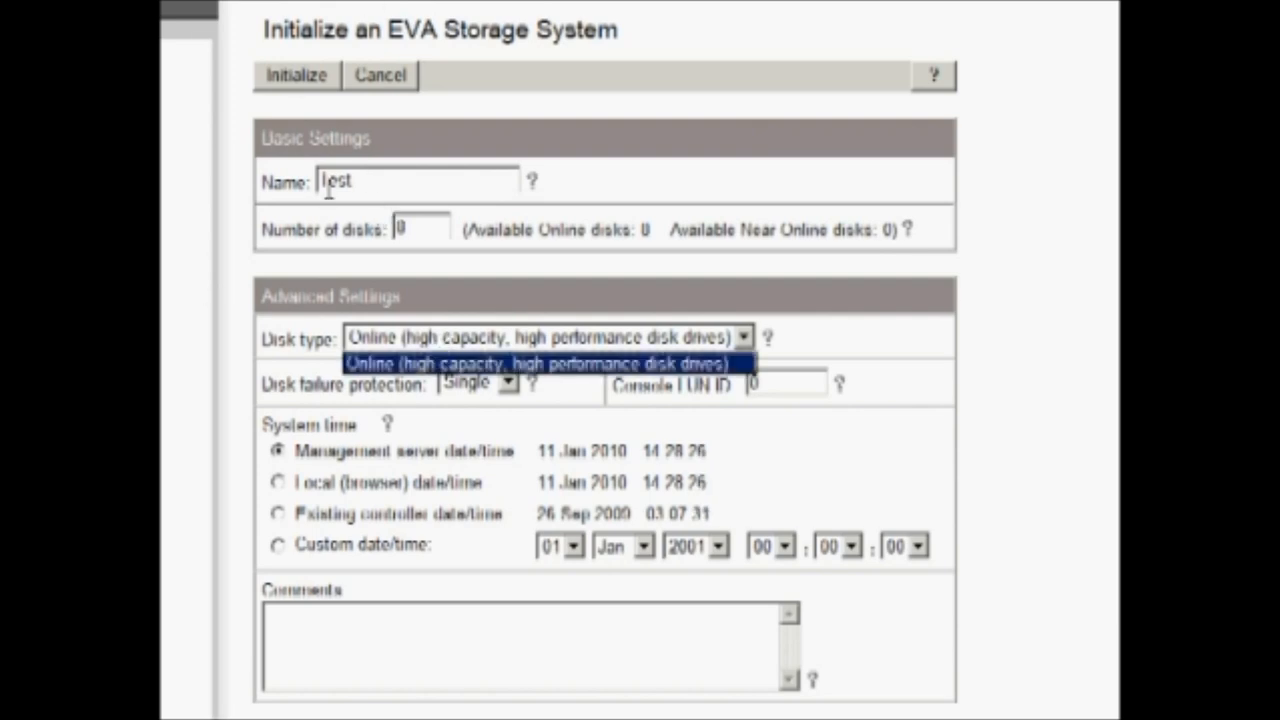
click(296, 75)
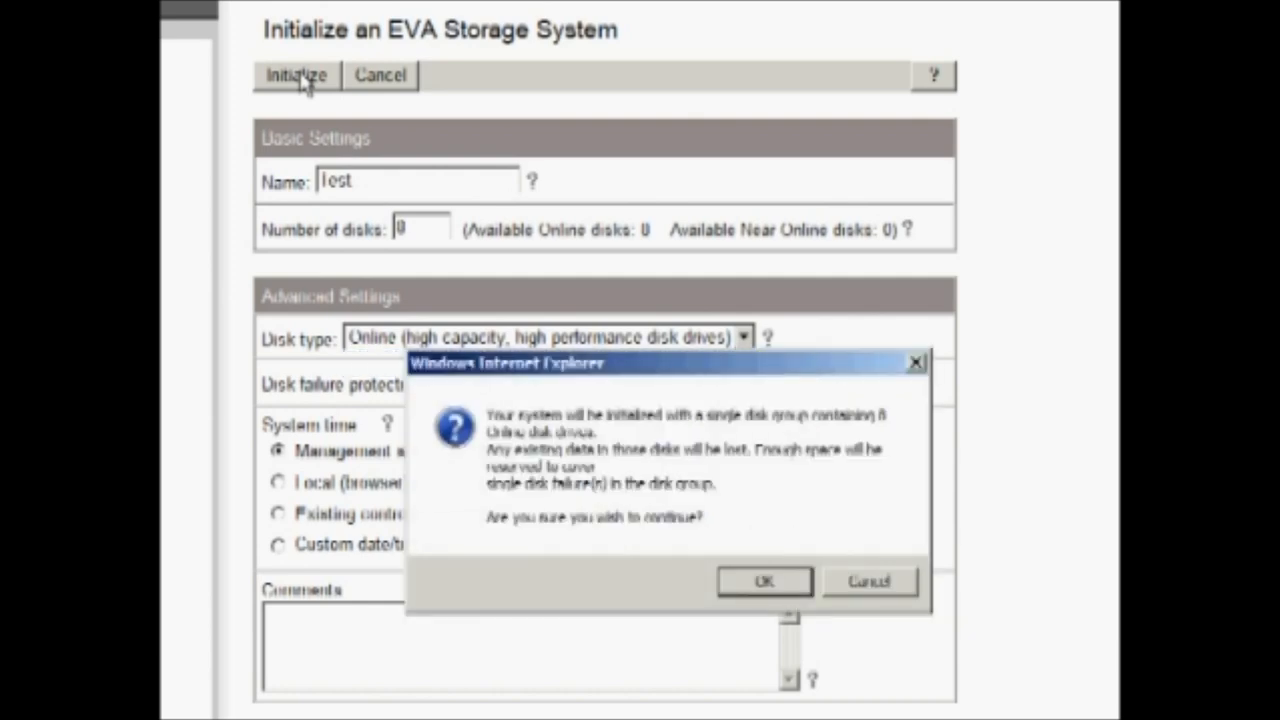
mouse_move(688, 430)
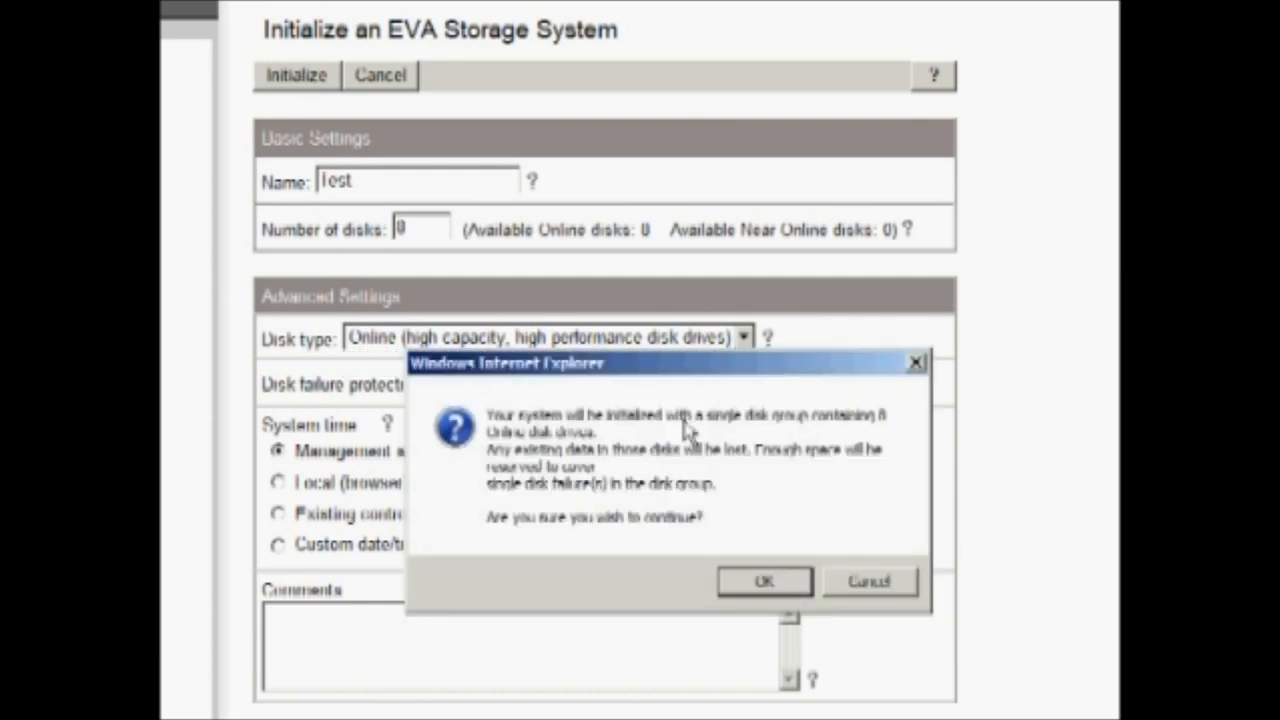
mouse_move(740, 550)
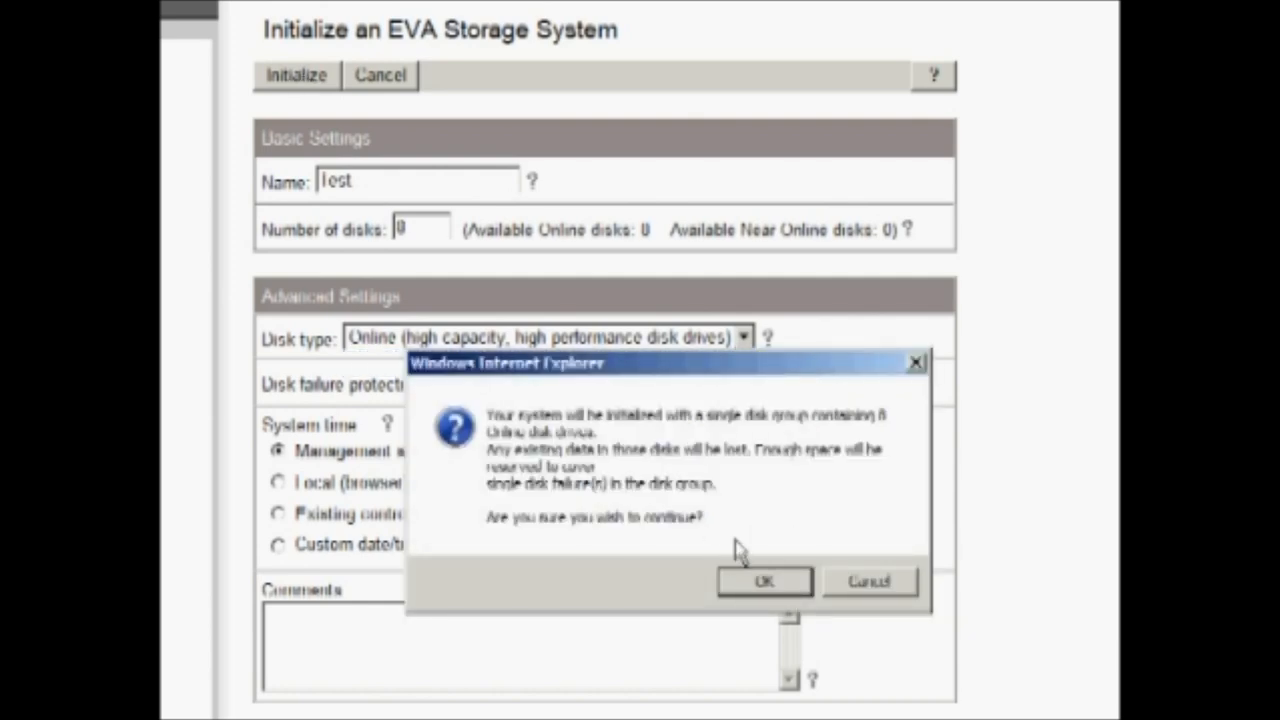
- Confirm the single disk group and final data-loss warning so Test initializes
click(764, 581)
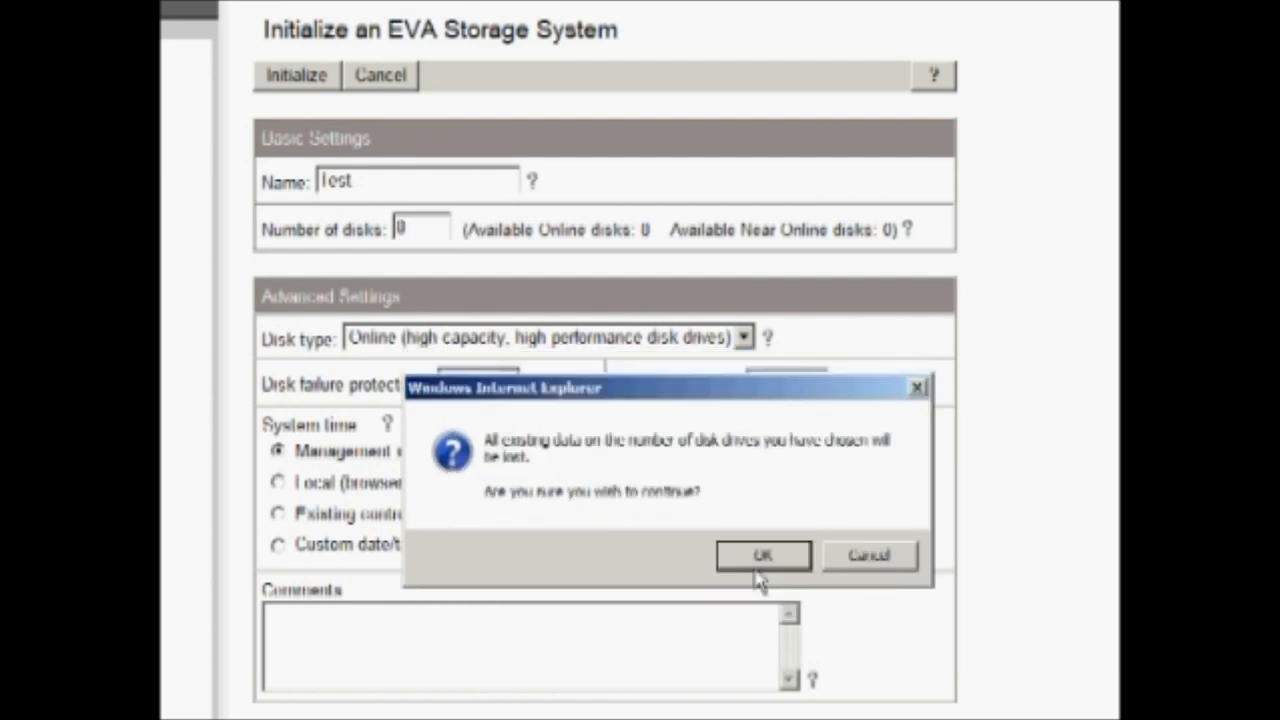
click(762, 555)
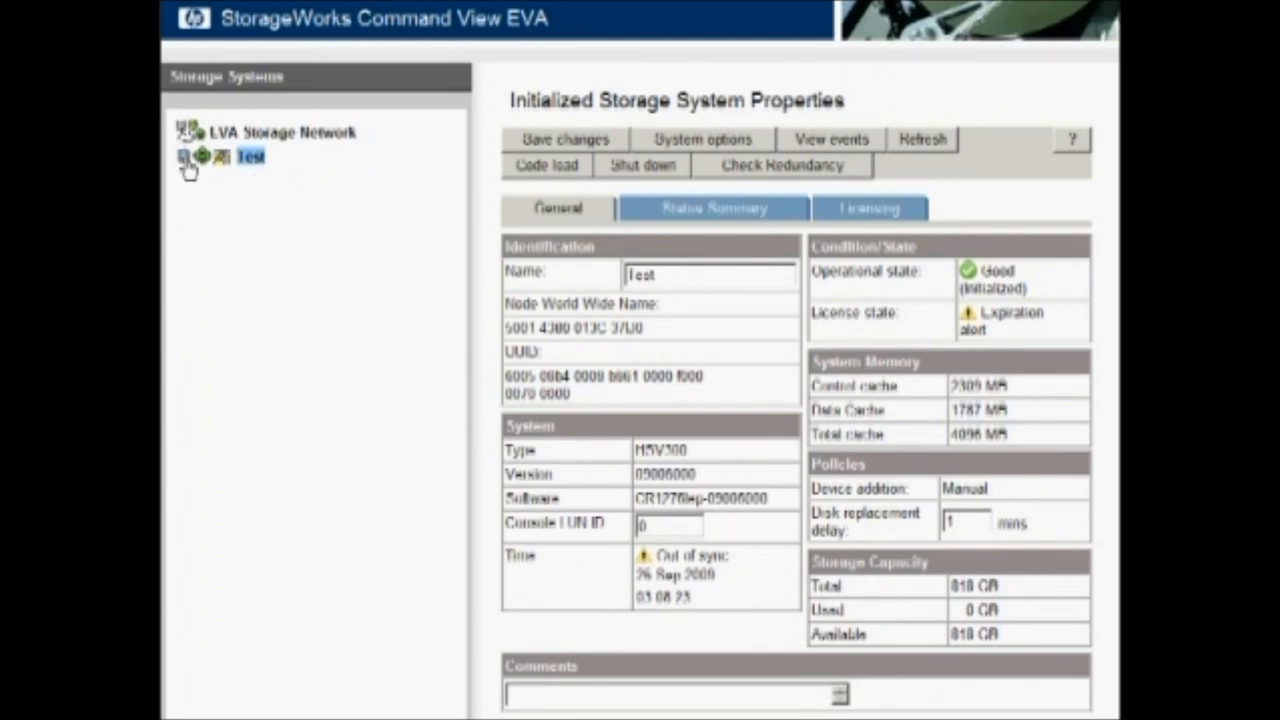
- Expand Test, open its Virtual Disks folder, and launch the Create Vdisk form
click(184, 156)
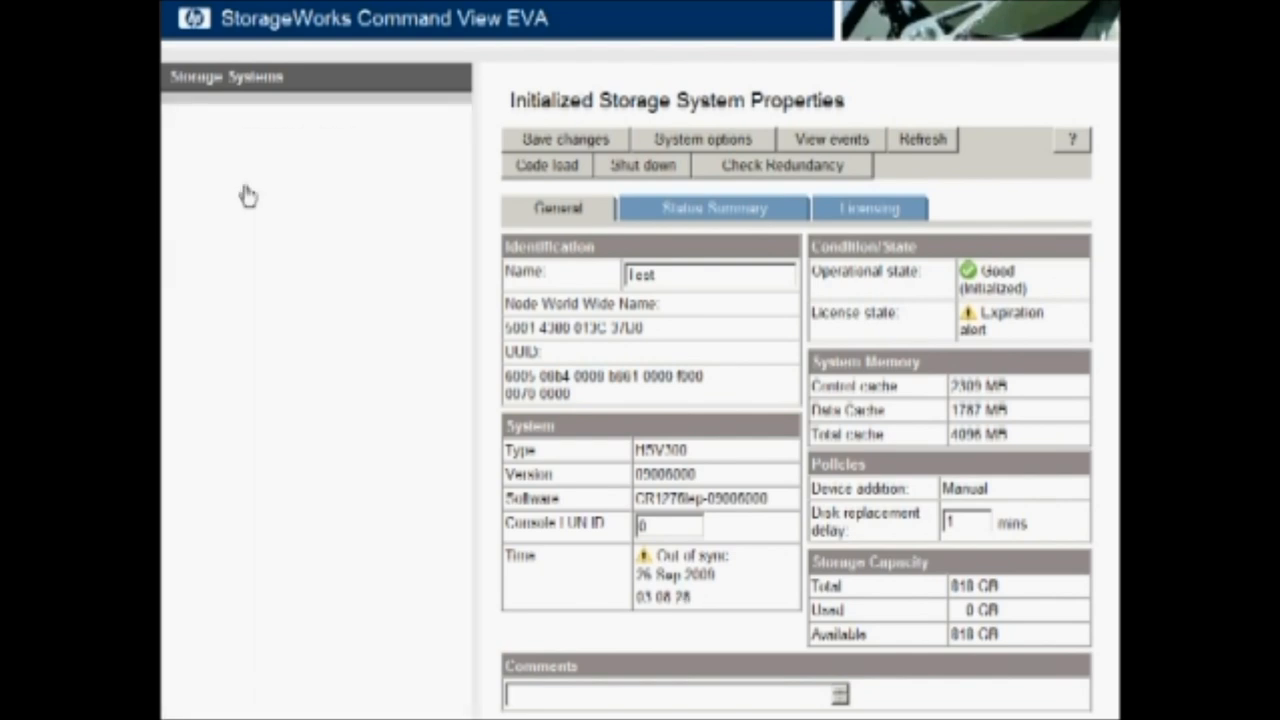
click(274, 180)
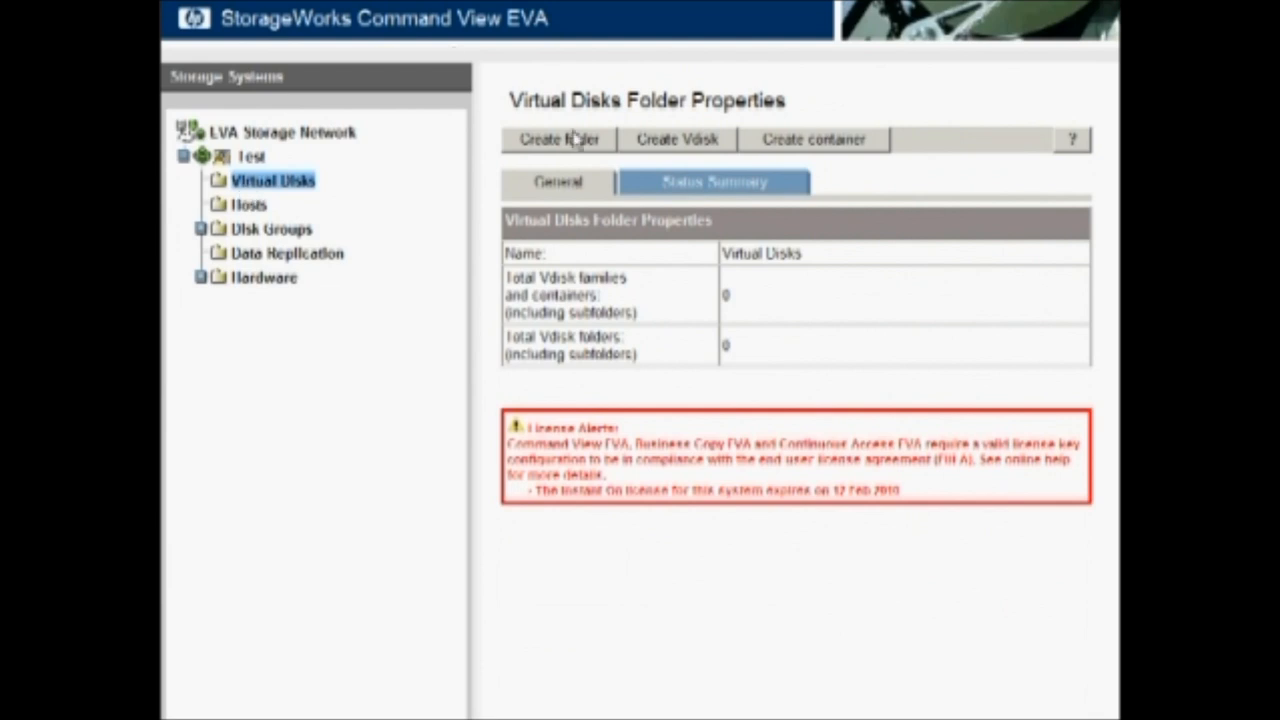
mouse_move(602, 135)
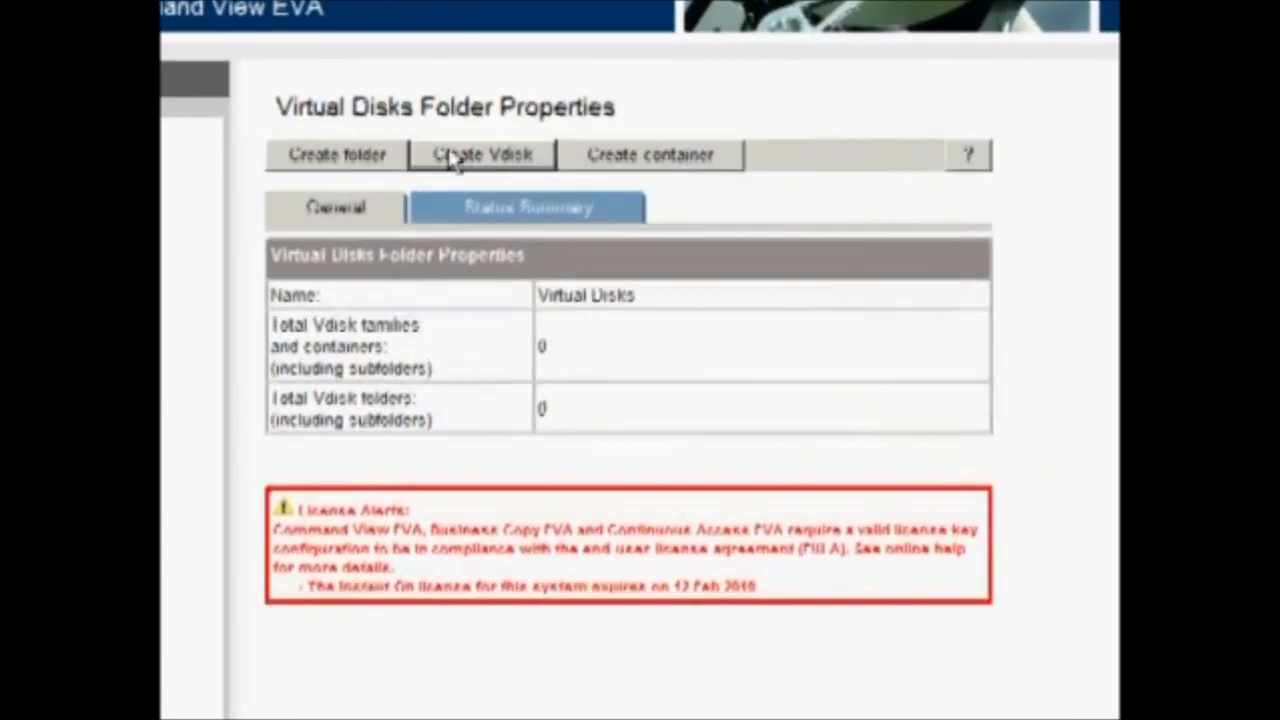
click(481, 155)
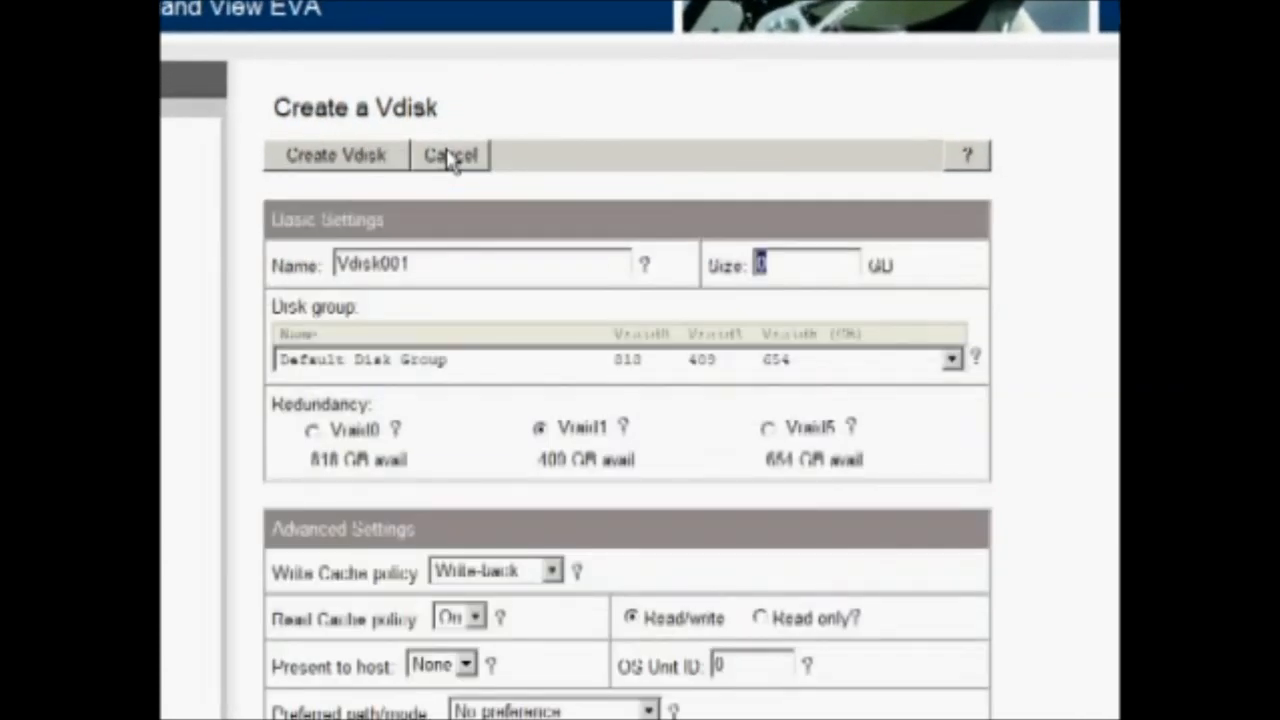
mouse_move(423, 300)
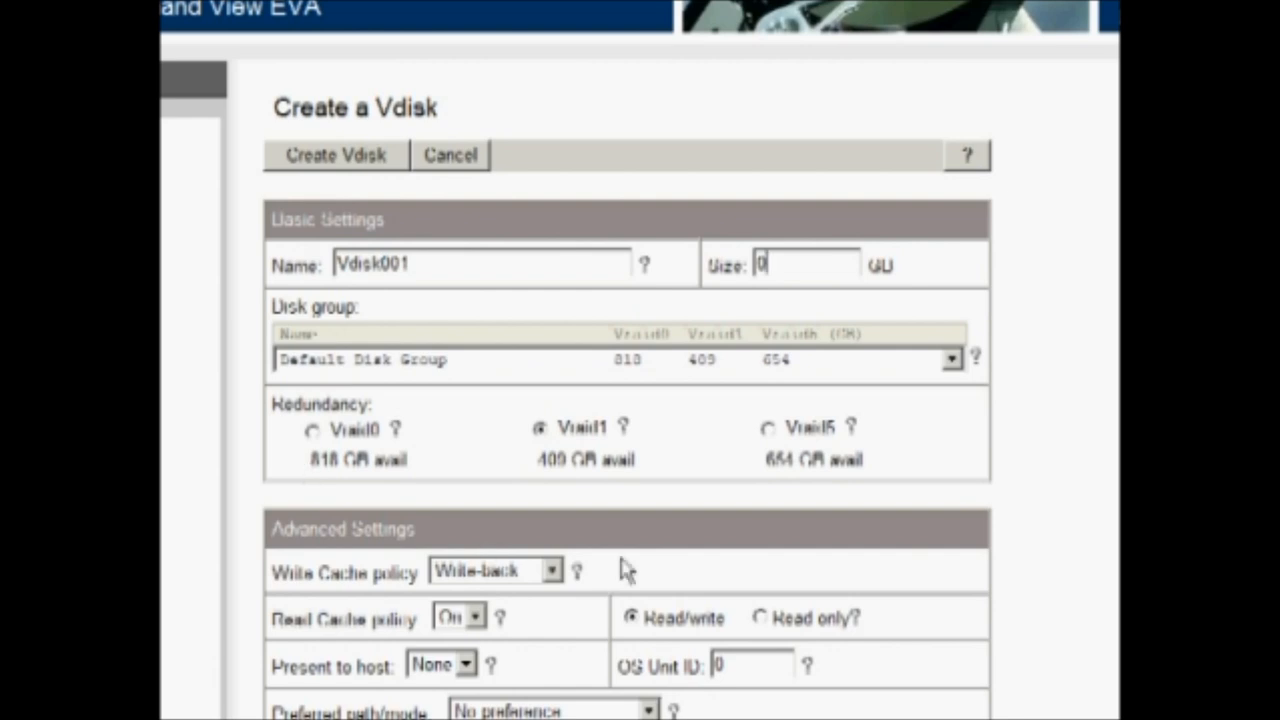
mouse_move(720, 533)
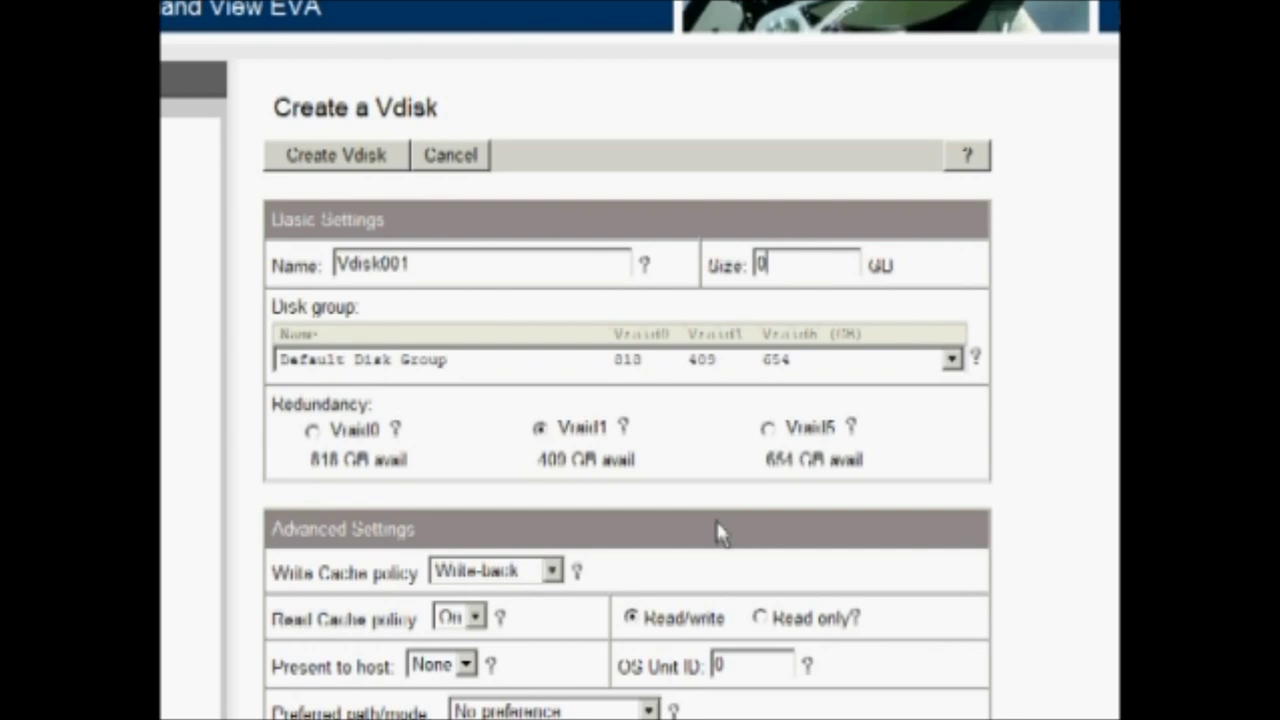
mouse_move(887, 430)
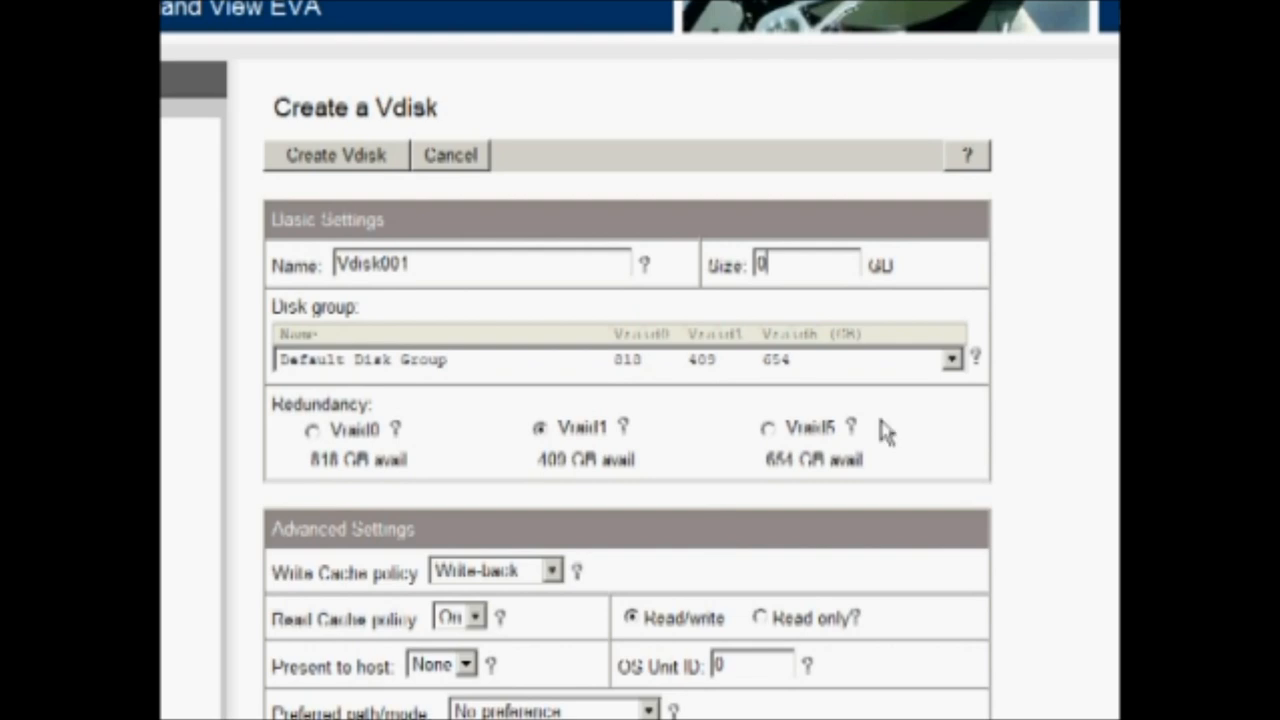
mouse_move(848, 452)
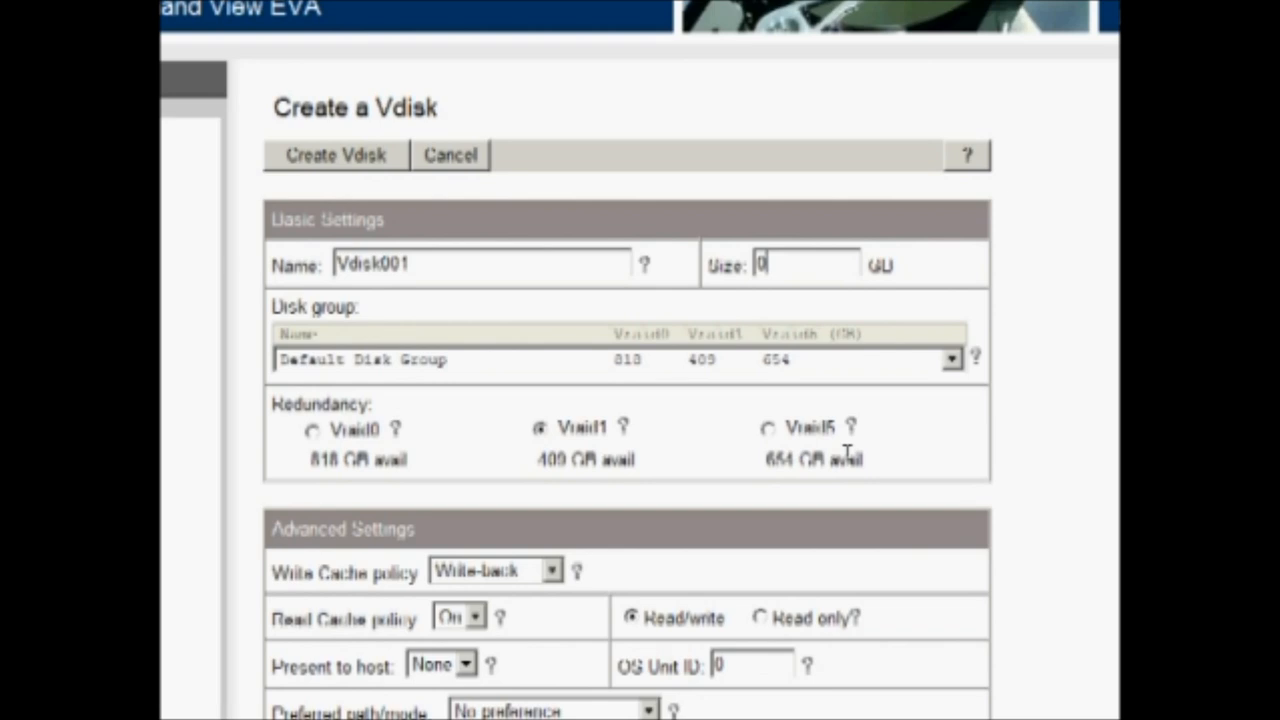
mouse_move(625, 325)
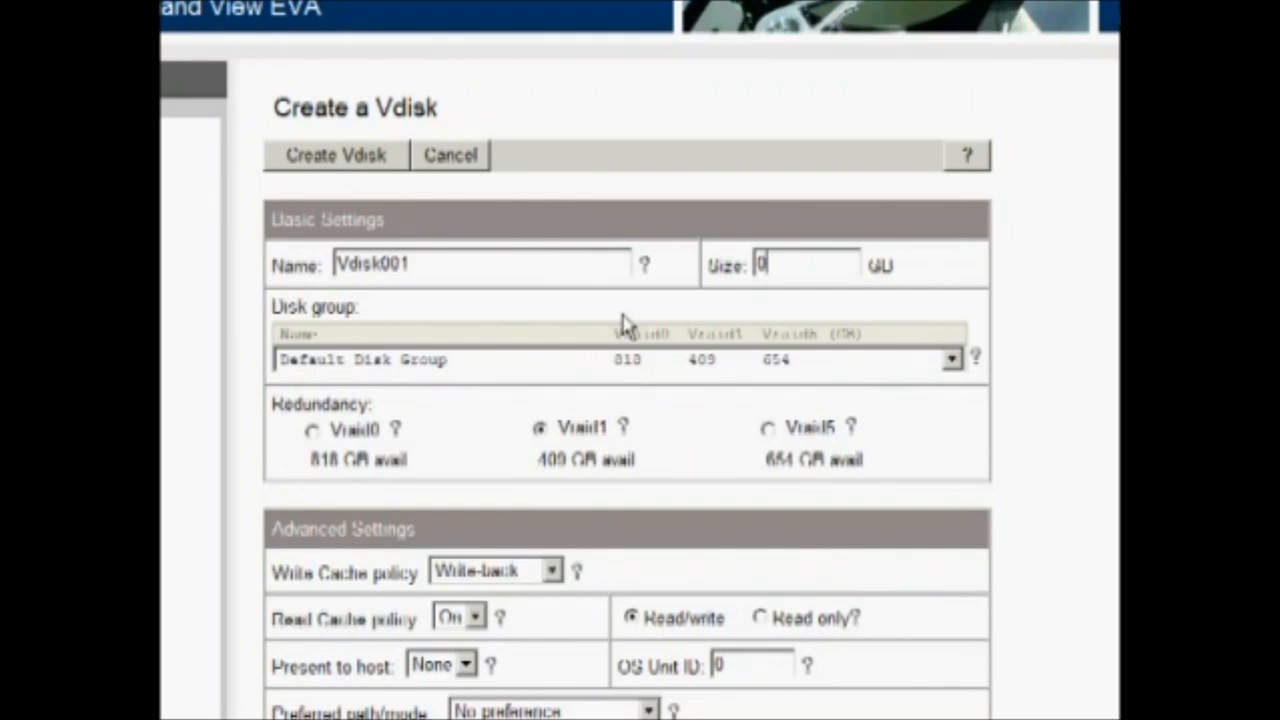
- Enter a 10 GB size for Vdisk001, keeping Vraid1 and Default Disk Group
text(1)
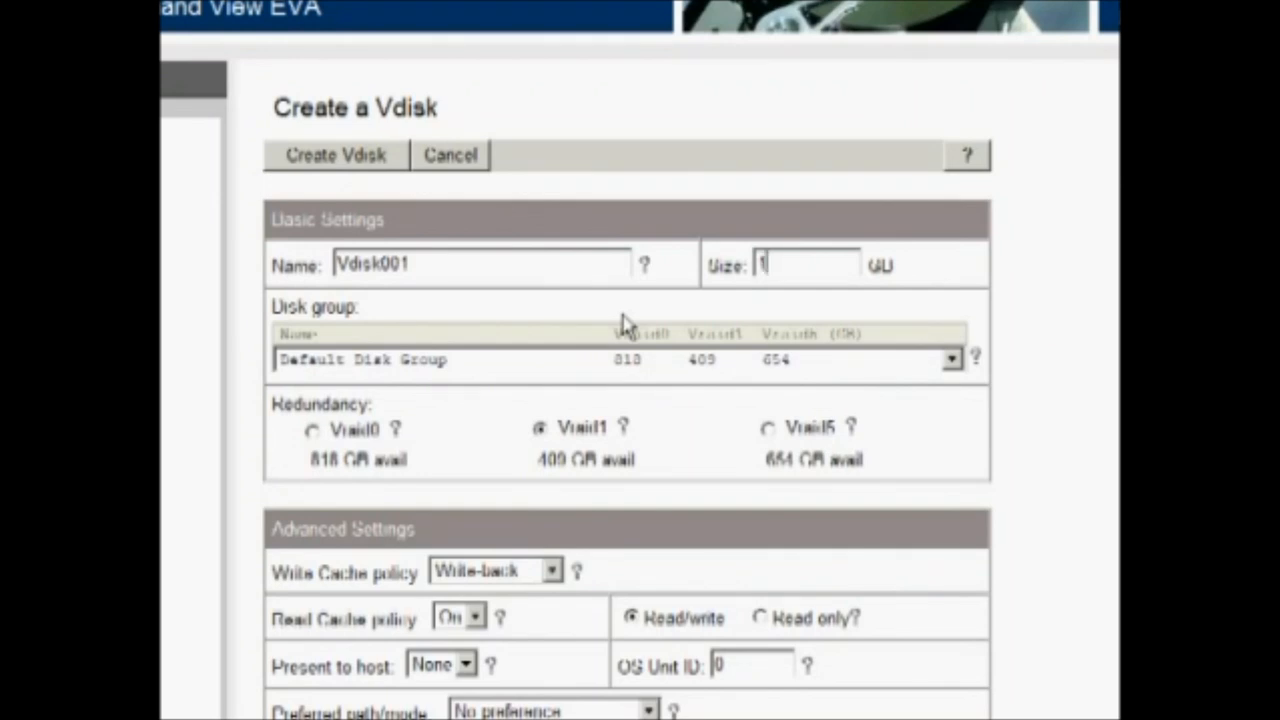
text(0)
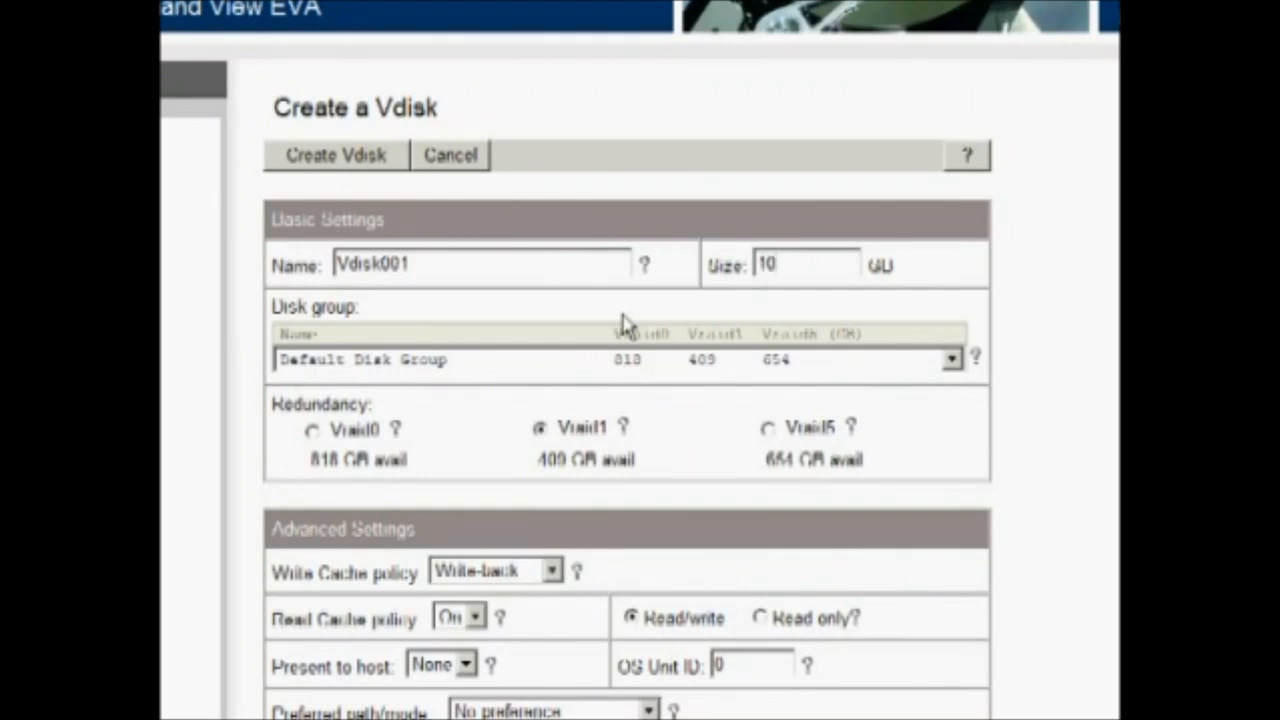
scroll(down, 3)
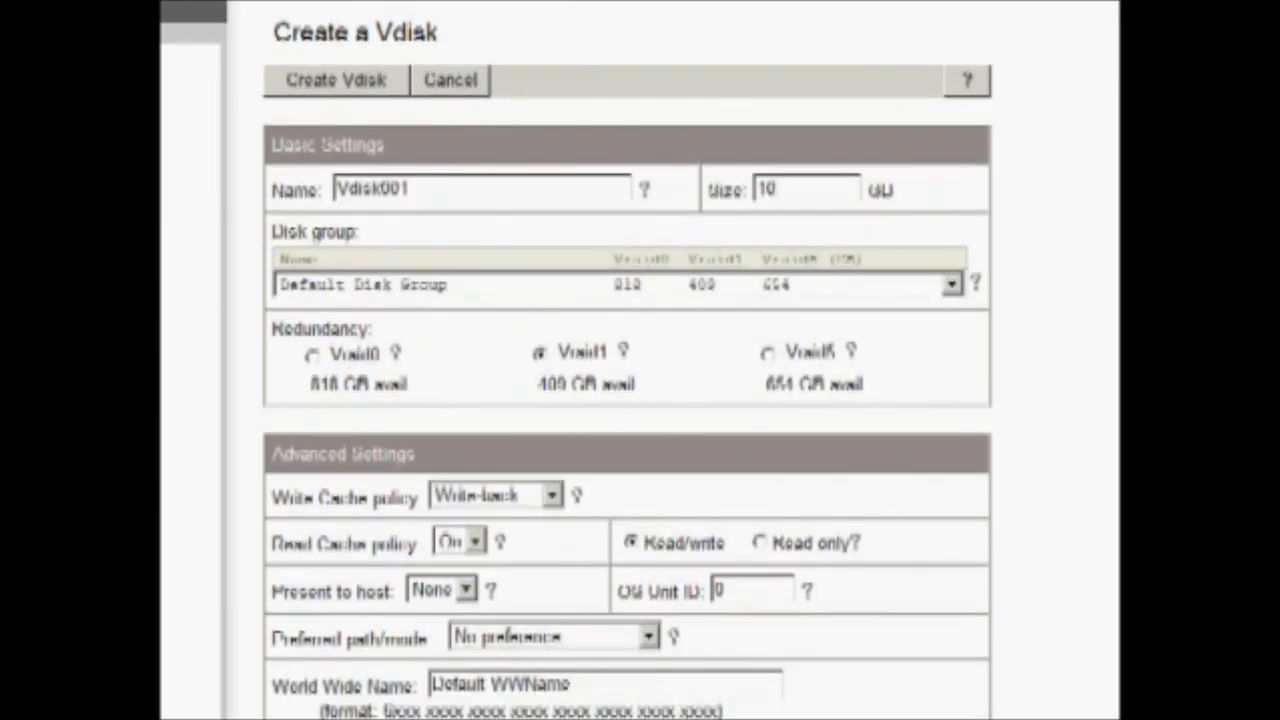
scroll(down, 3)
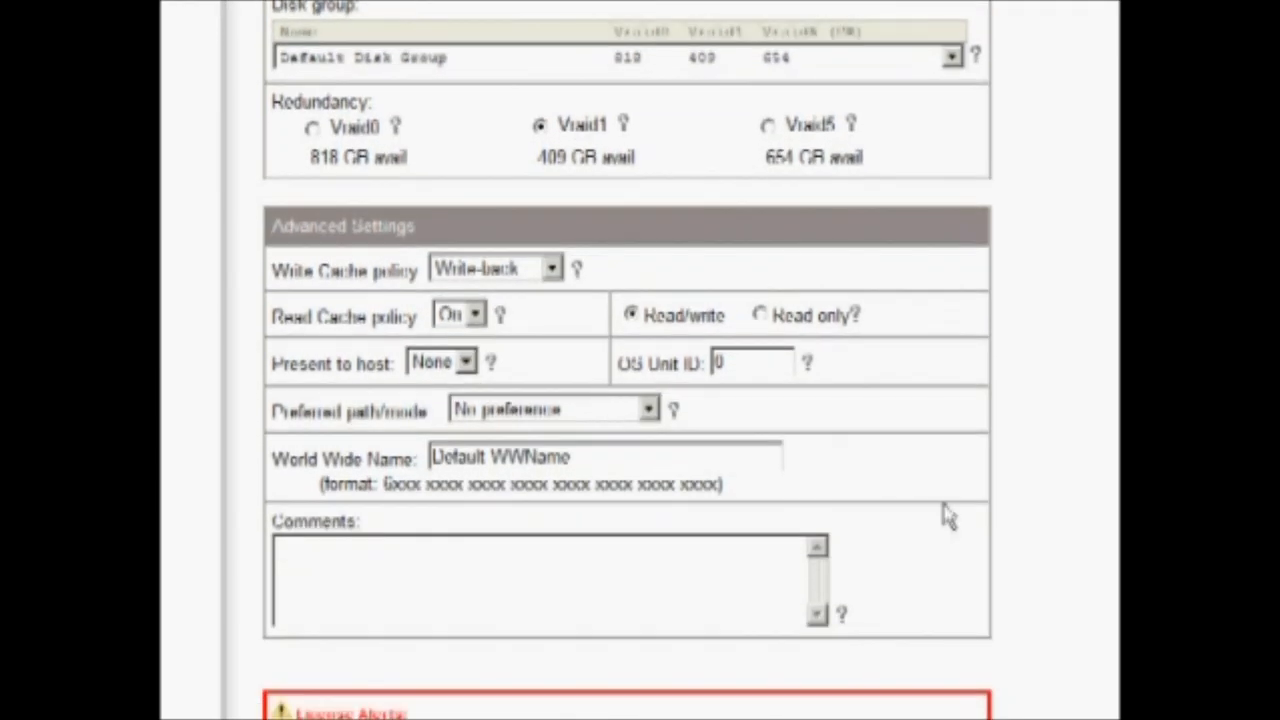
mouse_move(635, 443)
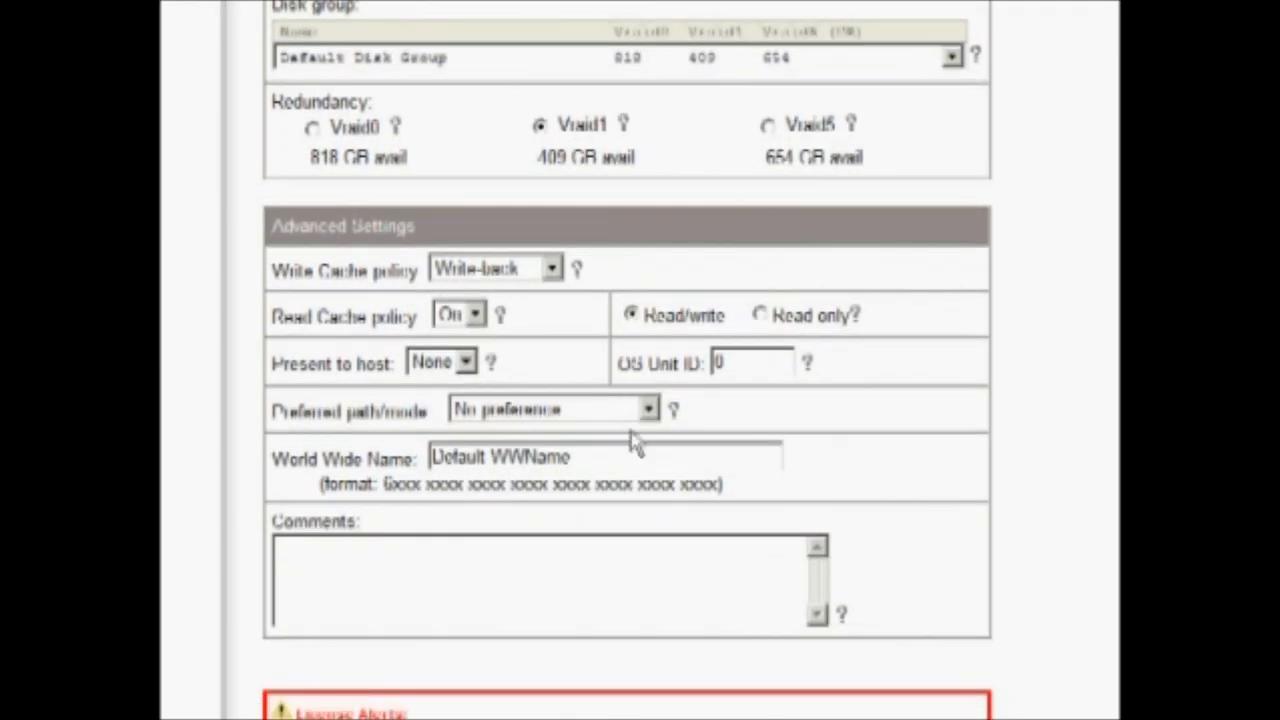
scroll(up, 3)
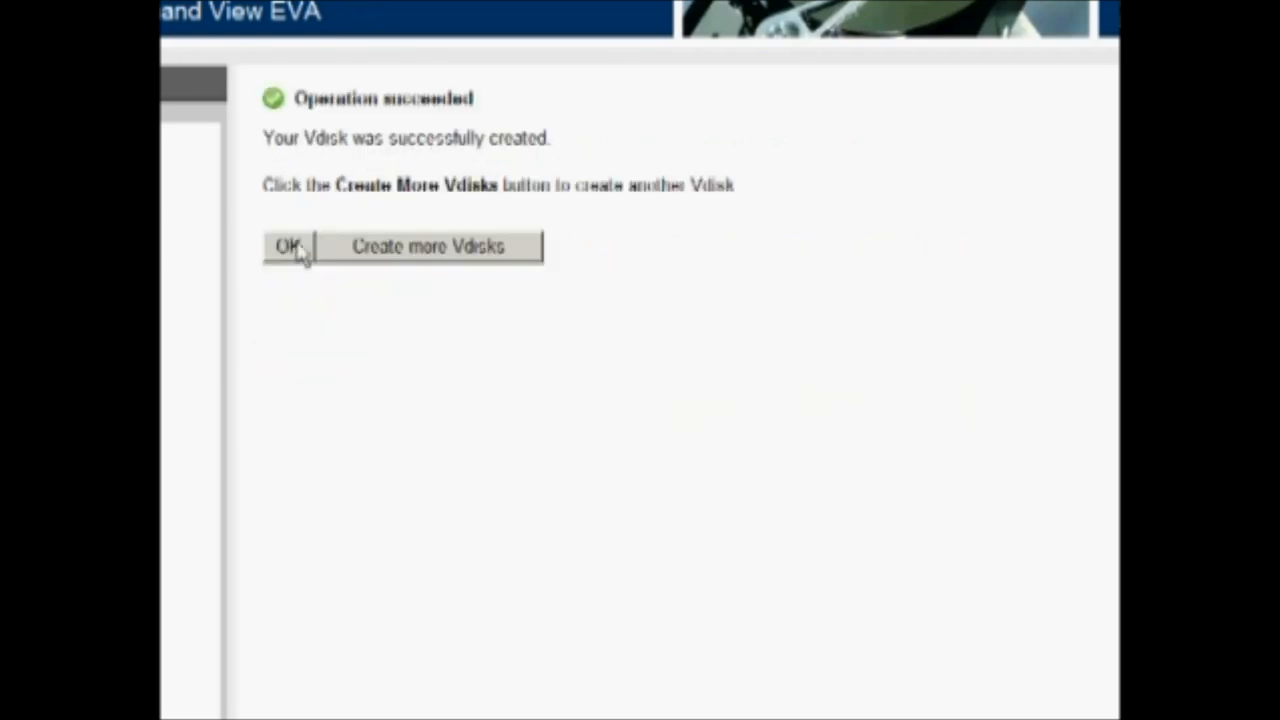
- Acknowledge the Operation succeeded page for Vdisk001's creation
click(288, 247)
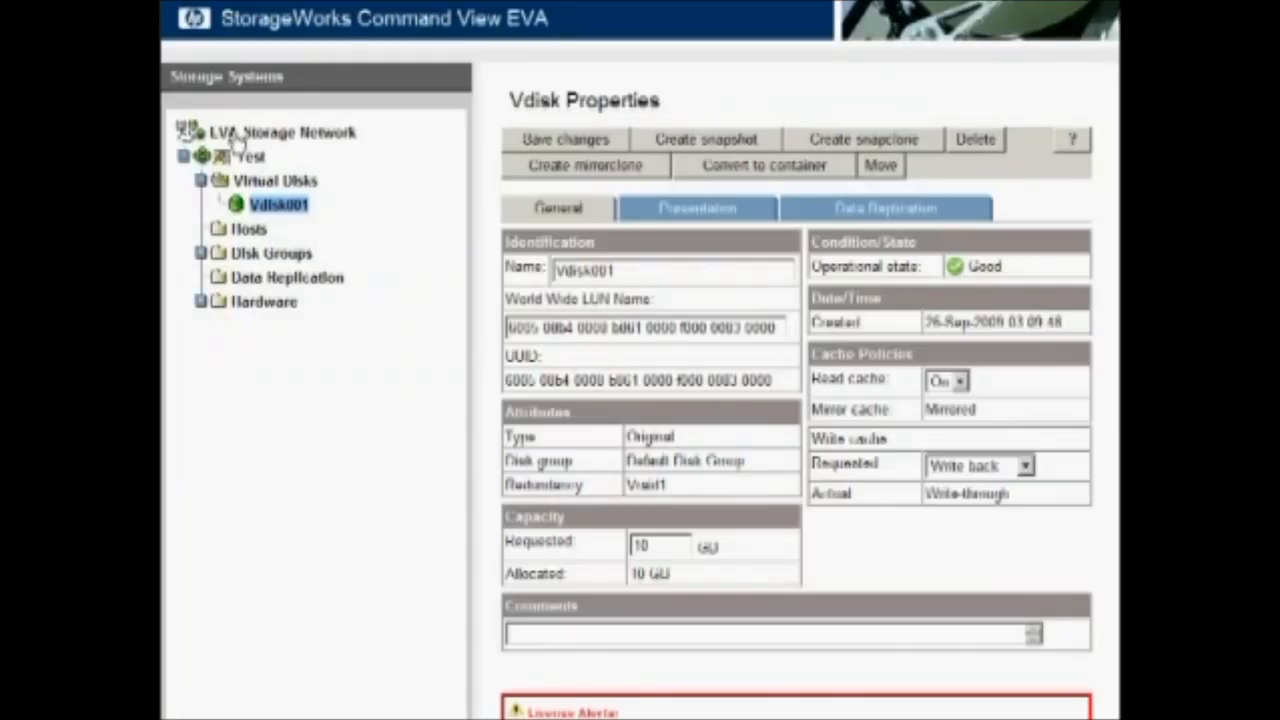
mouse_move(165, 360)
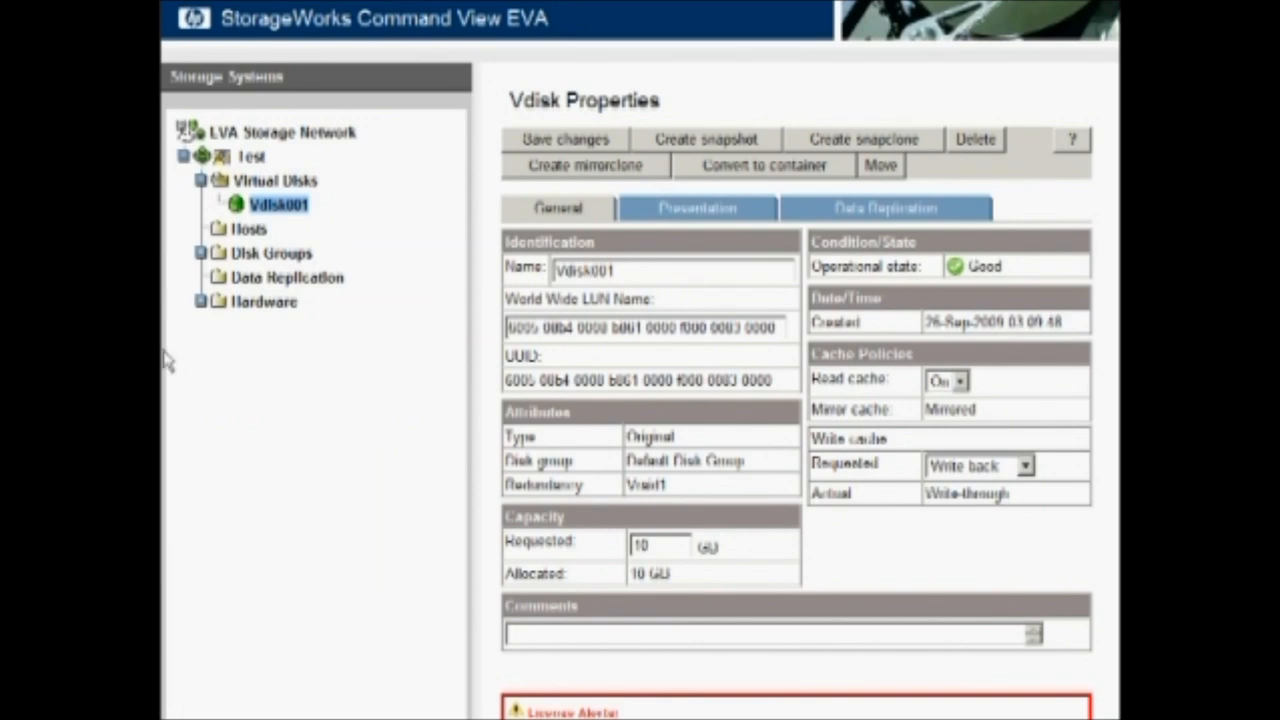
mouse_move(165, 302)
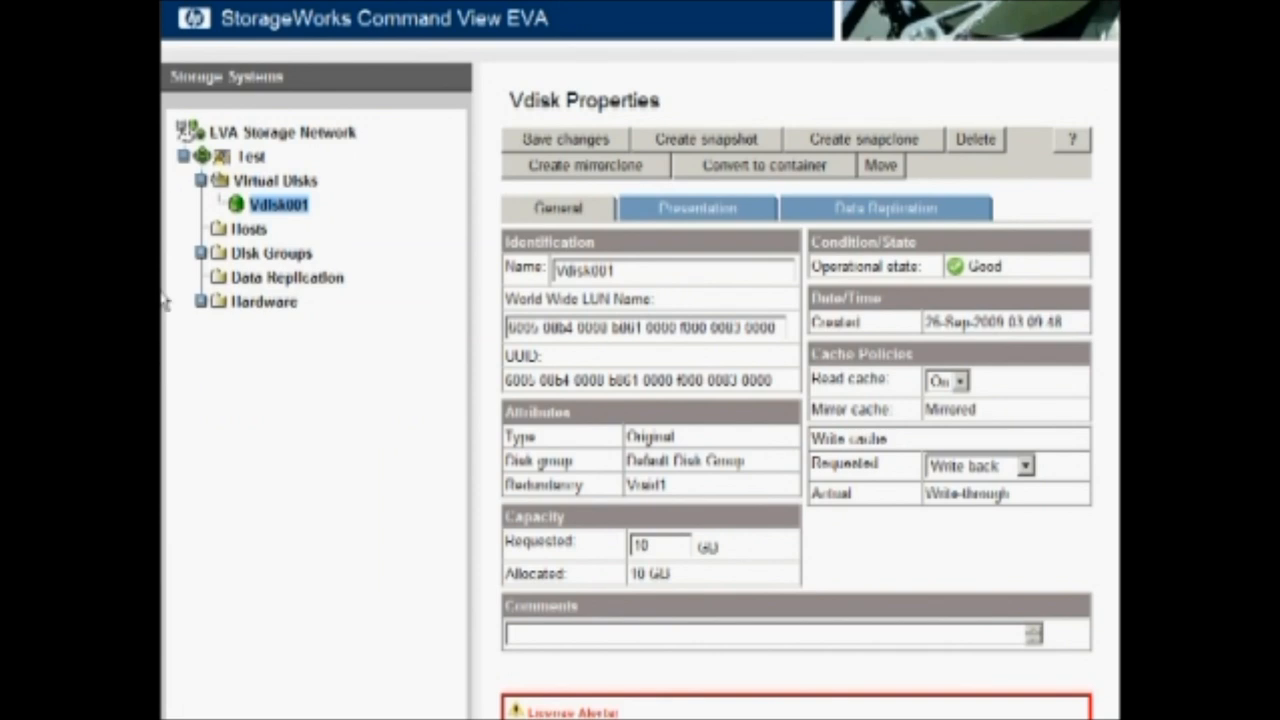
mouse_move(233, 222)
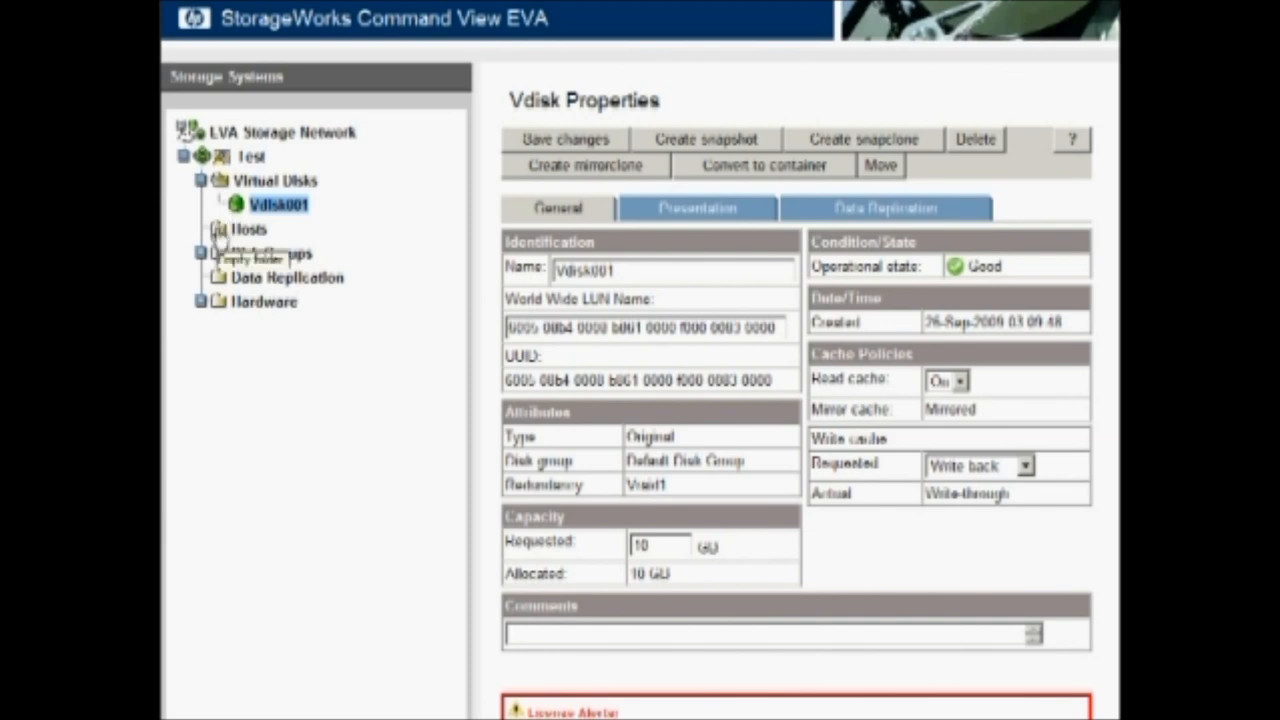
- From Hosts, start Add a Host, name it DL380, and list unassigned port WWNs
click(247, 229)
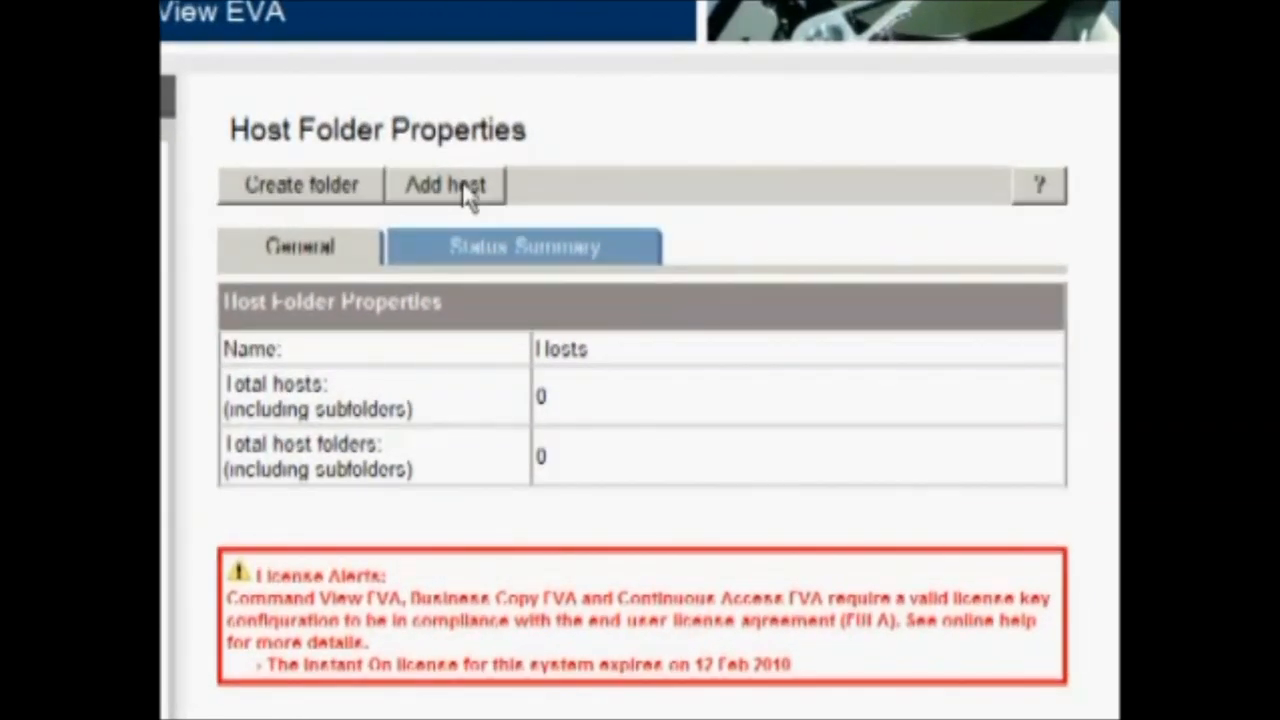
click(444, 185)
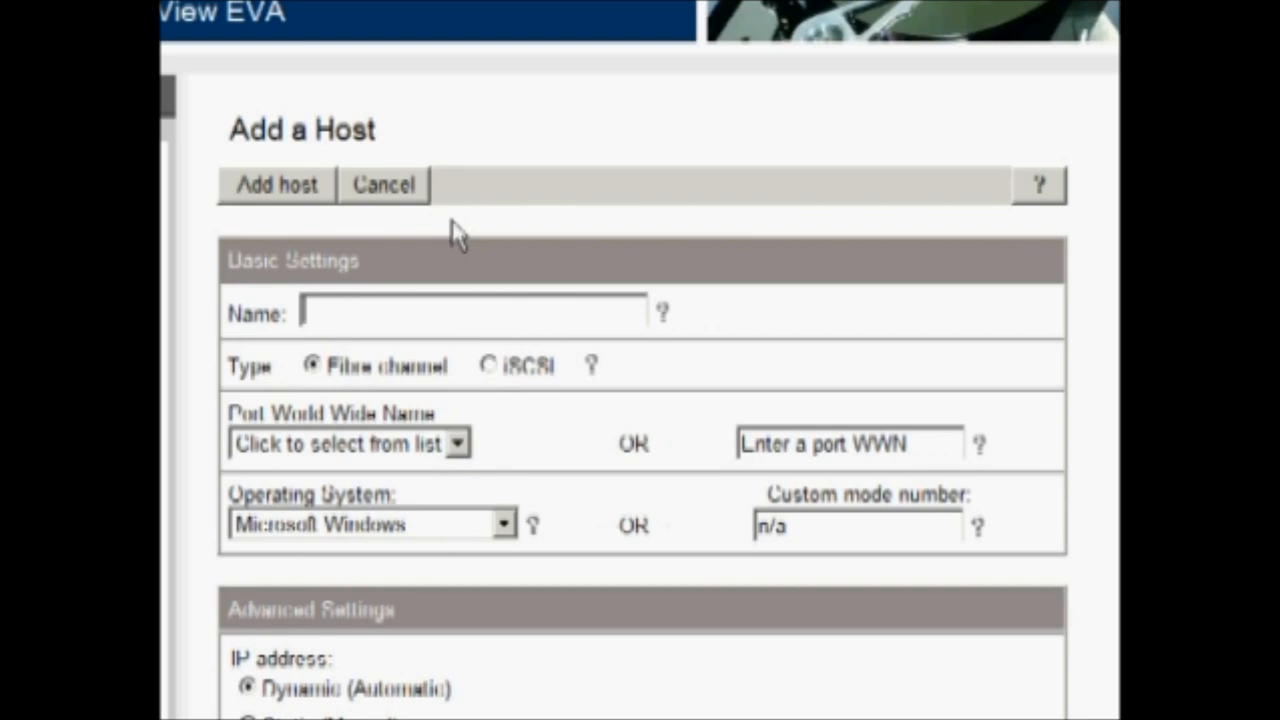
text(D)
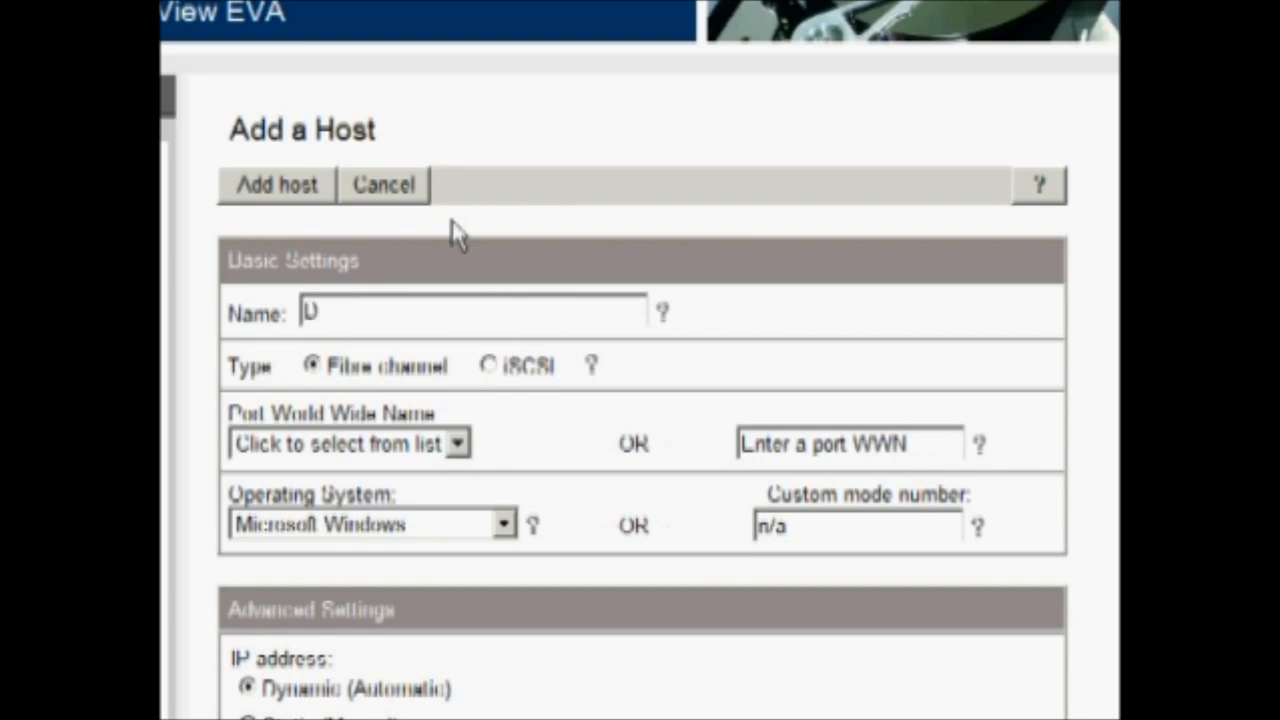
text(L#00)
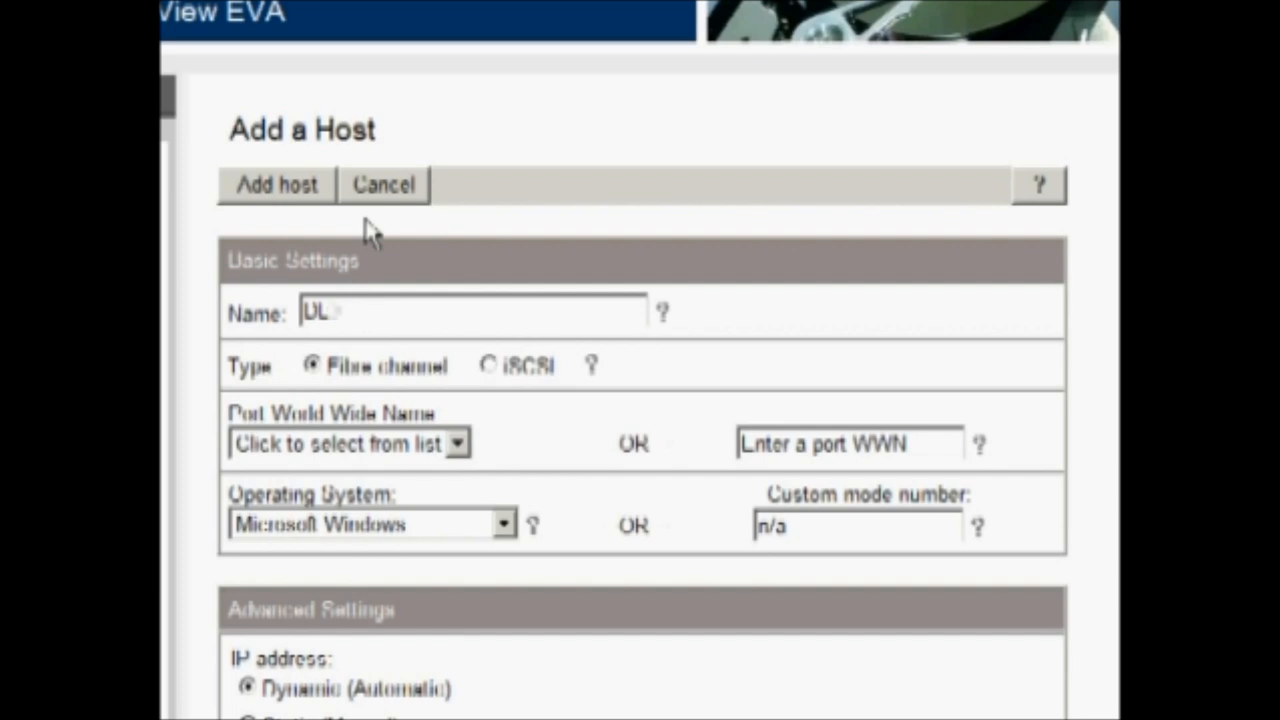
text(300)
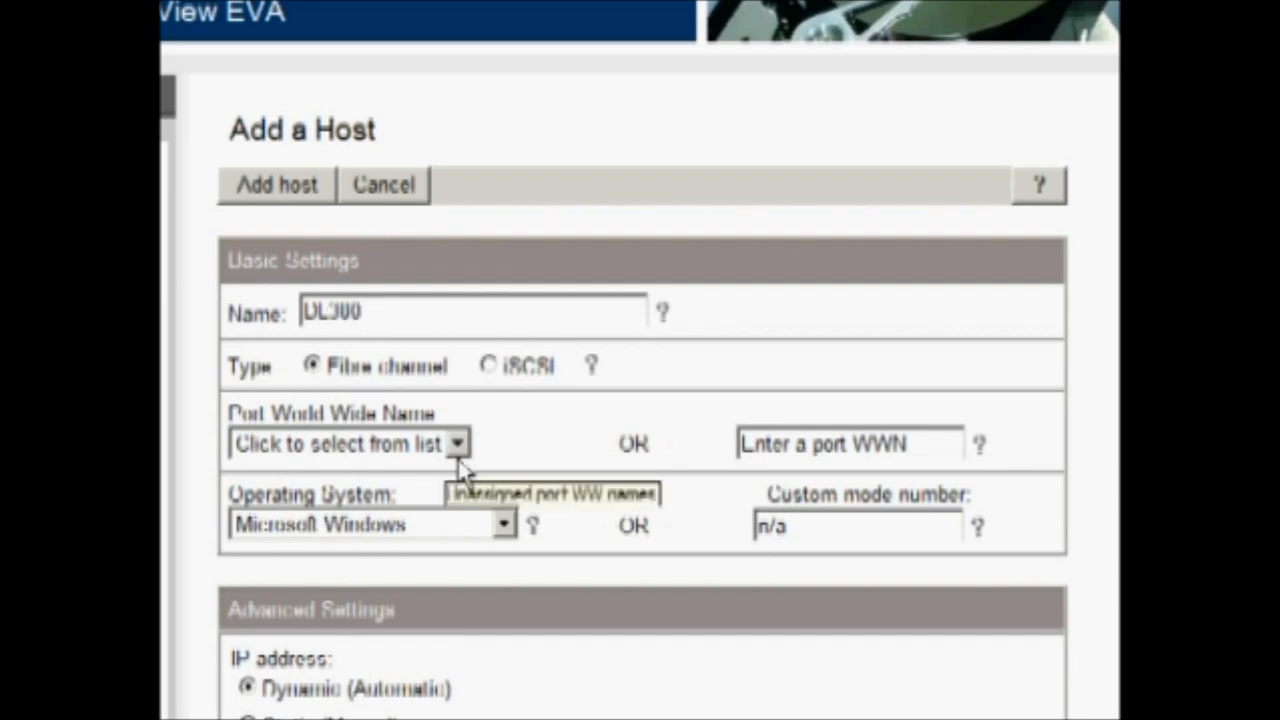
click(457, 443)
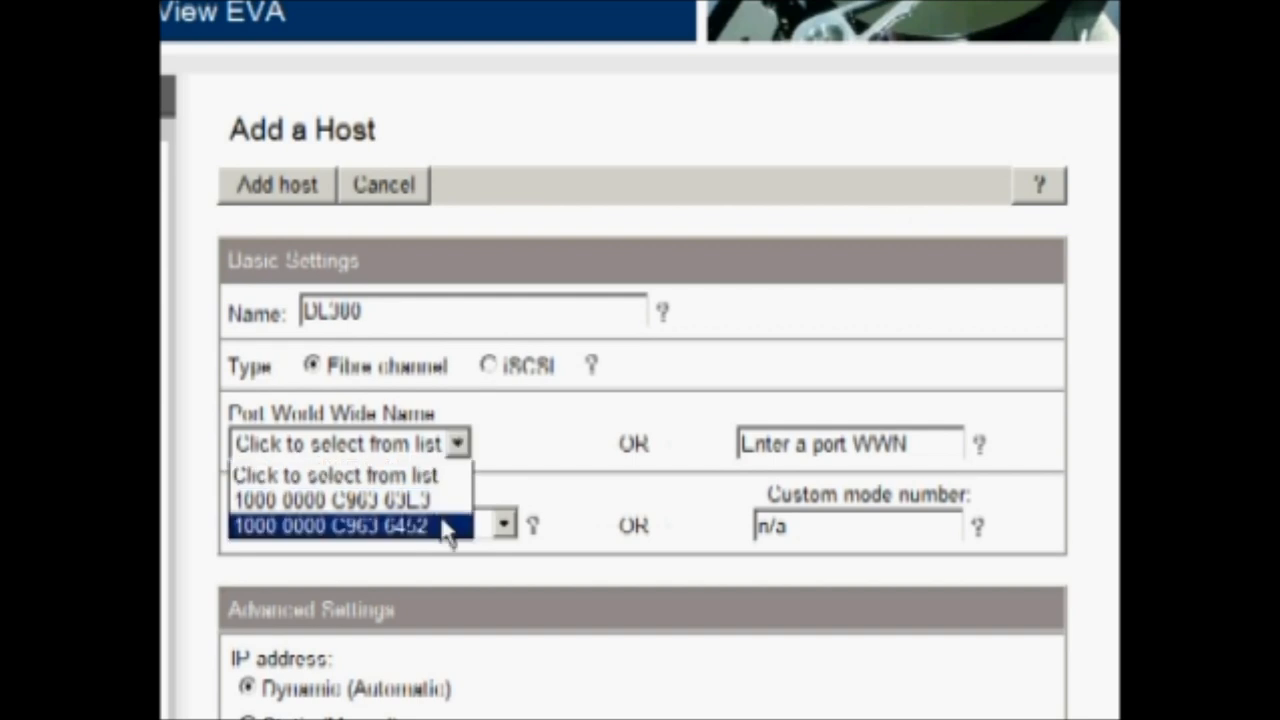
mouse_move(445, 530)
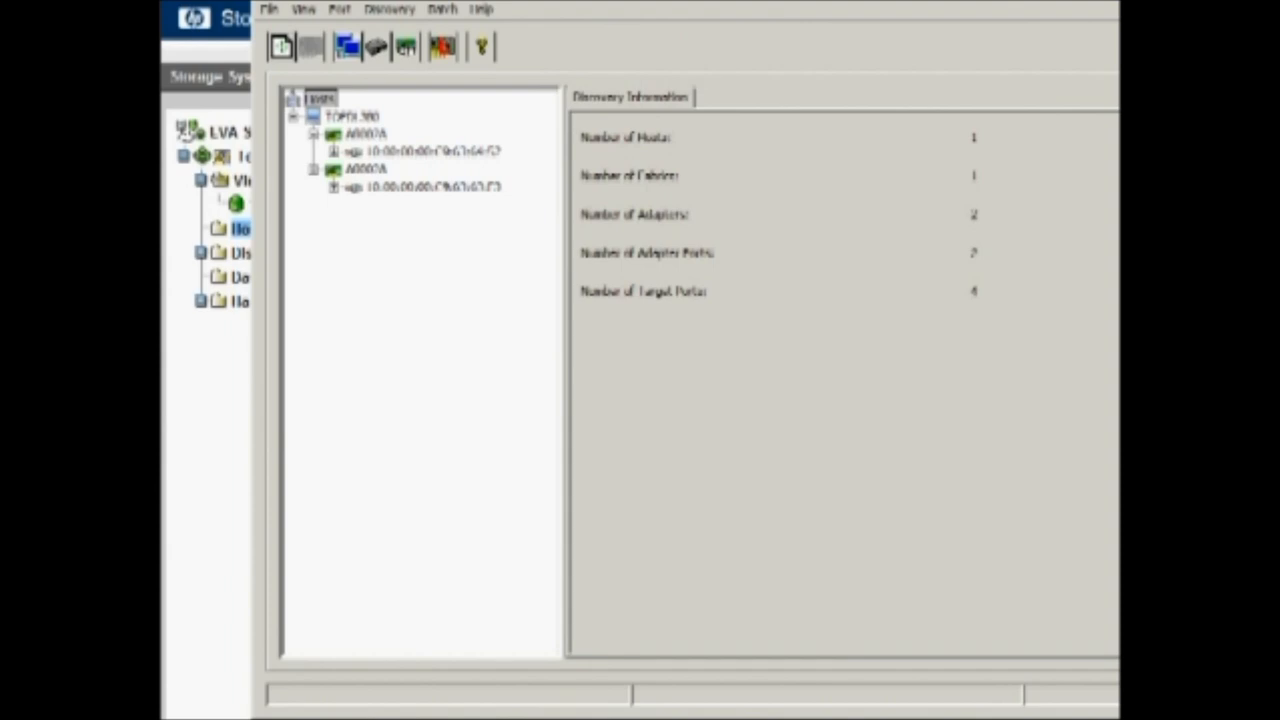
mouse_move(330, 225)
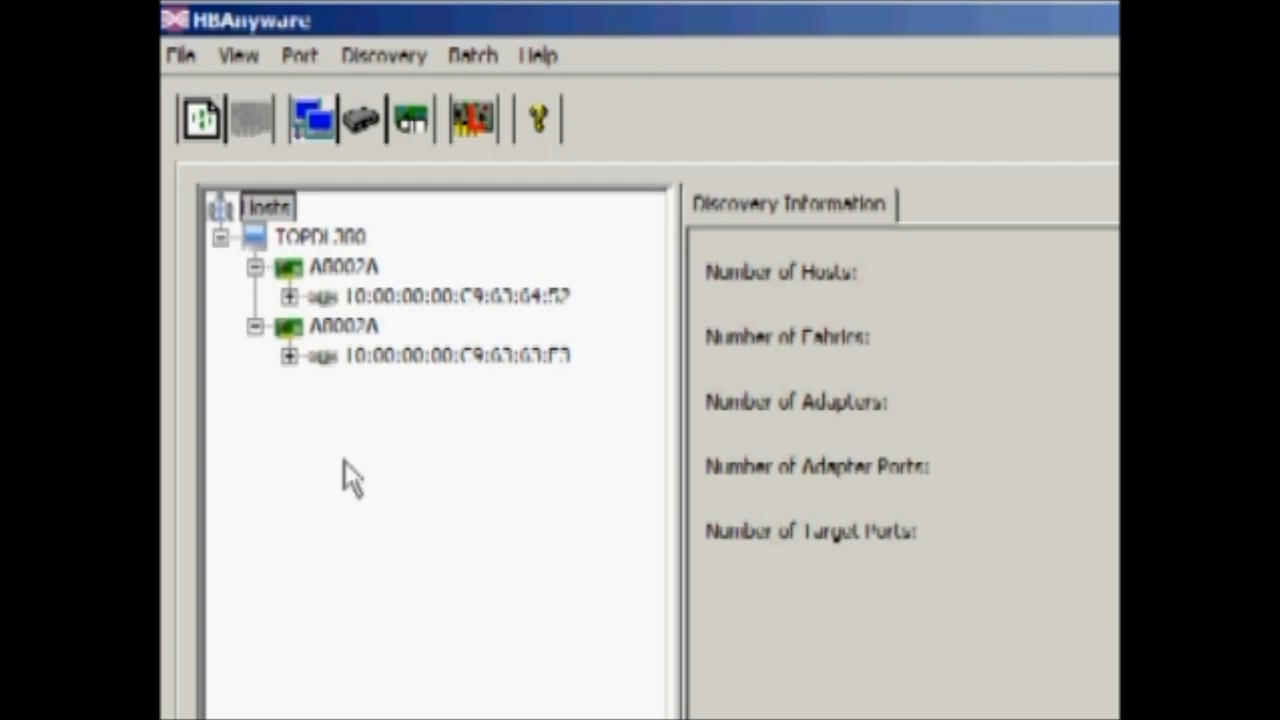
mouse_move(377, 560)
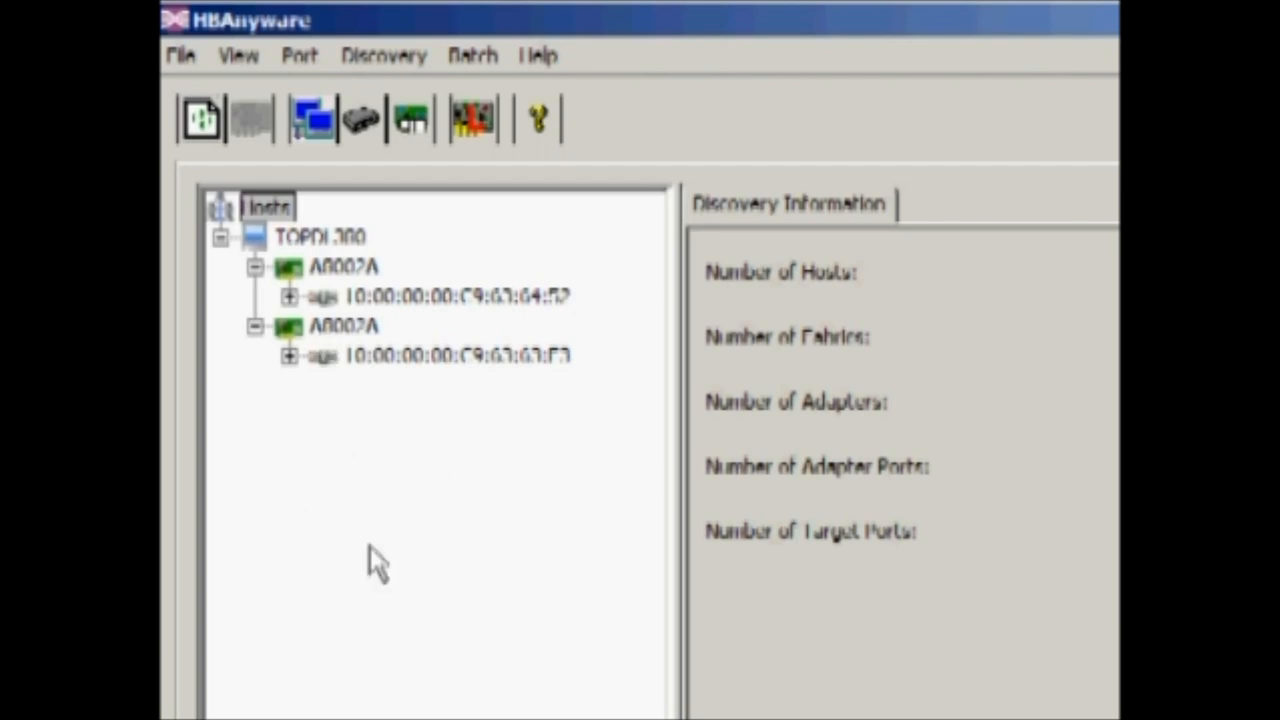
mouse_move(330, 375)
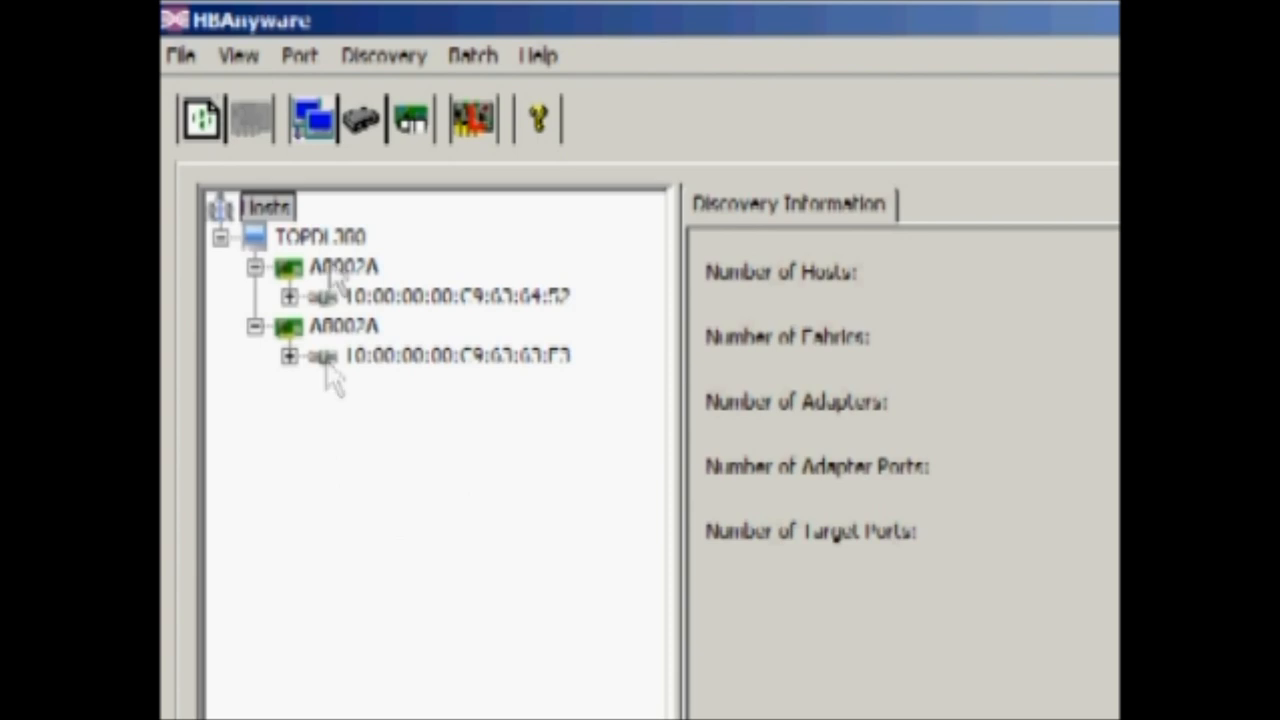
mouse_move(337, 280)
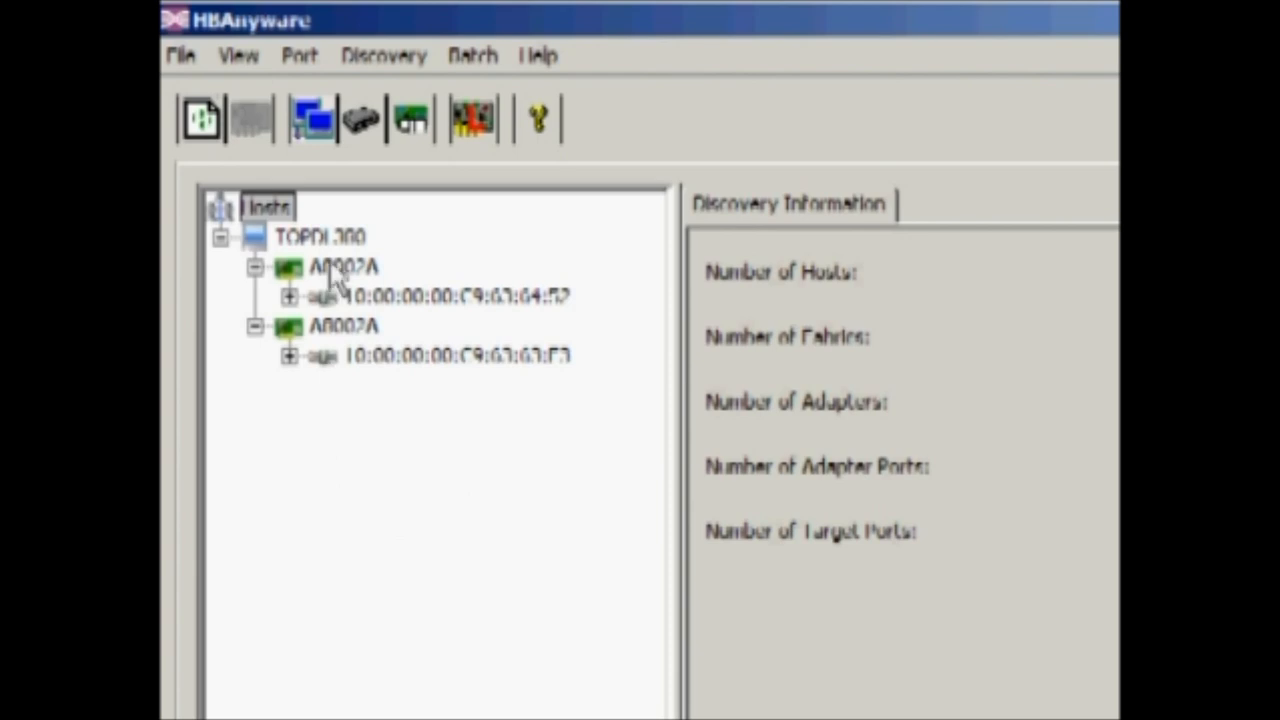
mouse_move(545, 305)
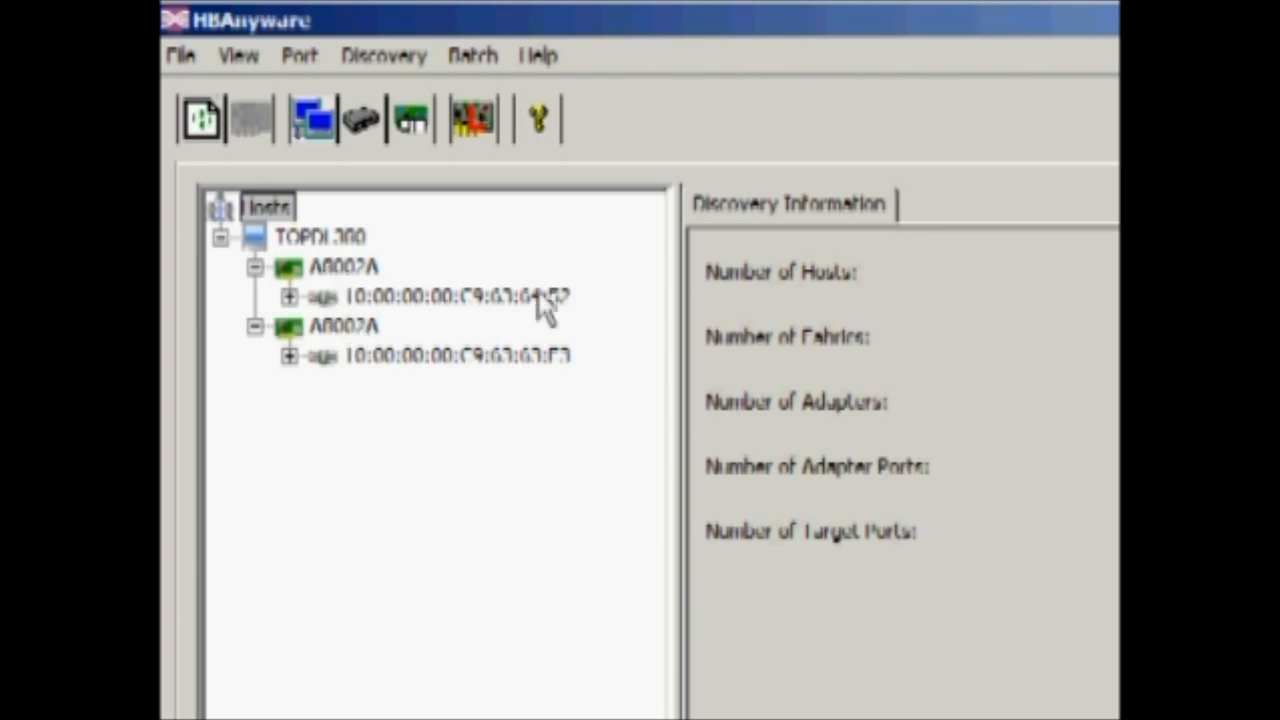
mouse_move(537, 370)
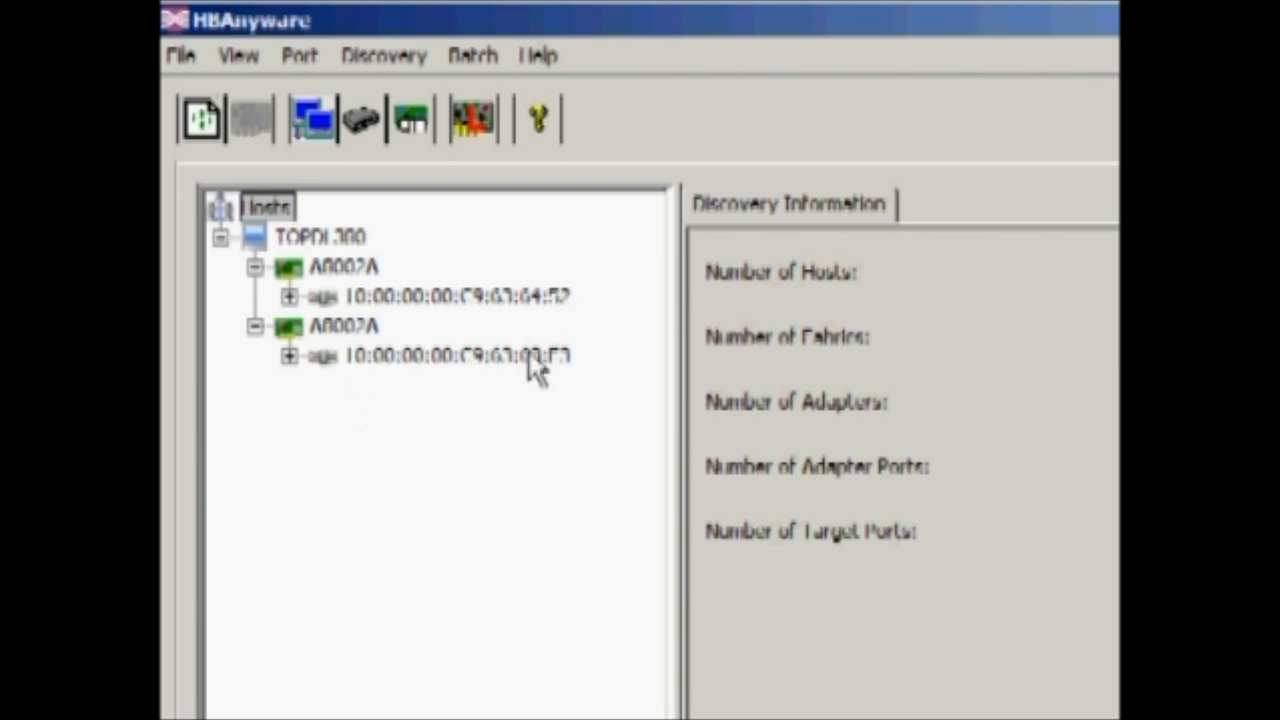
mouse_move(538, 340)
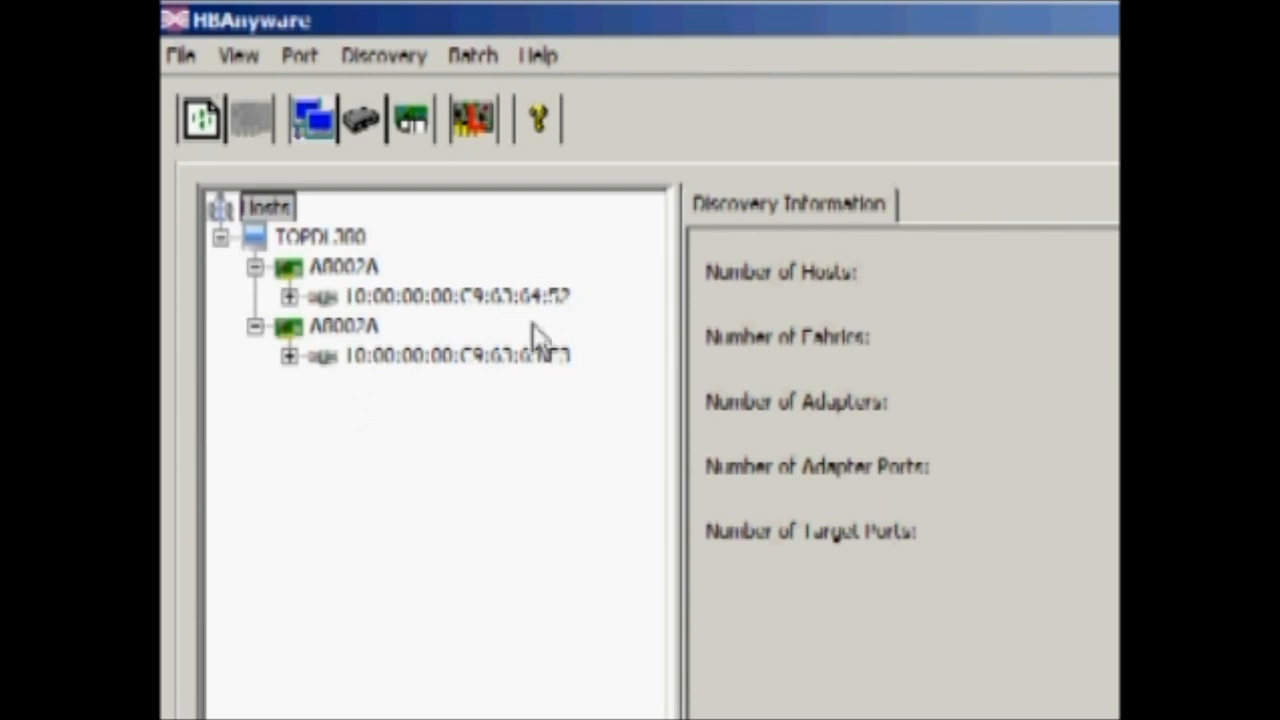
mouse_move(548, 330)
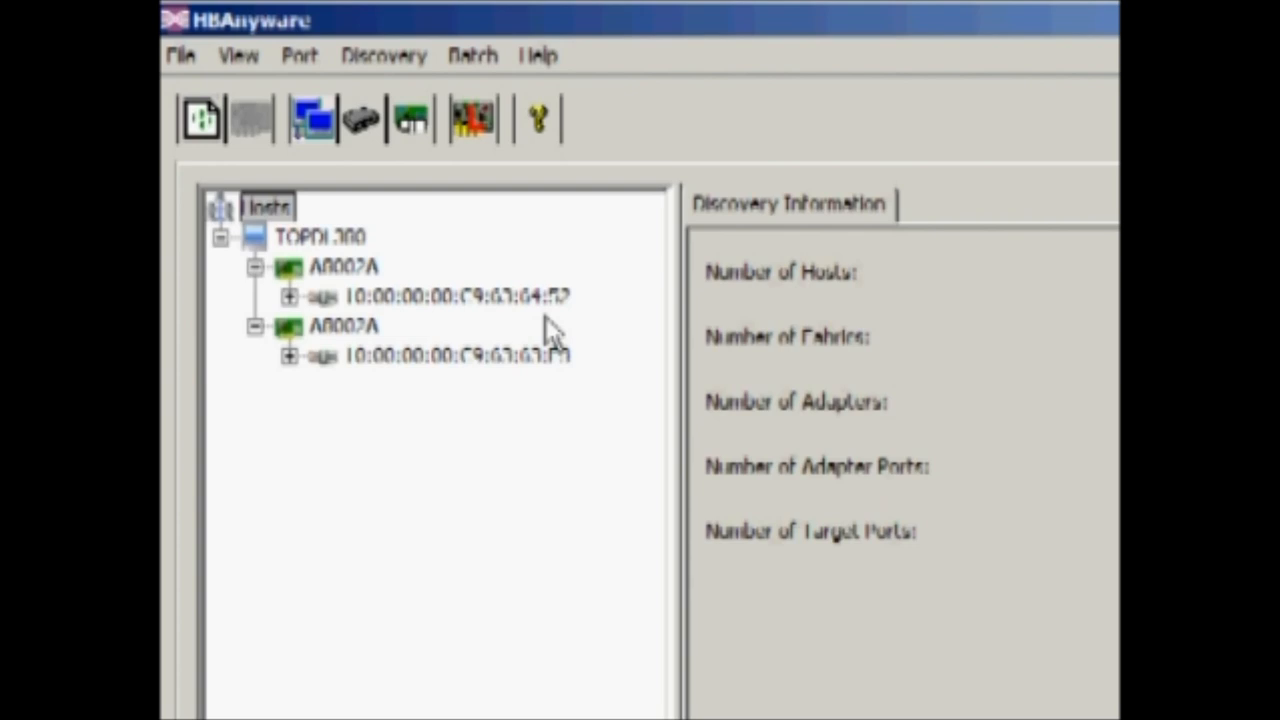
mouse_move(550, 385)
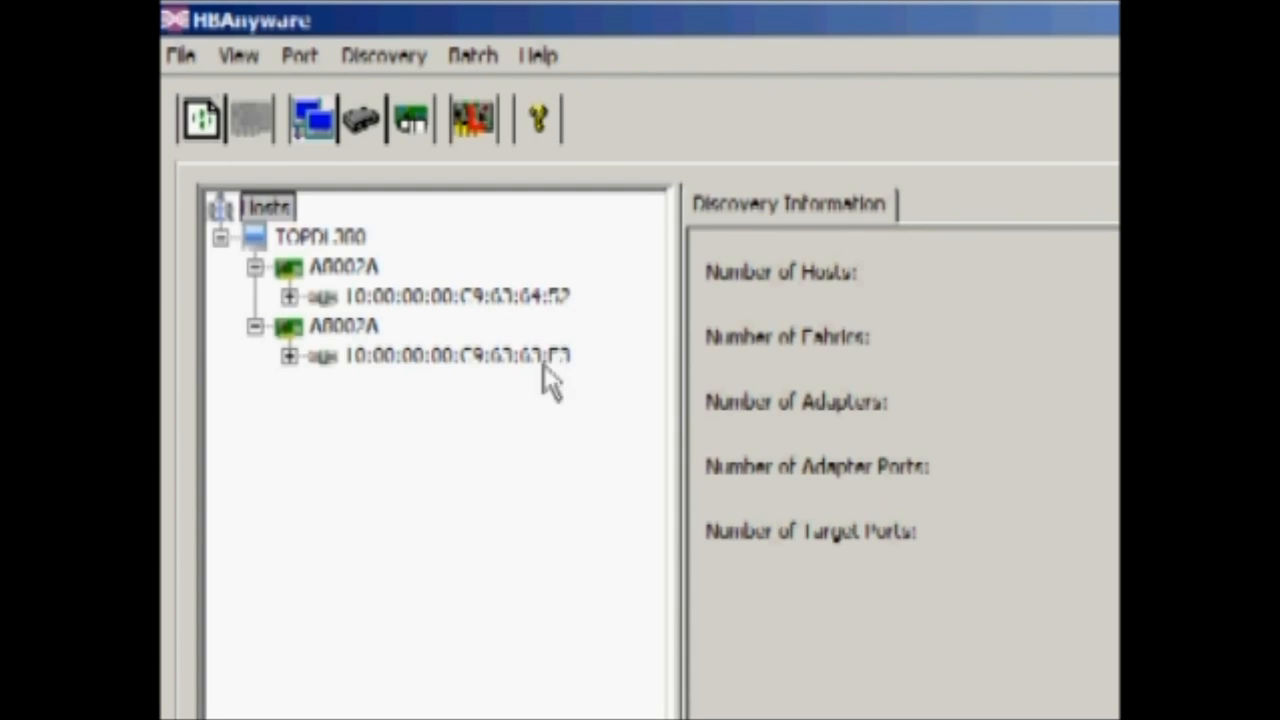
mouse_move(530, 575)
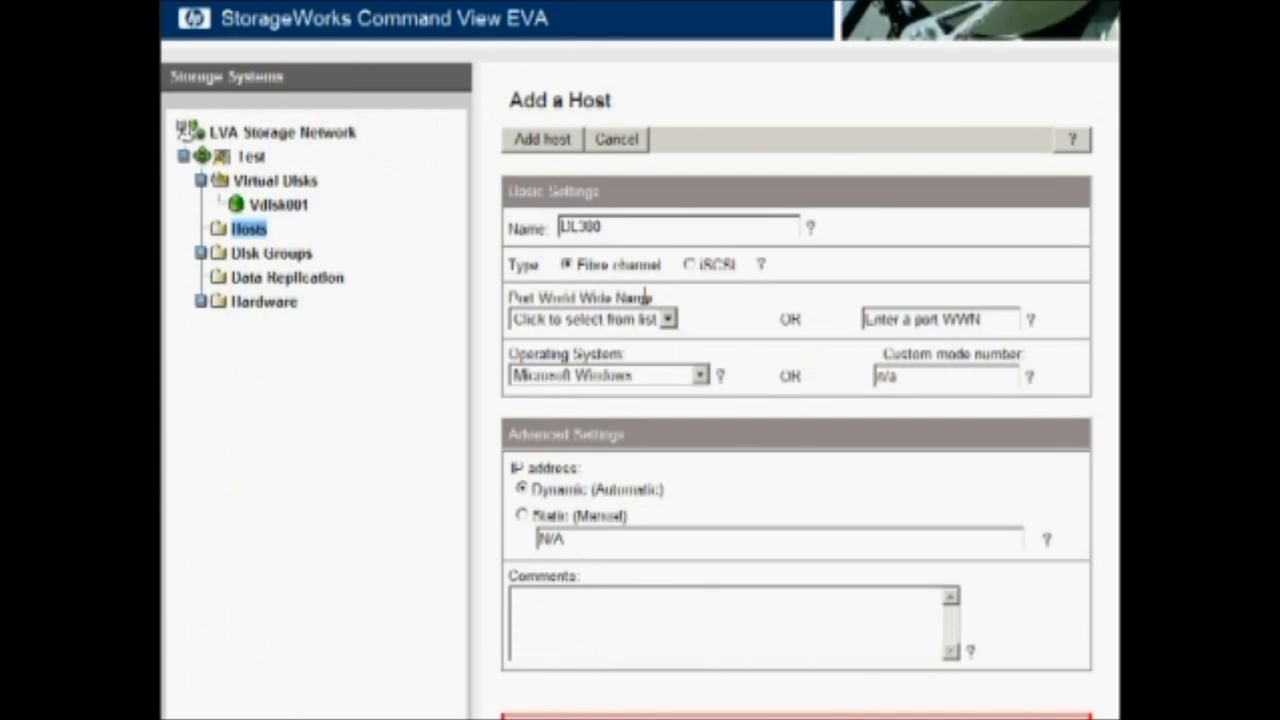
- Pick the first adapter port WWN, add host DL380, and acknowledge success
click(648, 318)
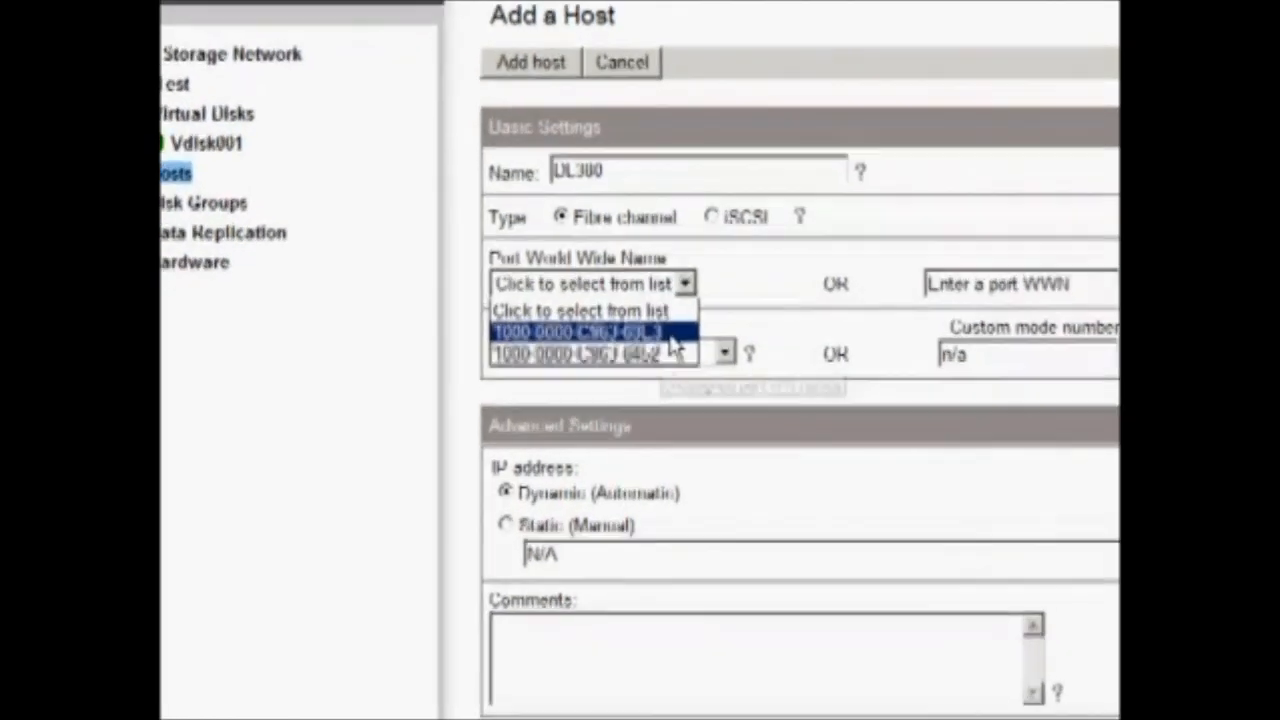
click(590, 354)
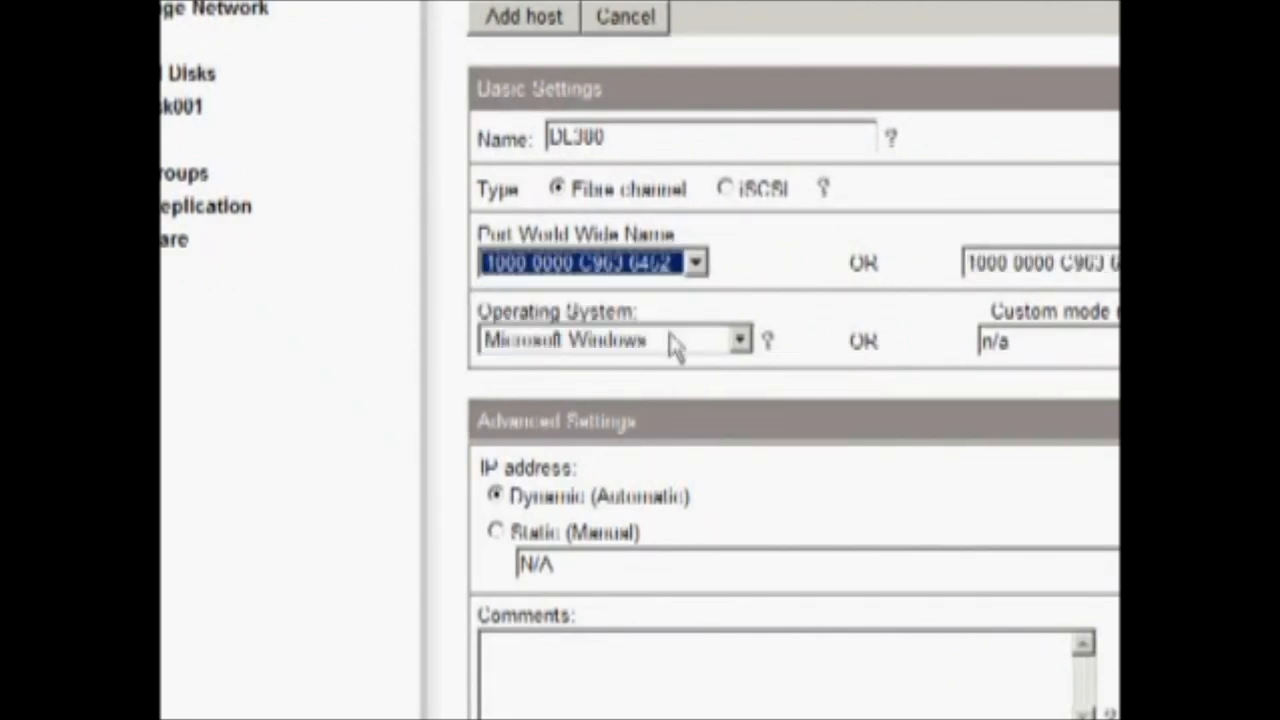
mouse_move(675, 348)
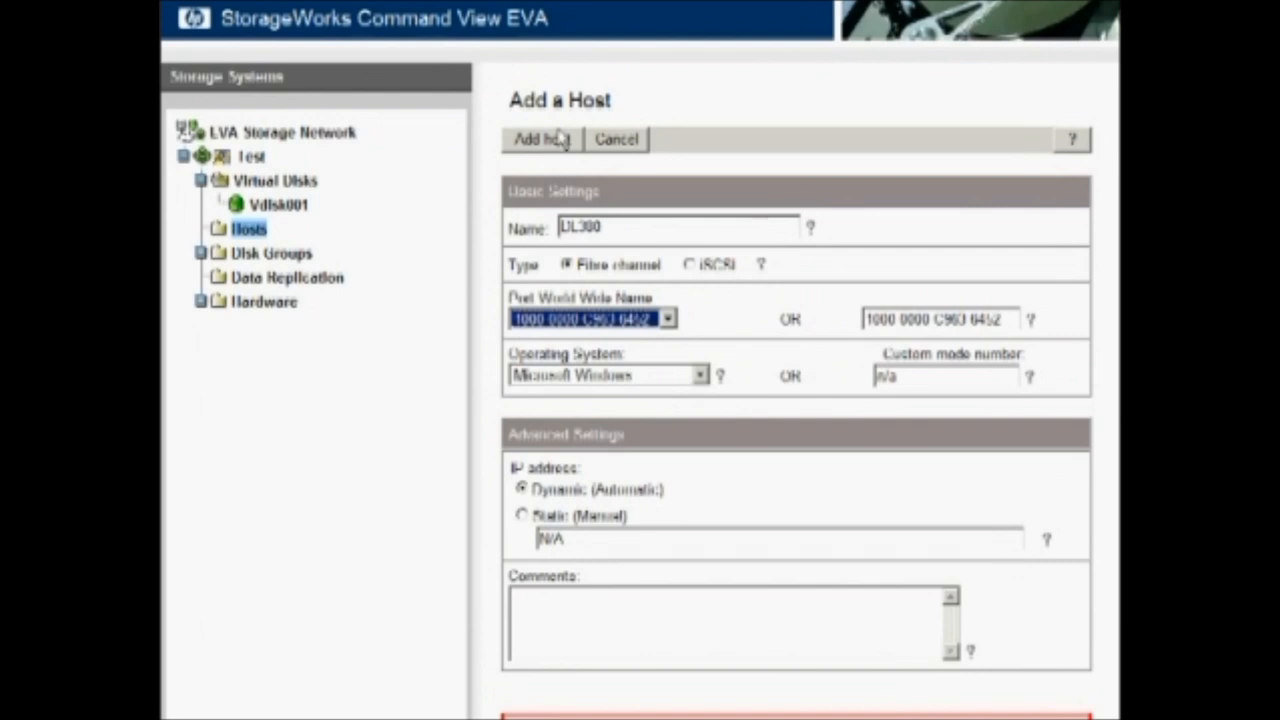
click(539, 139)
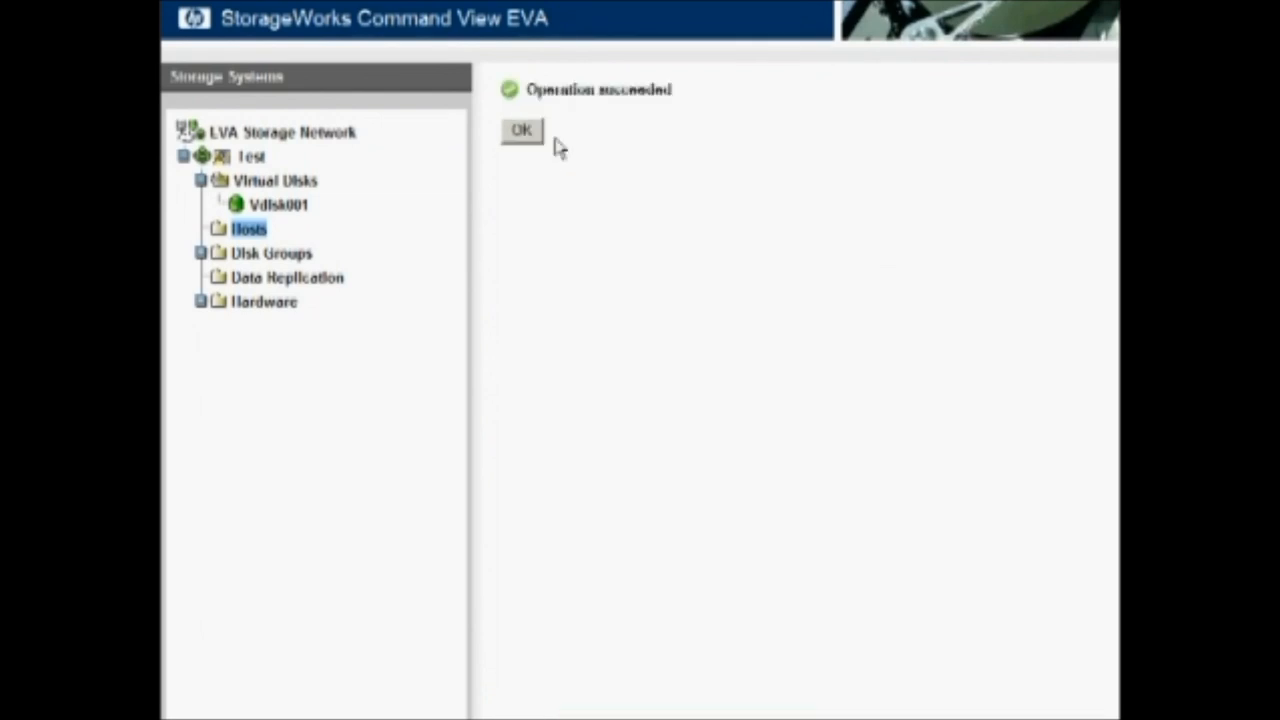
mouse_move(515, 160)
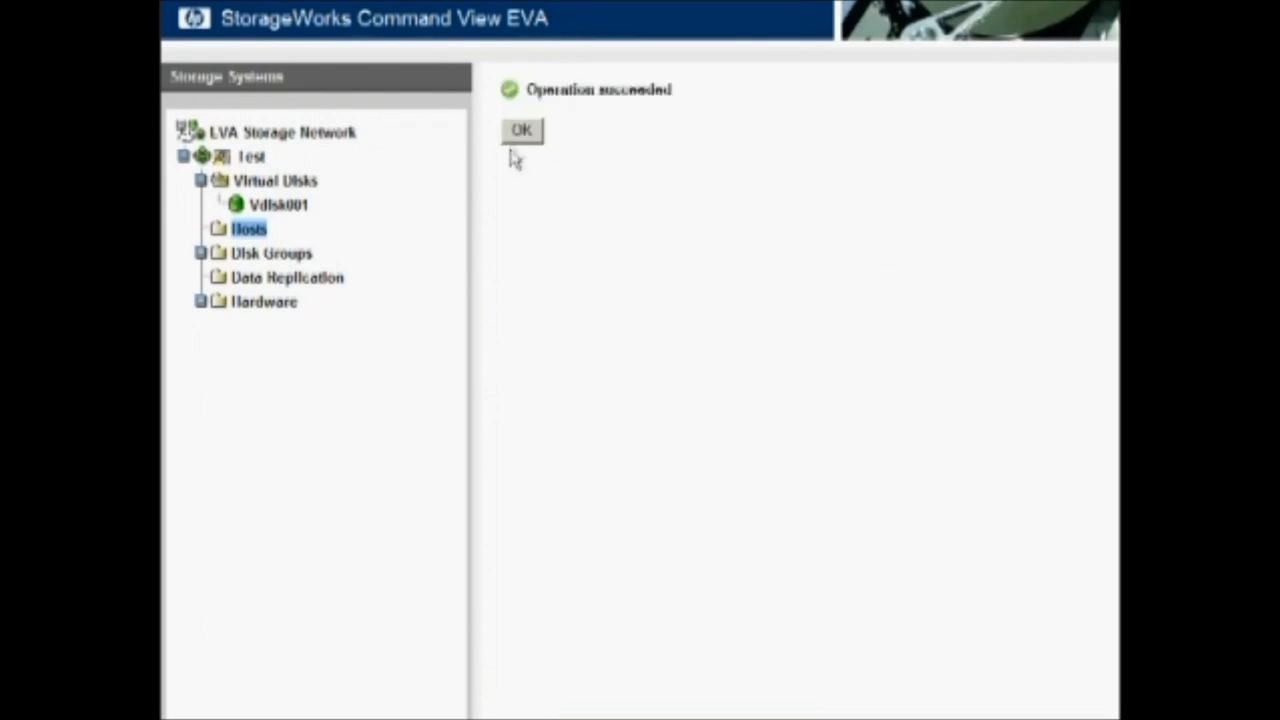
click(521, 131)
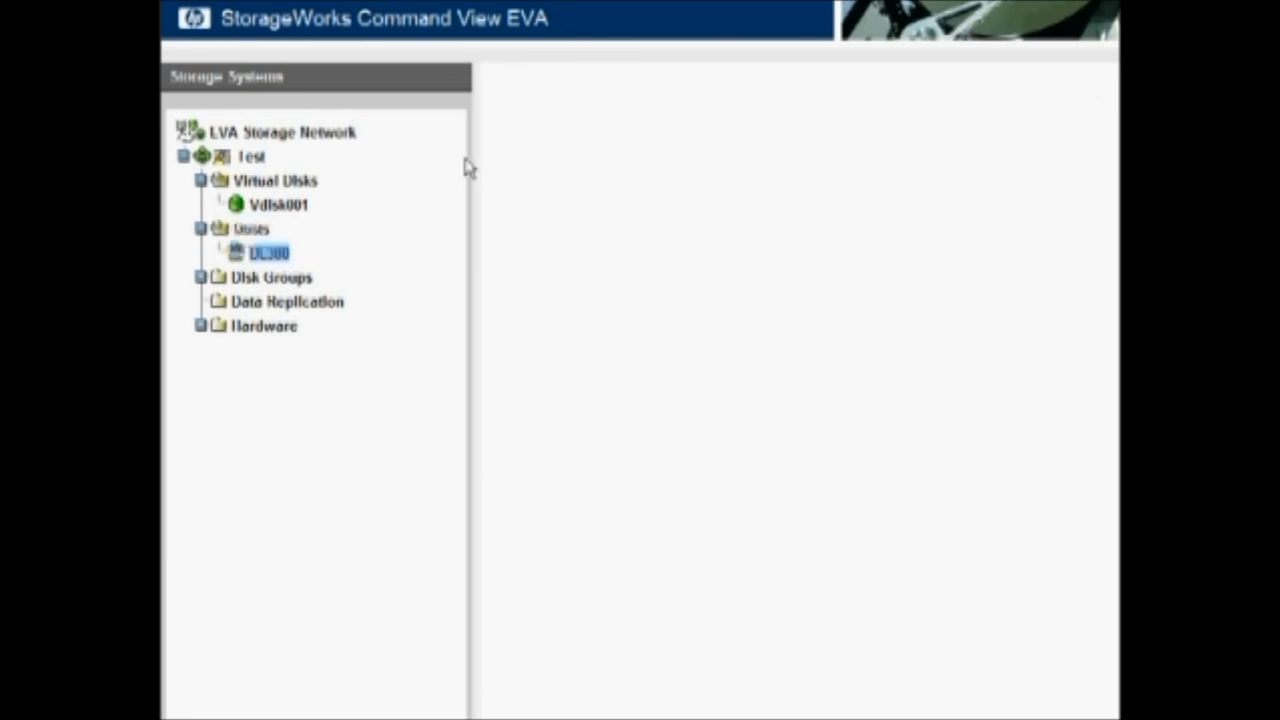
- Show DL380's Ports tab listing its single adapter port ending 6452
click(268, 252)
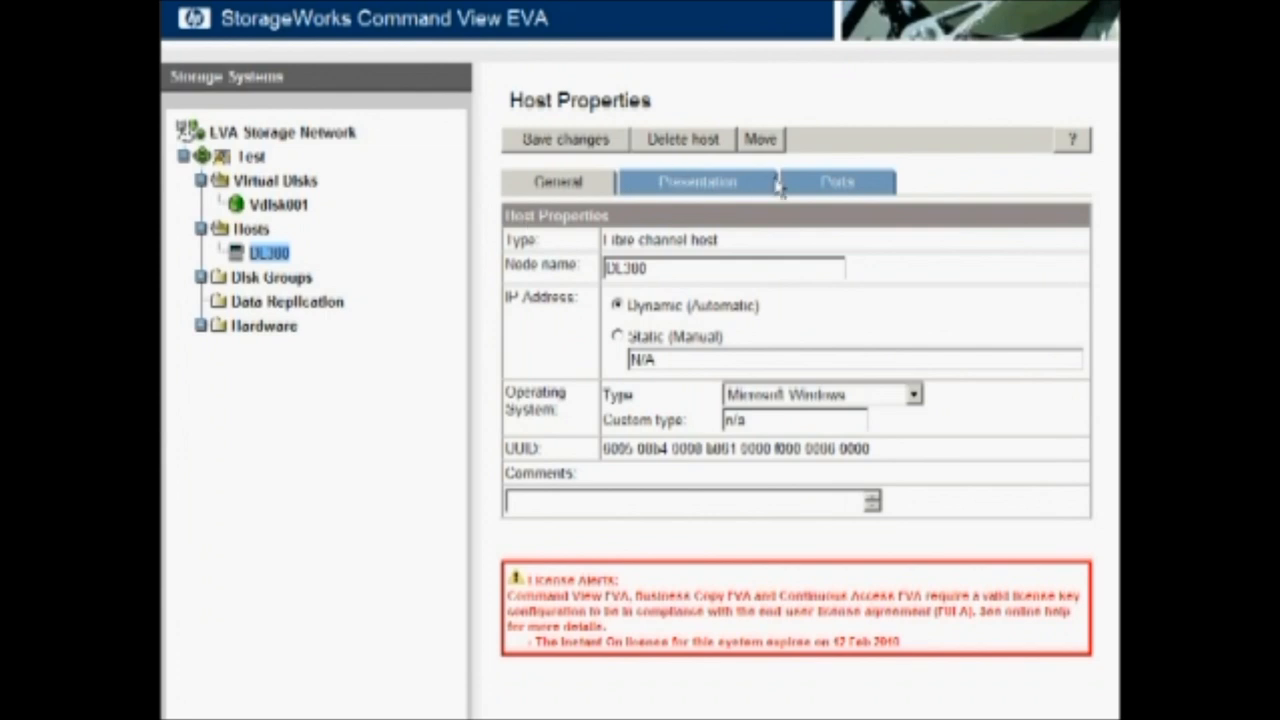
click(836, 182)
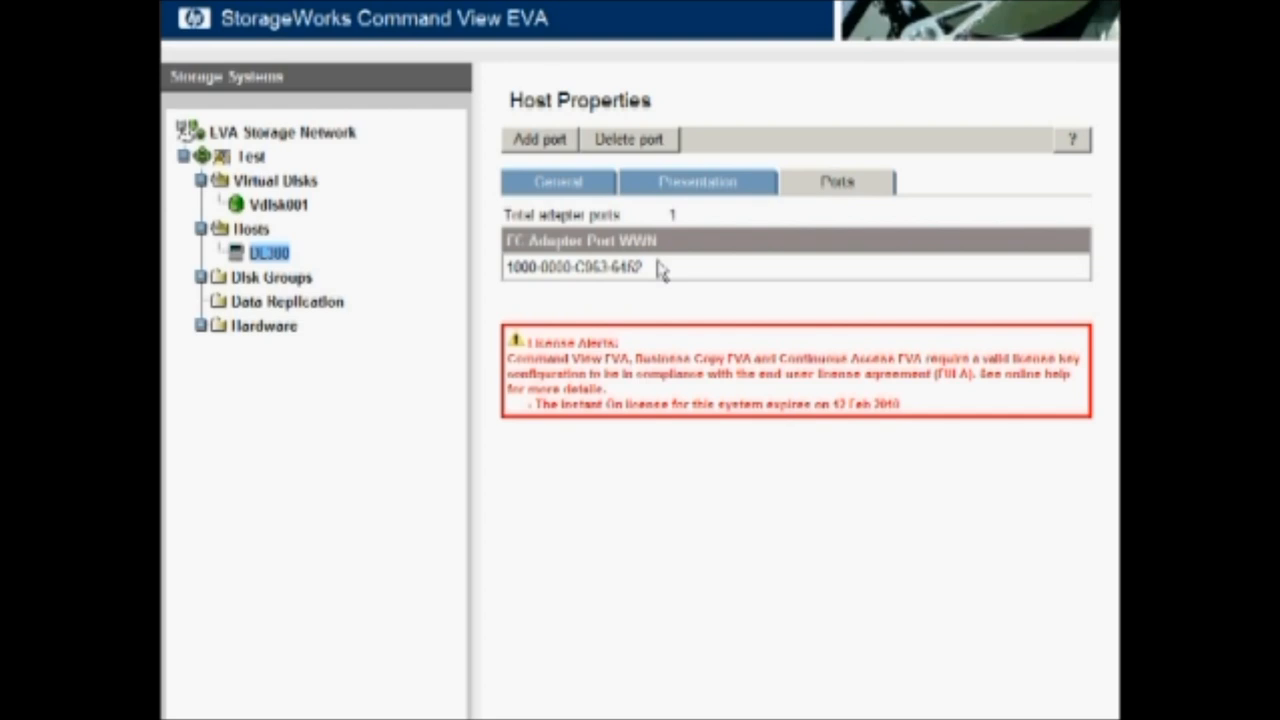
mouse_move(660, 270)
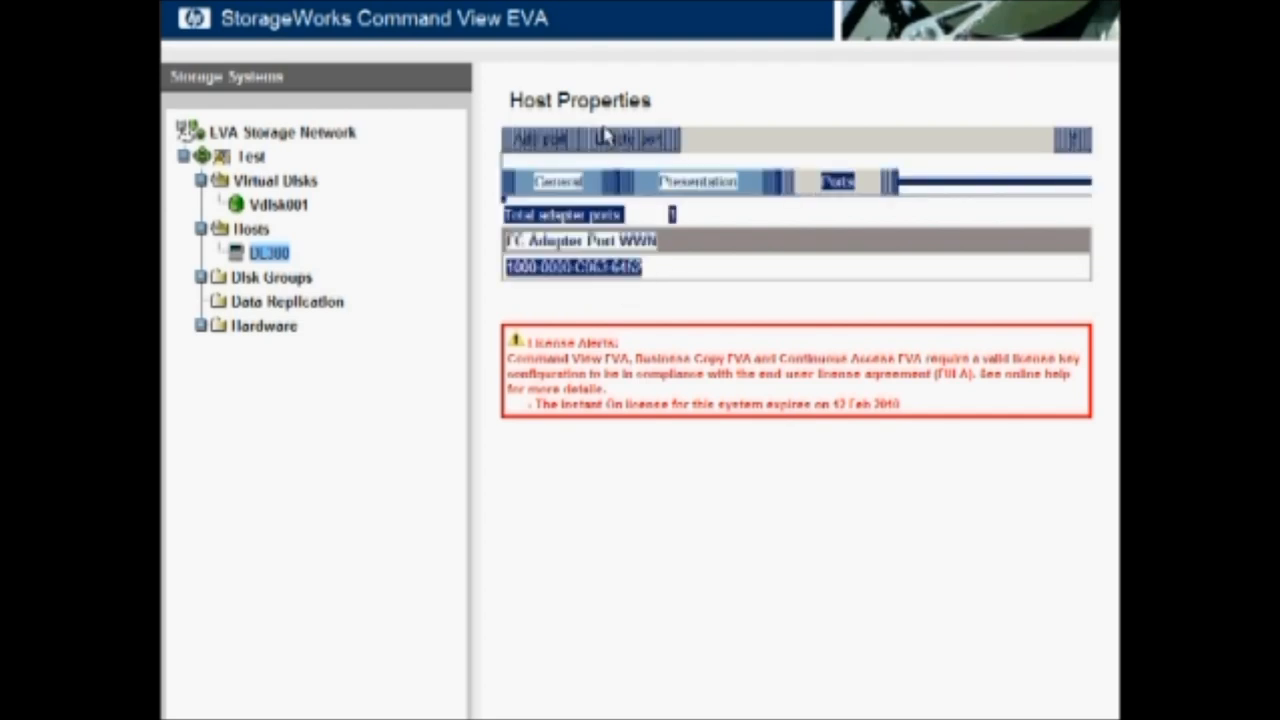
- Add the adapter port WWN ending 63E3 to host DL380 as its second port
click(535, 138)
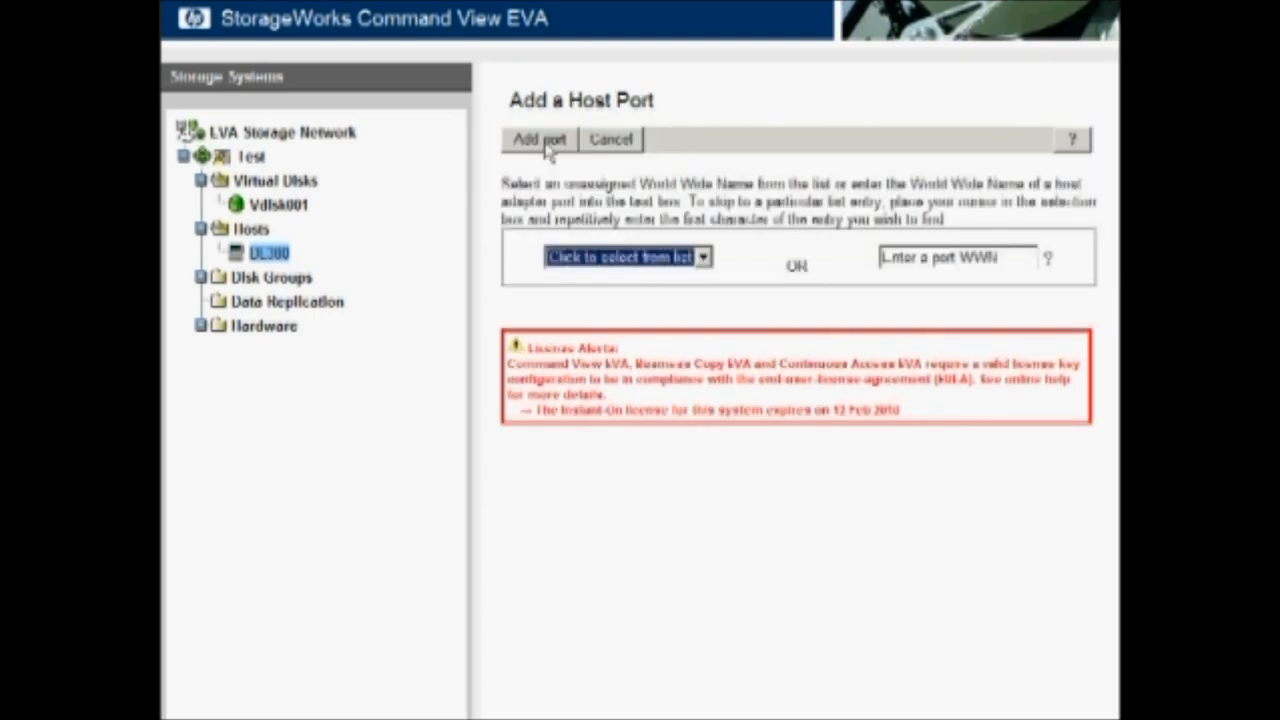
mouse_move(693, 237)
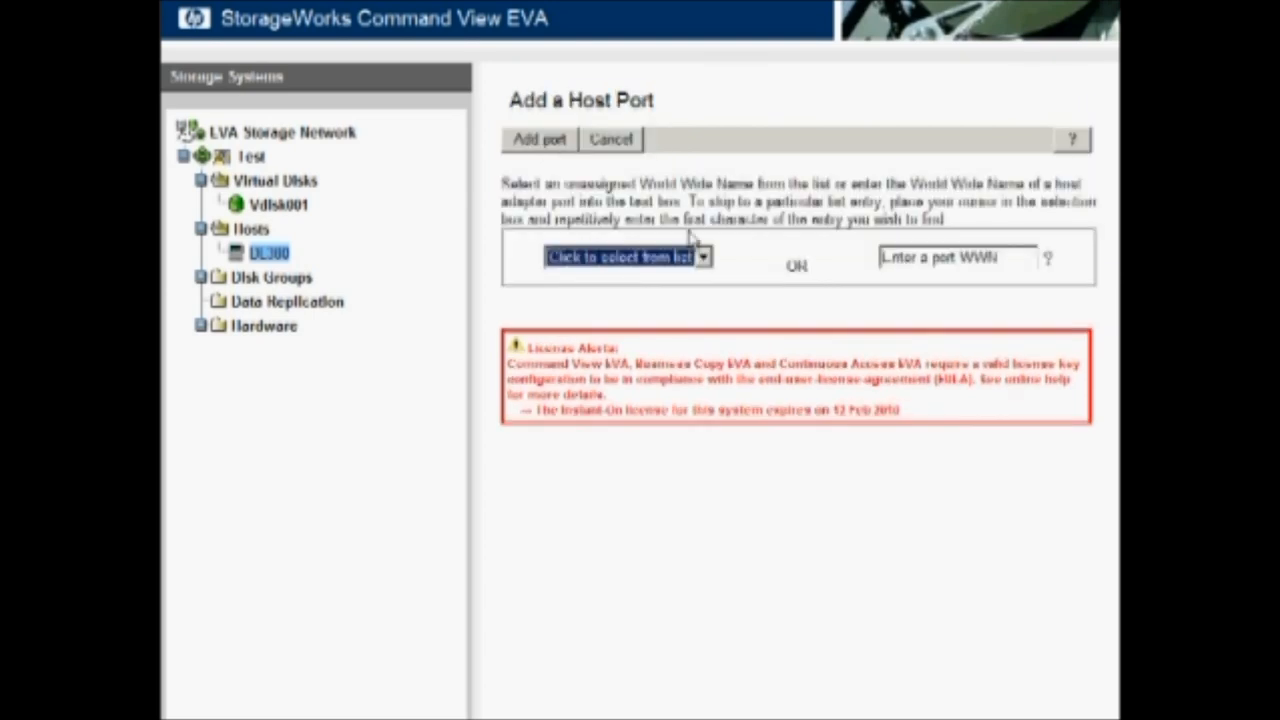
click(700, 256)
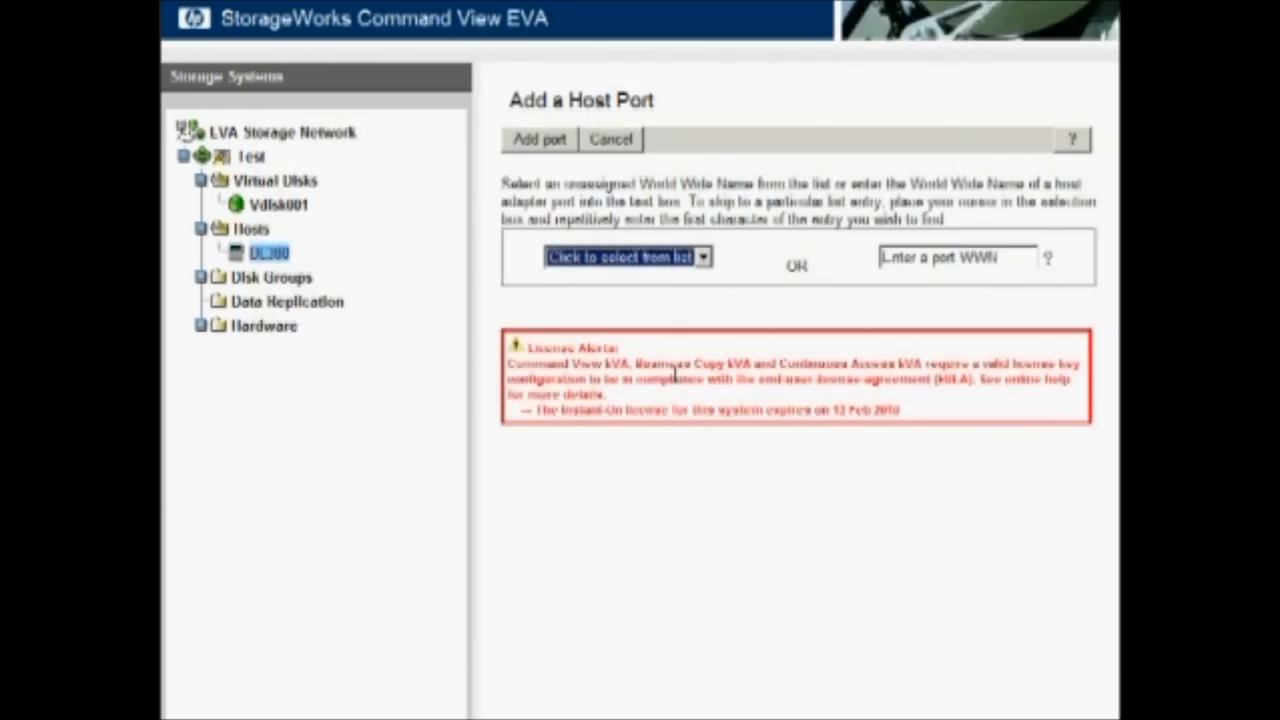
click(627, 257)
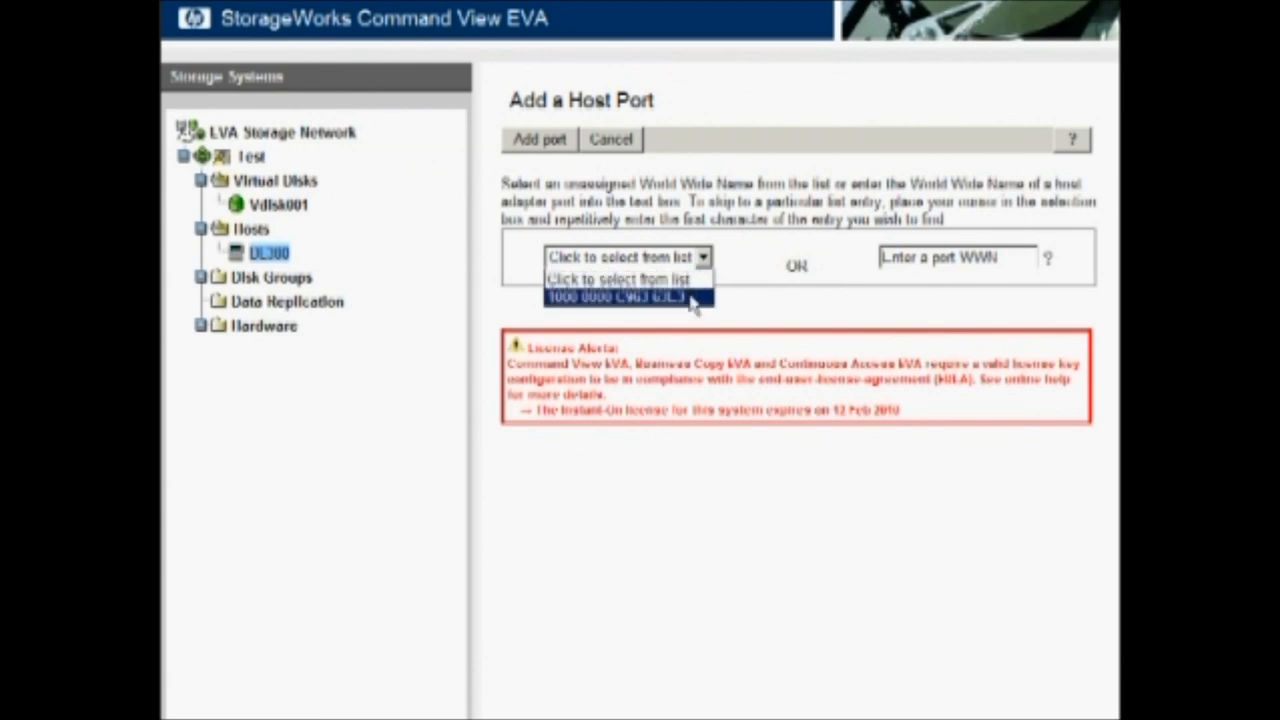
click(610, 140)
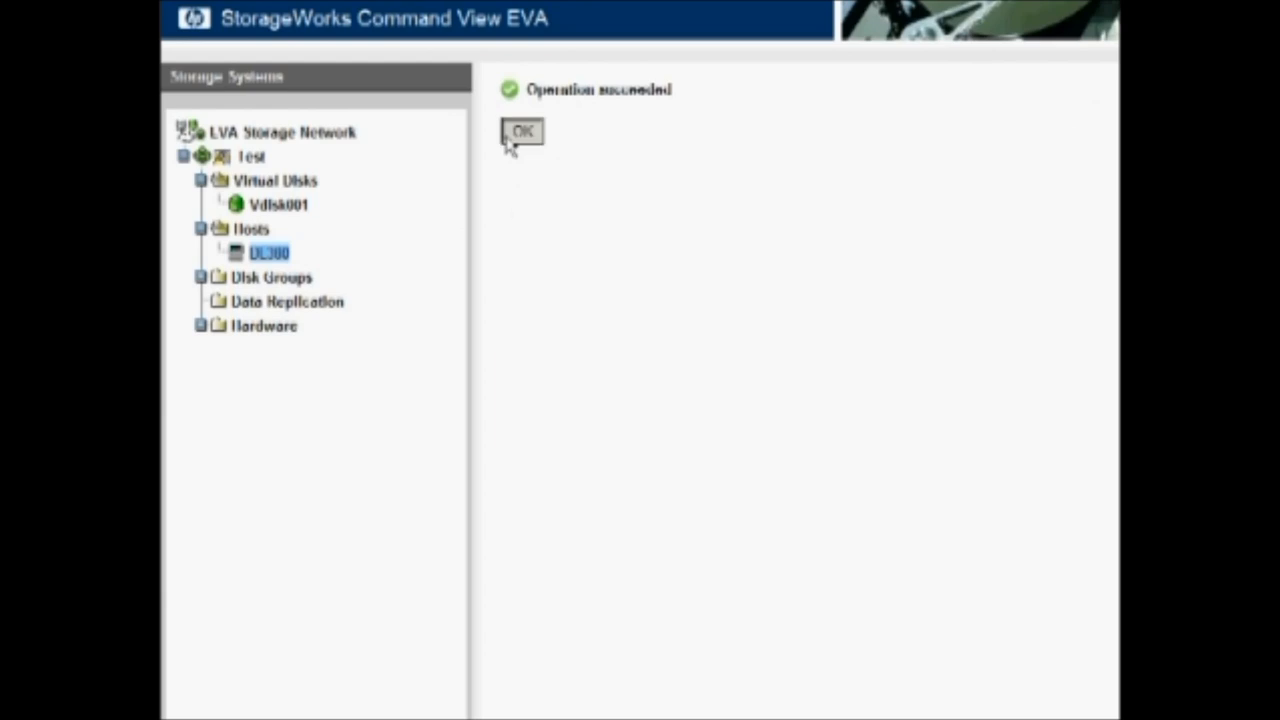
click(521, 132)
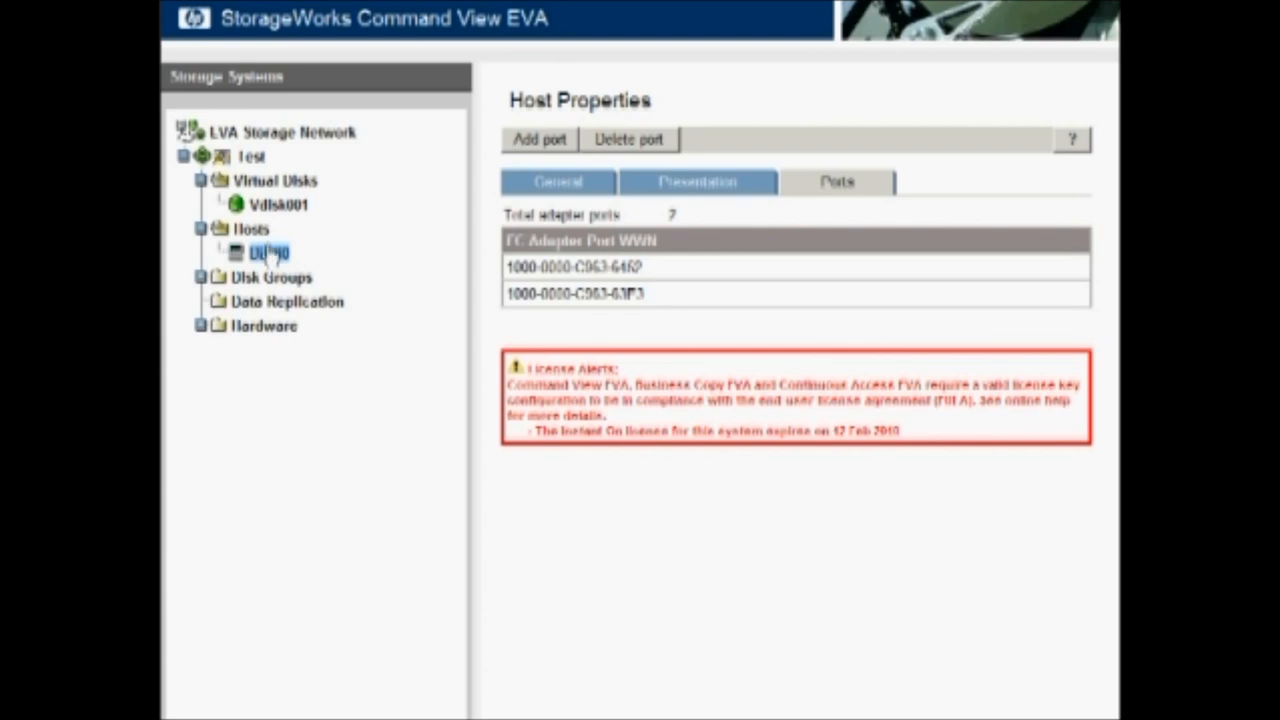
- Present Vdisk001 to host DL380 as LUN 1 with read/write access
click(557, 182)
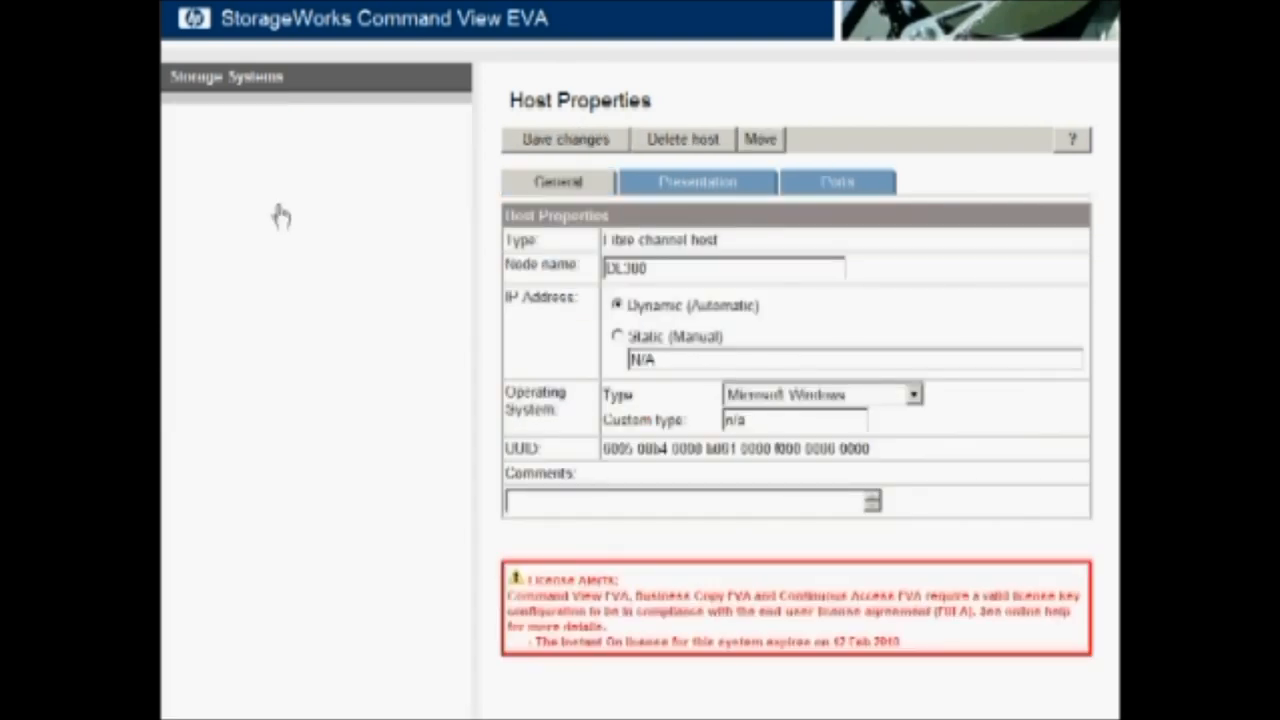
click(277, 204)
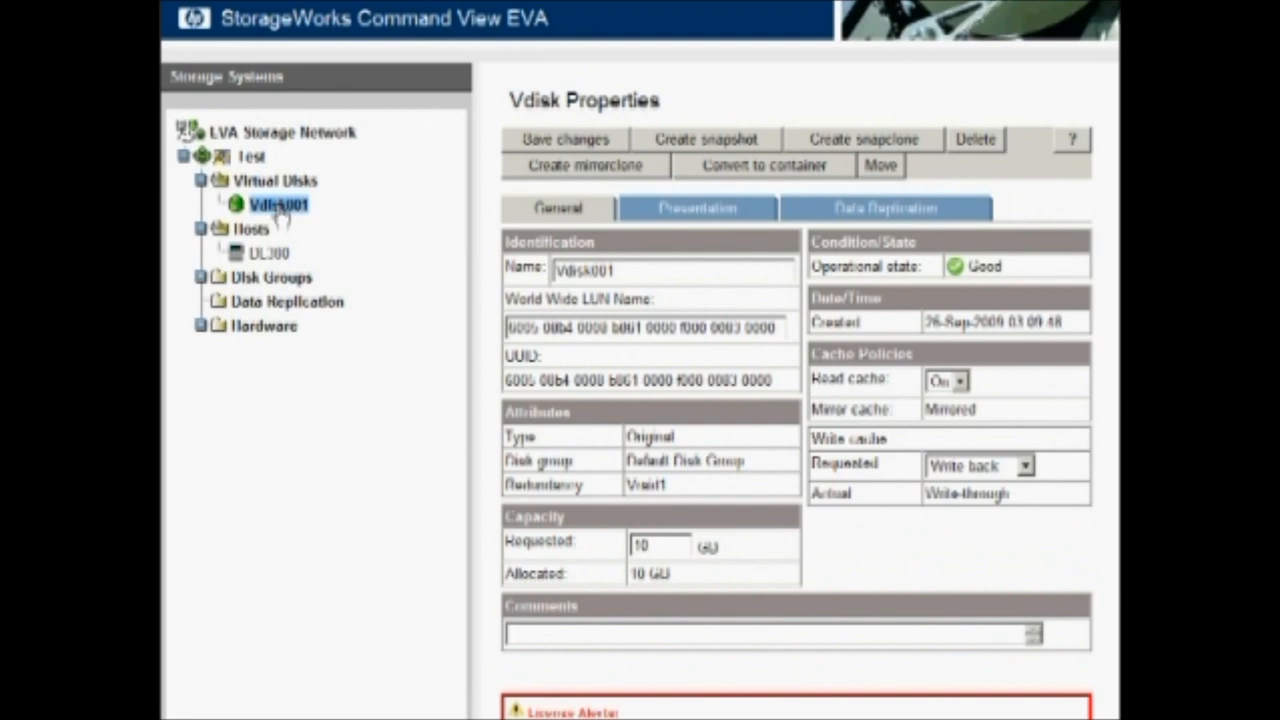
mouse_move(697, 208)
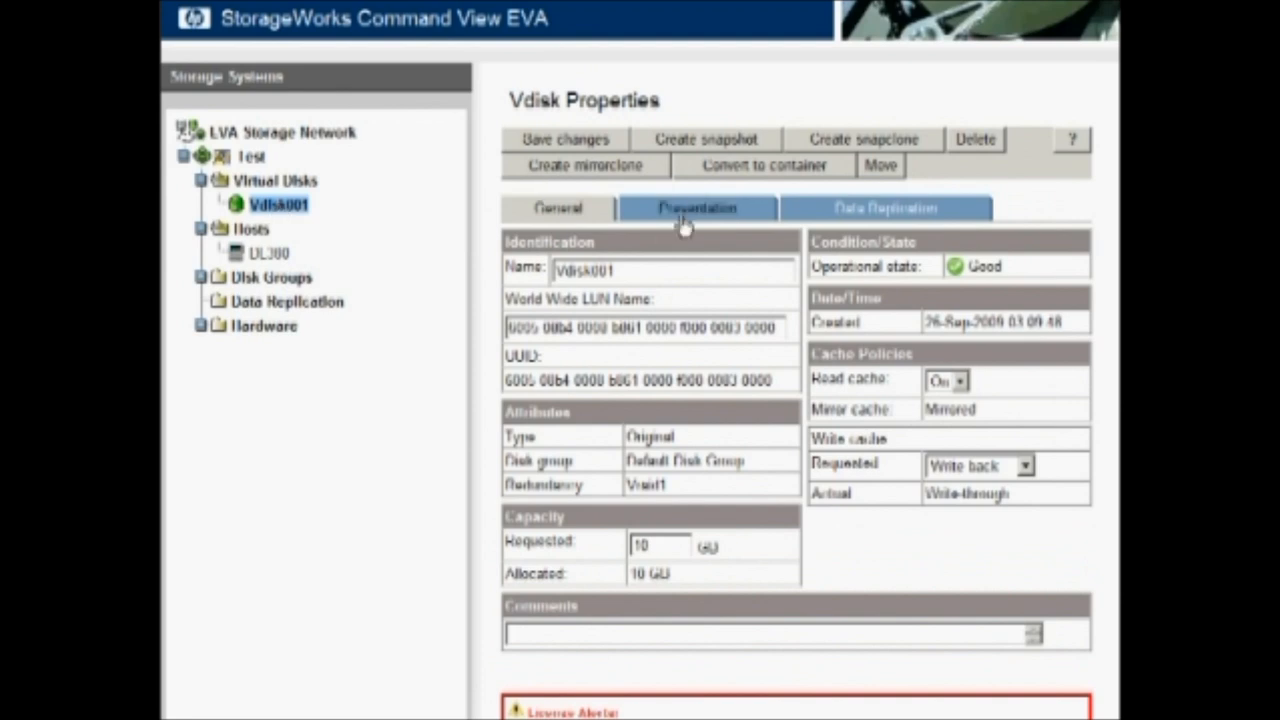
click(697, 208)
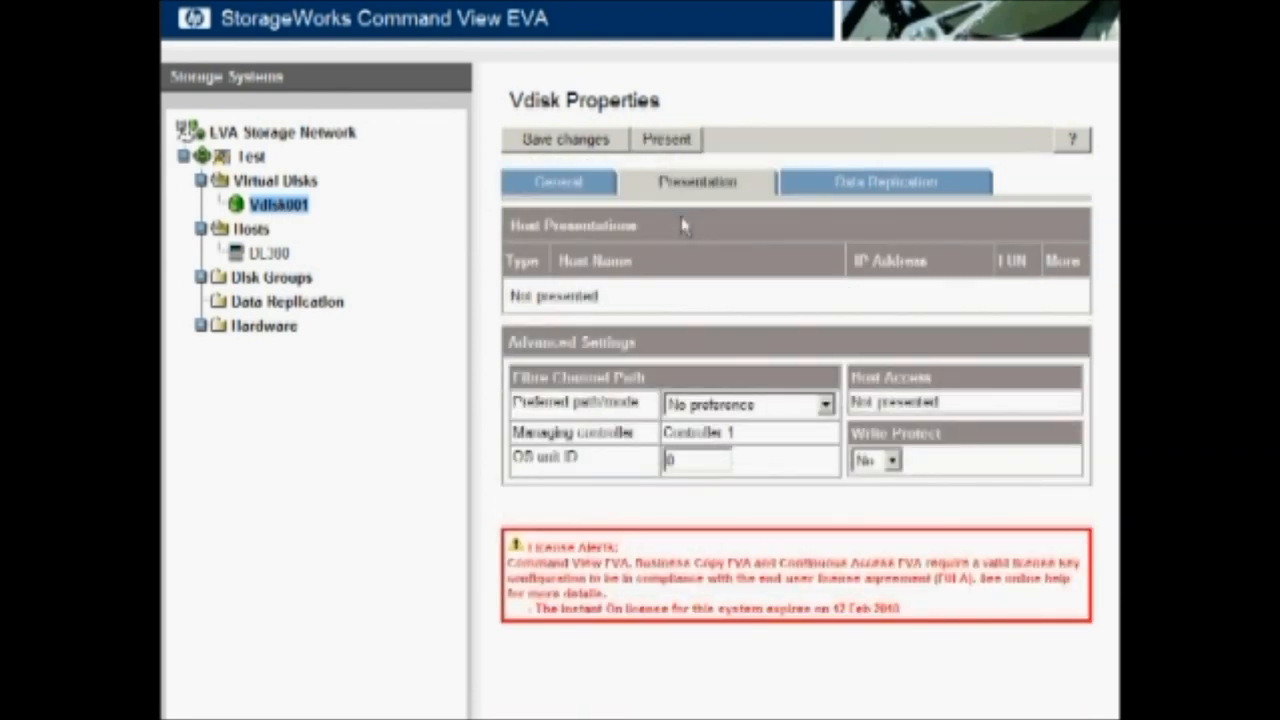
mouse_move(670, 160)
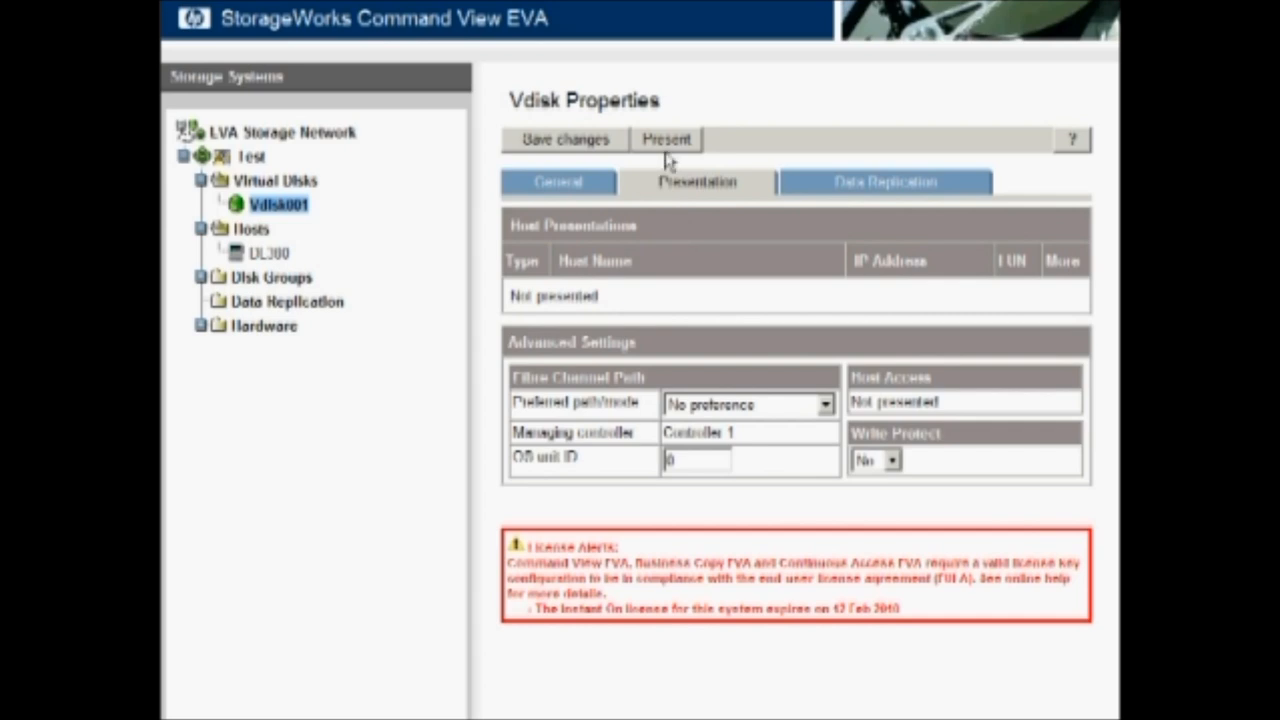
click(664, 139)
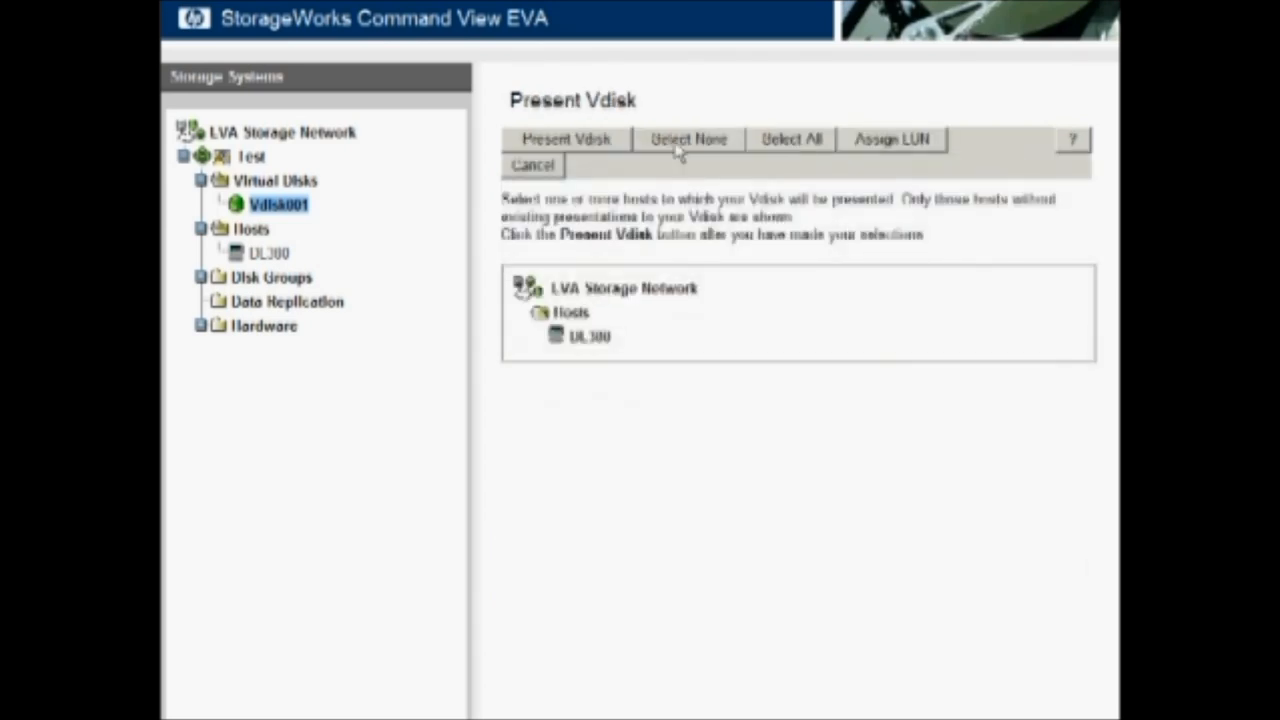
mouse_move(520, 85)
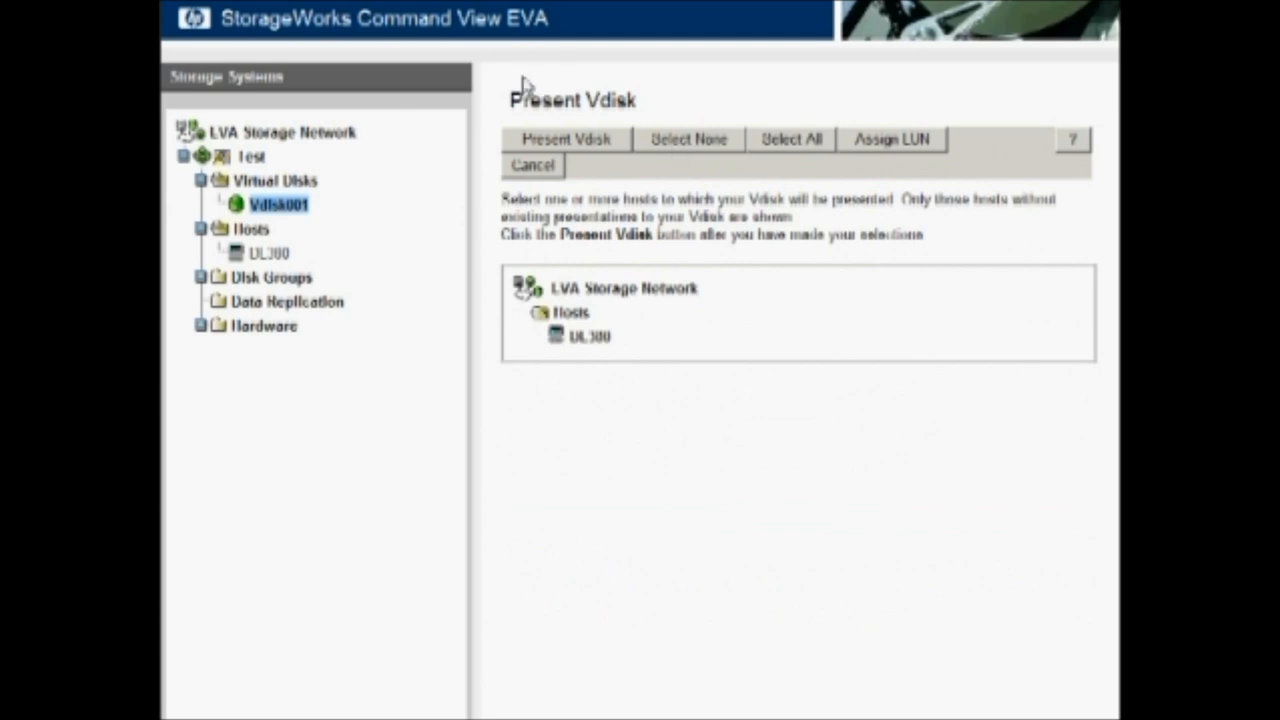
mouse_move(605, 362)
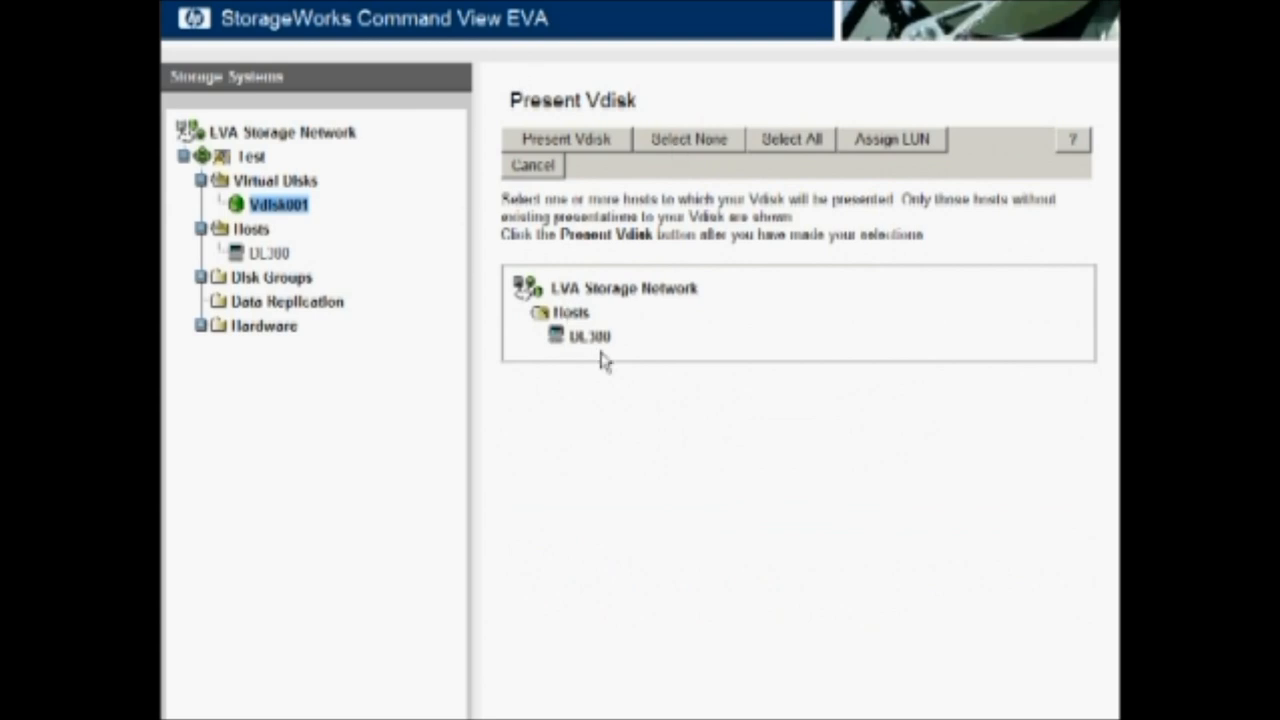
click(588, 336)
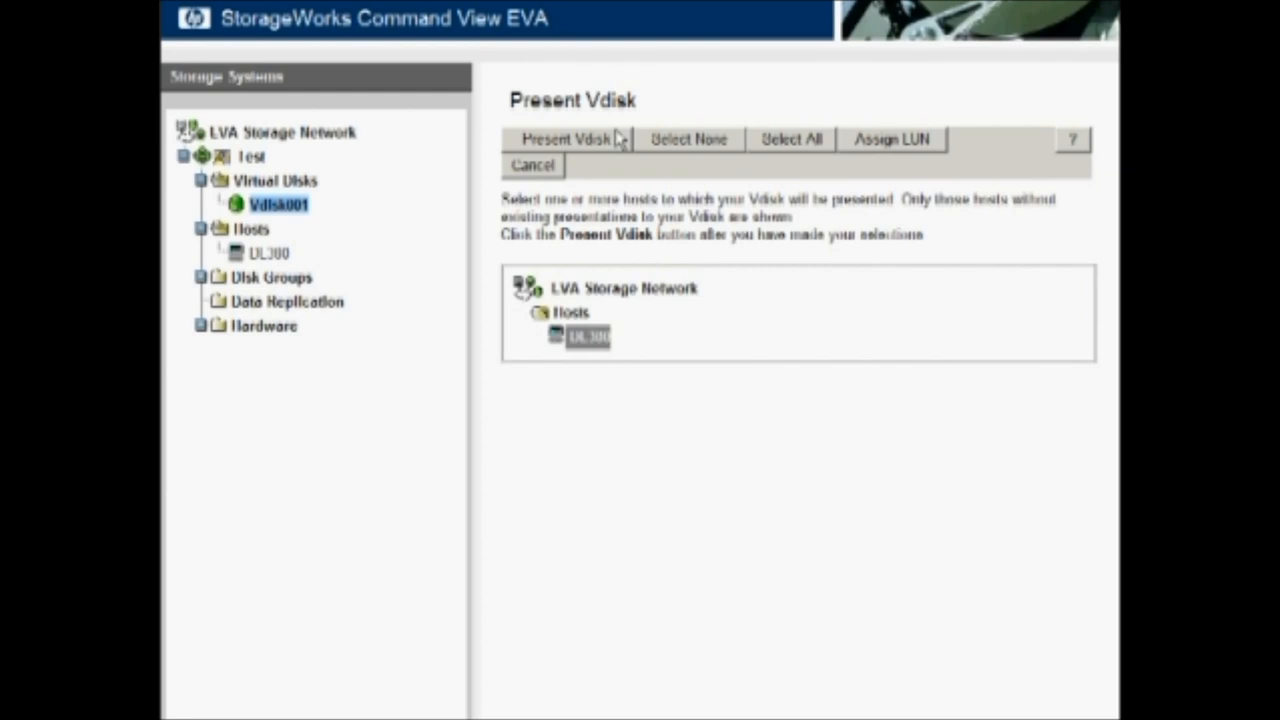
click(564, 139)
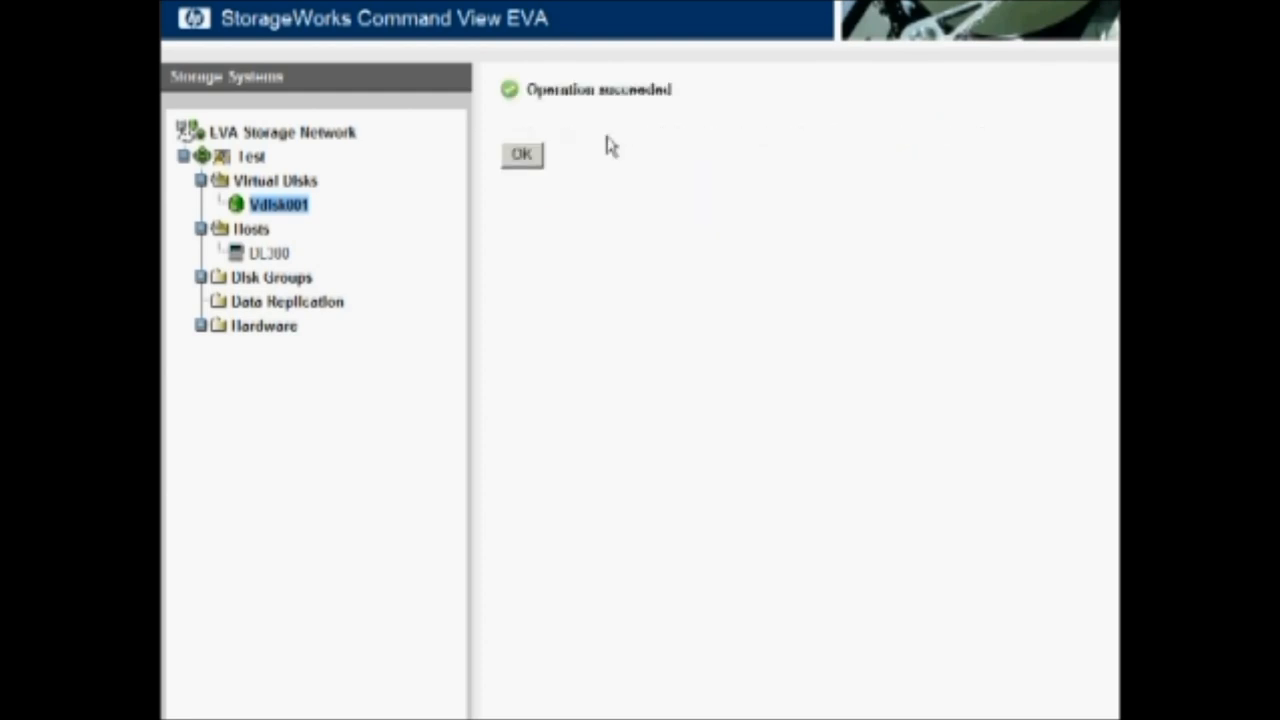
click(521, 154)
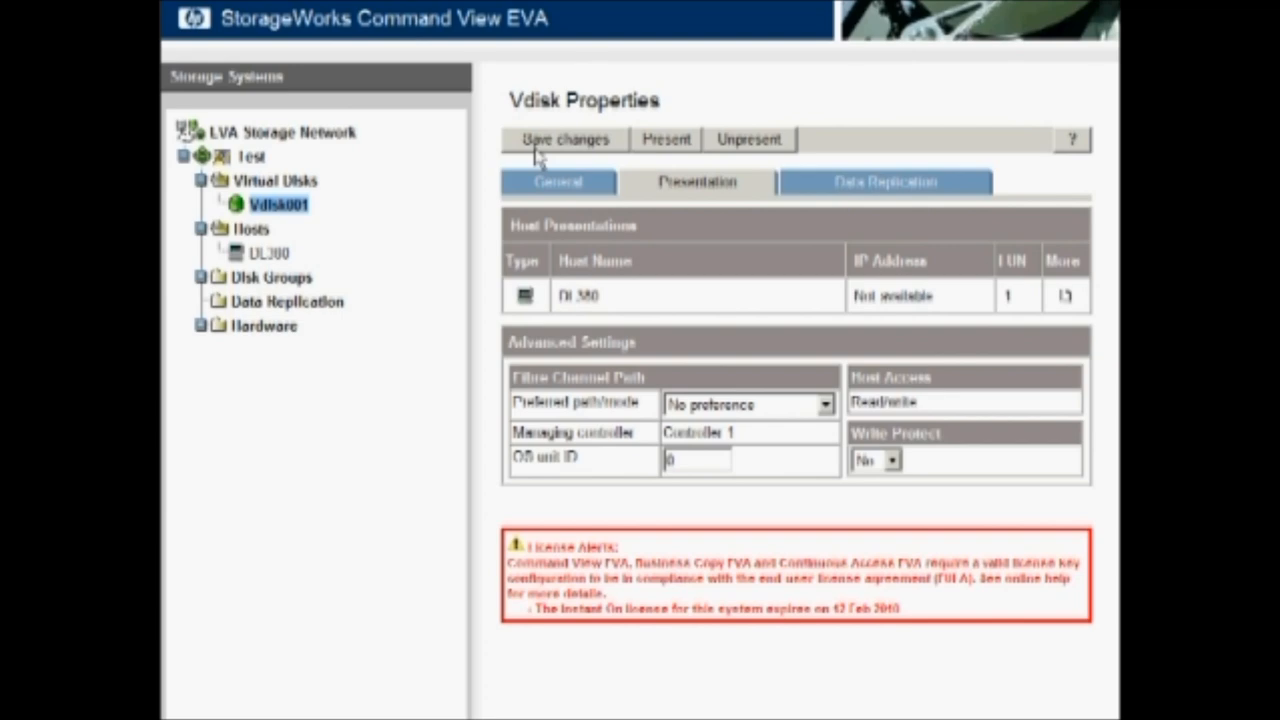
mouse_move(210, 490)
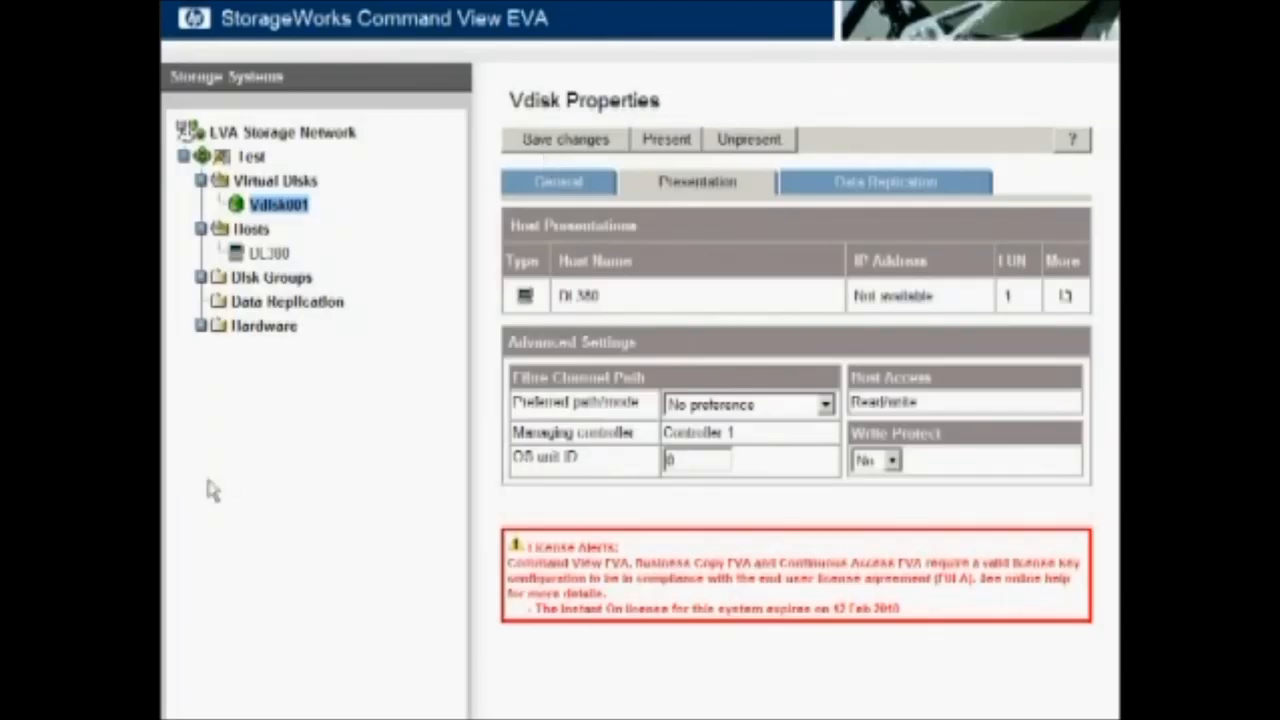
mouse_move(345, 420)
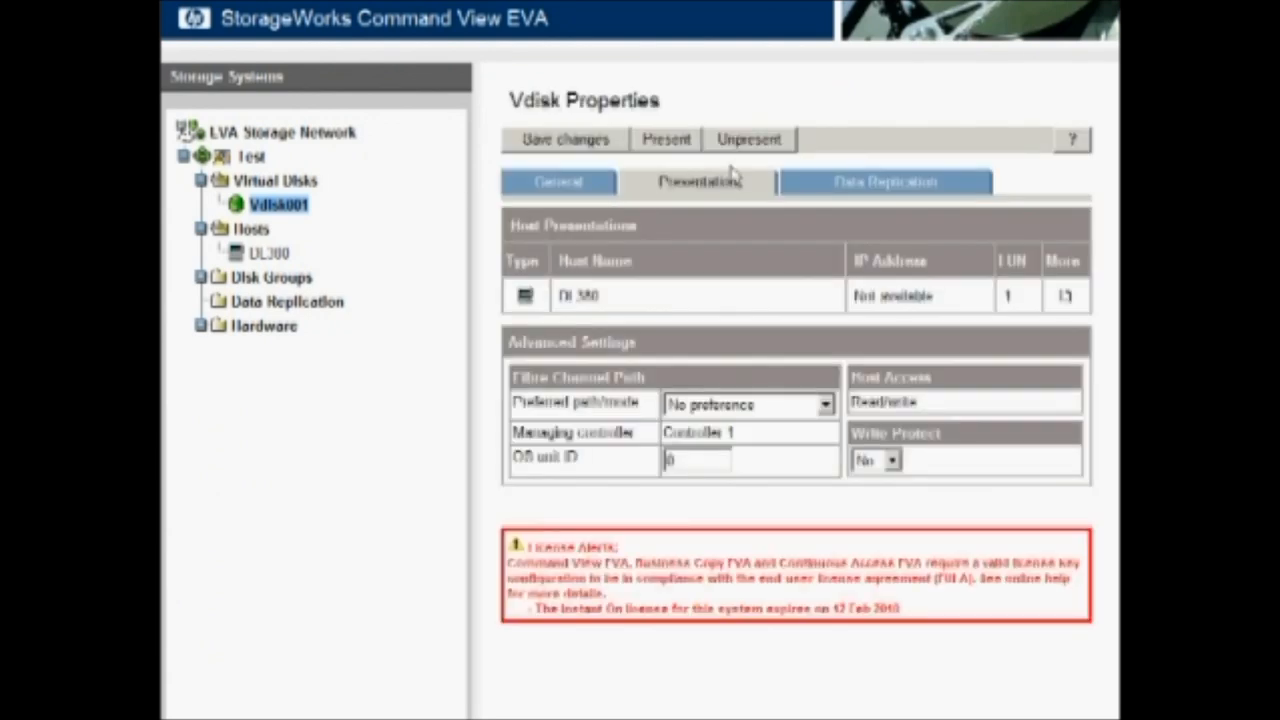
mouse_move(884, 182)
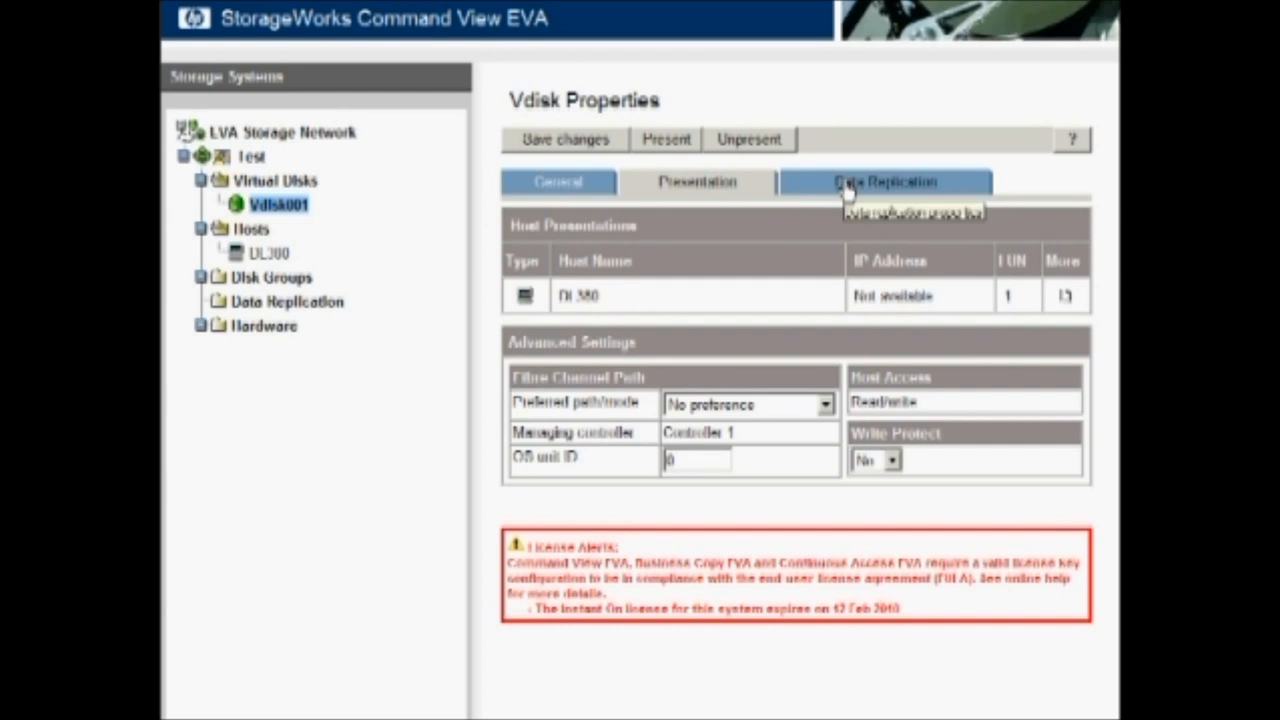
- Create a default Vraid1 snapshot of Vdisk001 and open snapshot 26 Sep 2009 03.16.28
click(884, 181)
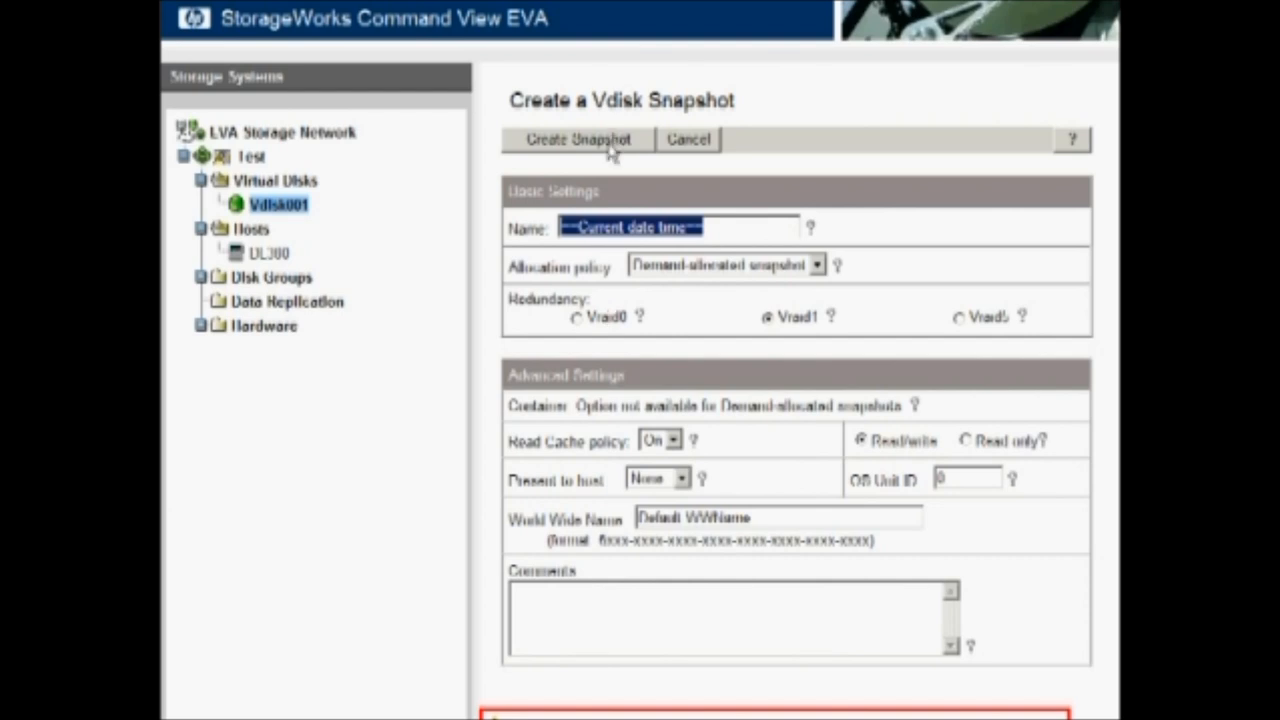
click(576, 139)
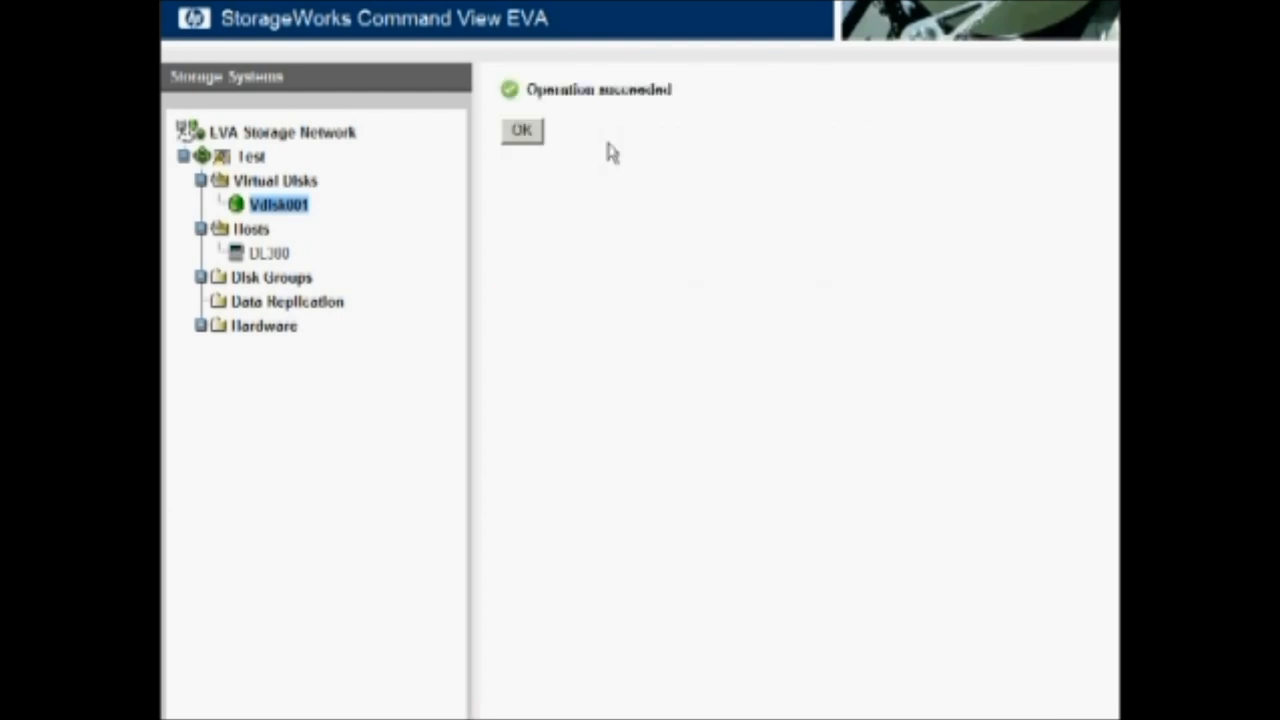
click(520, 130)
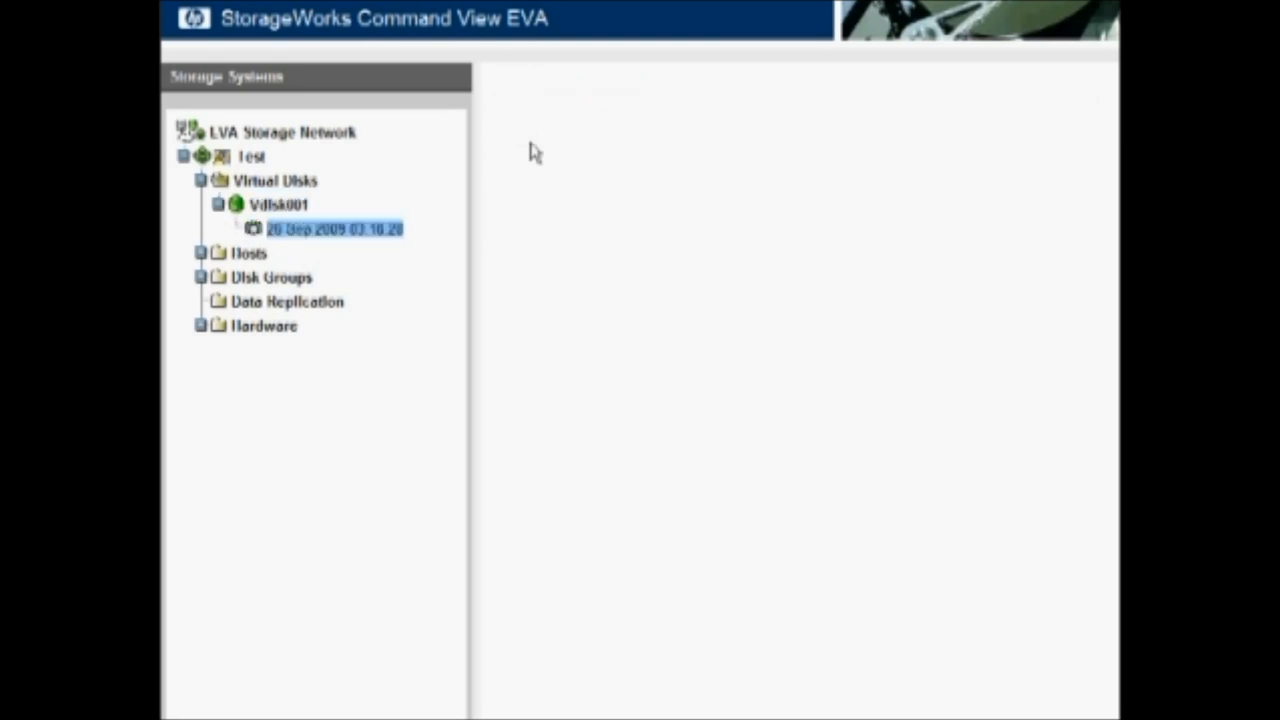
click(334, 229)
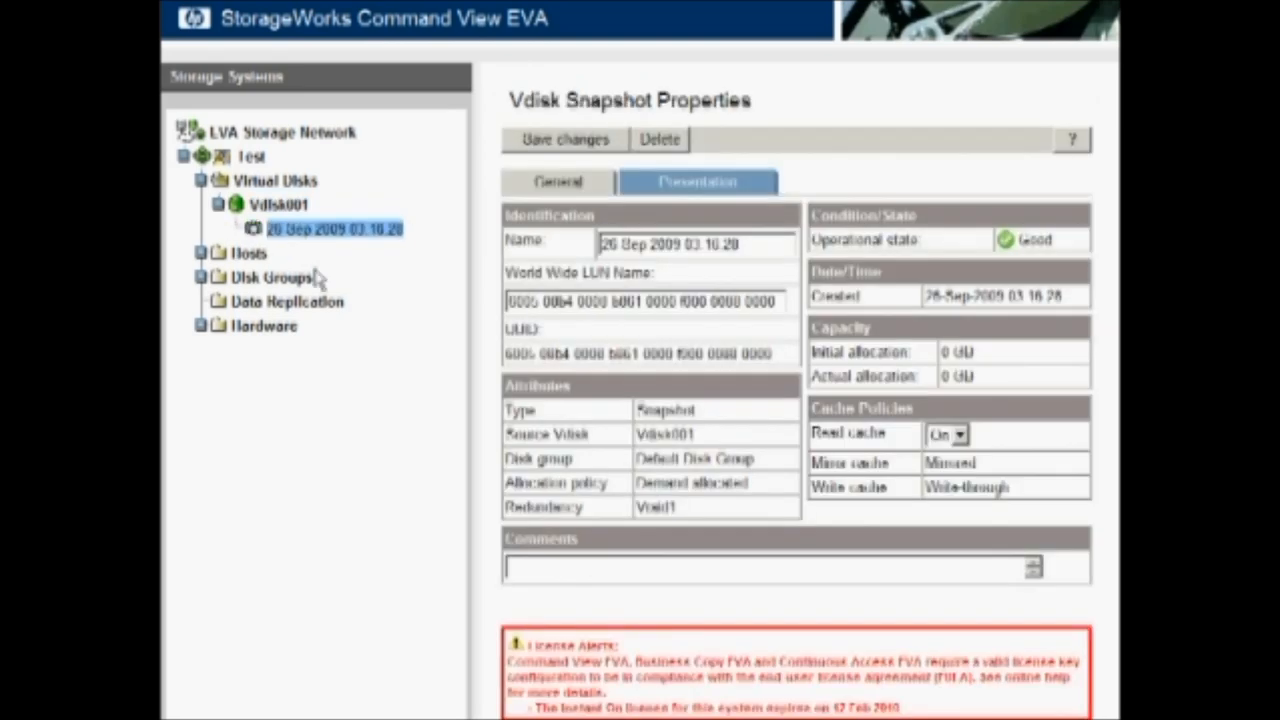
mouse_move(308, 250)
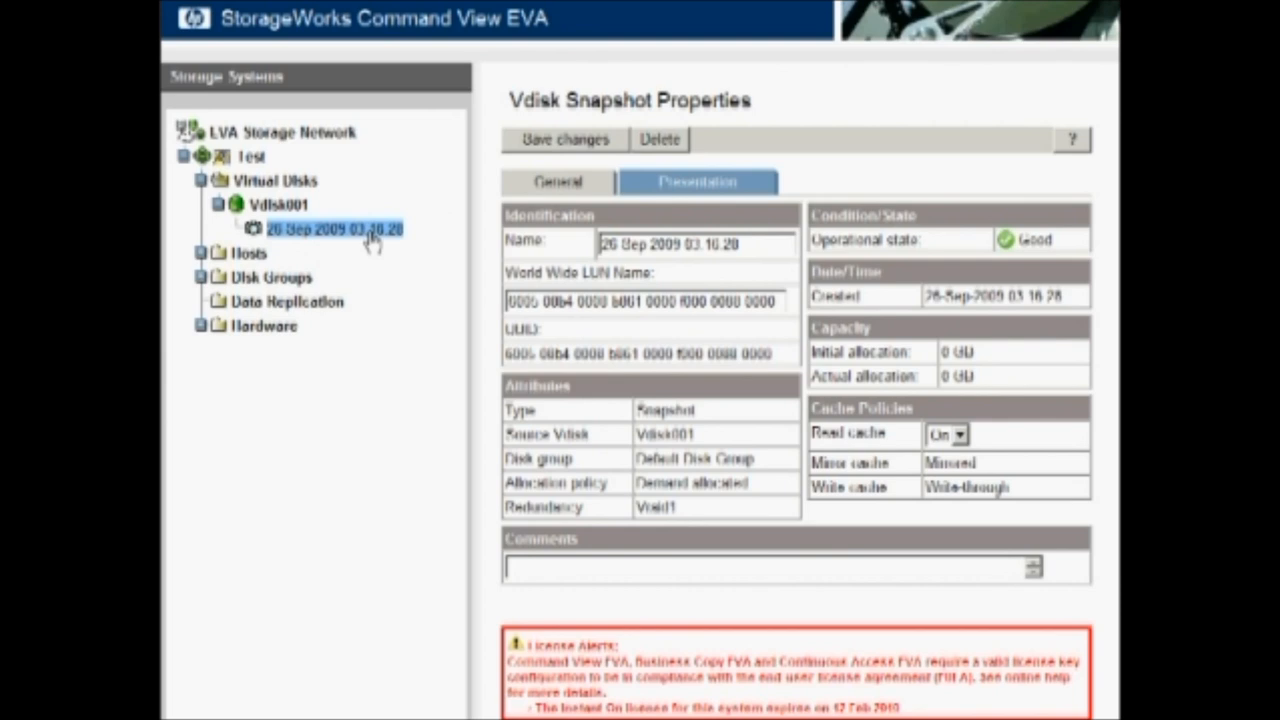
mouse_move(680, 180)
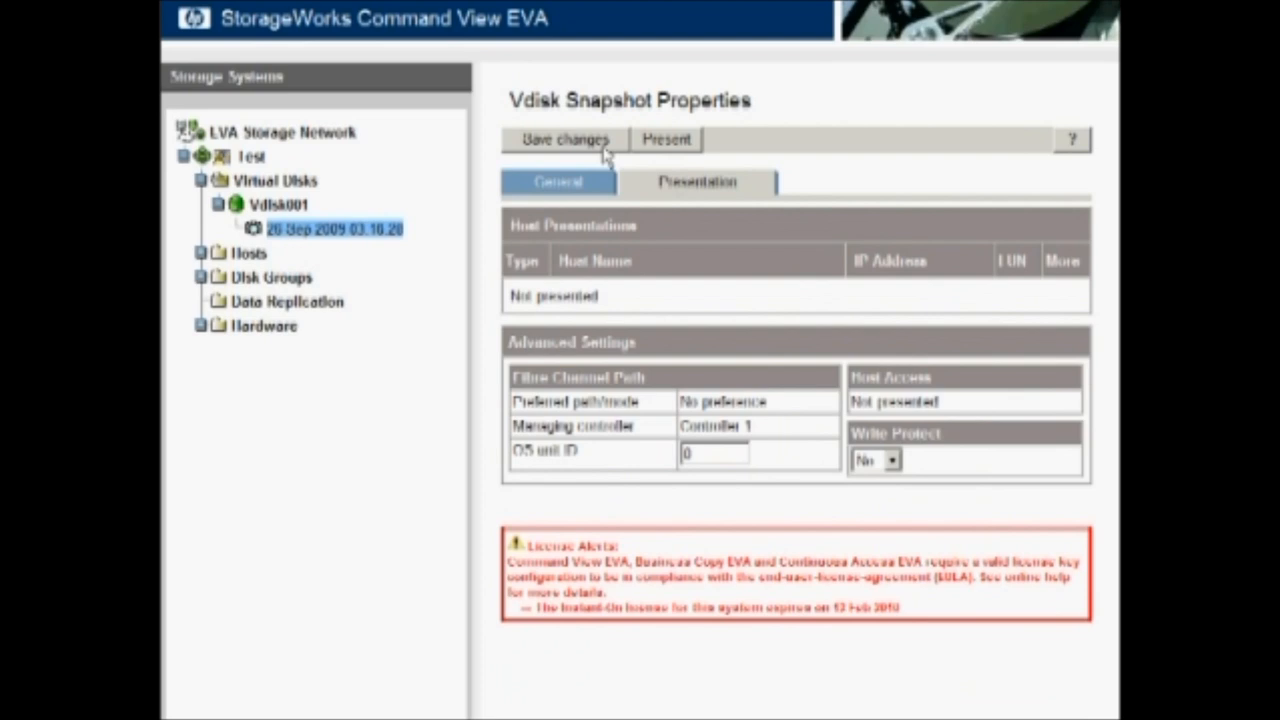
- Present snapshot 26 Sep 2009 03.16.28 to host DL380 and acknowledge success
click(664, 139)
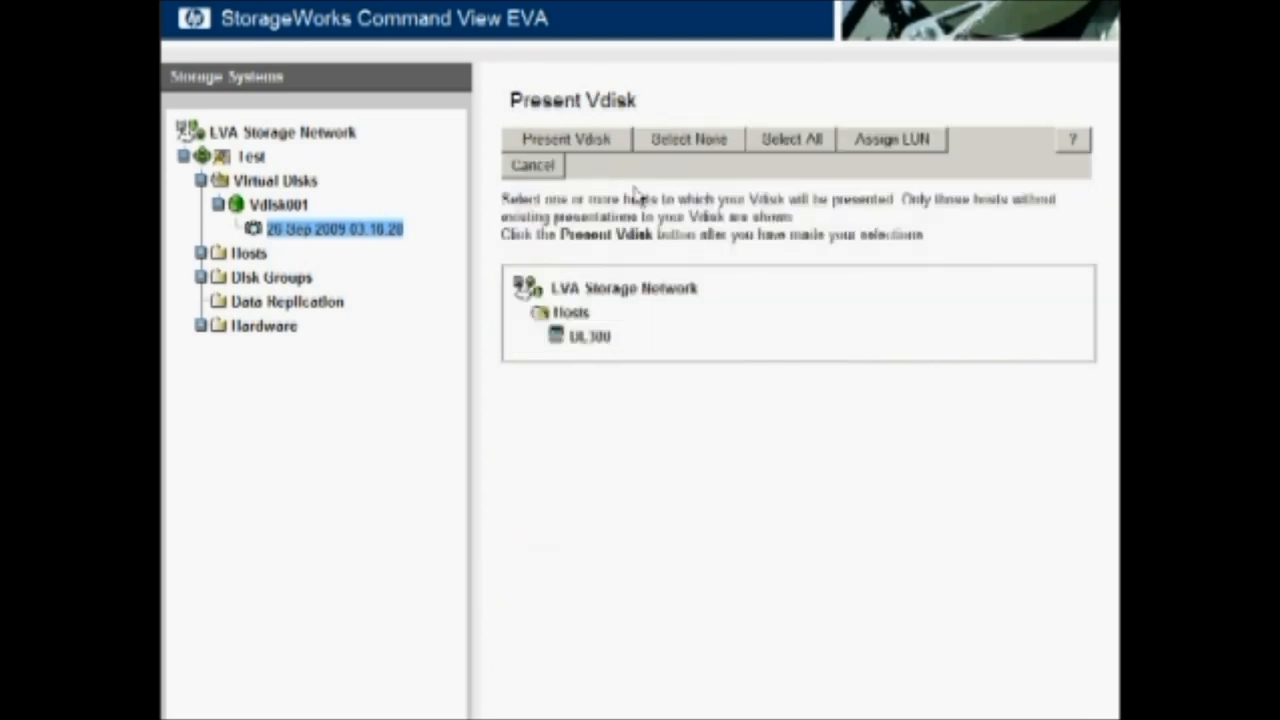
mouse_move(595, 350)
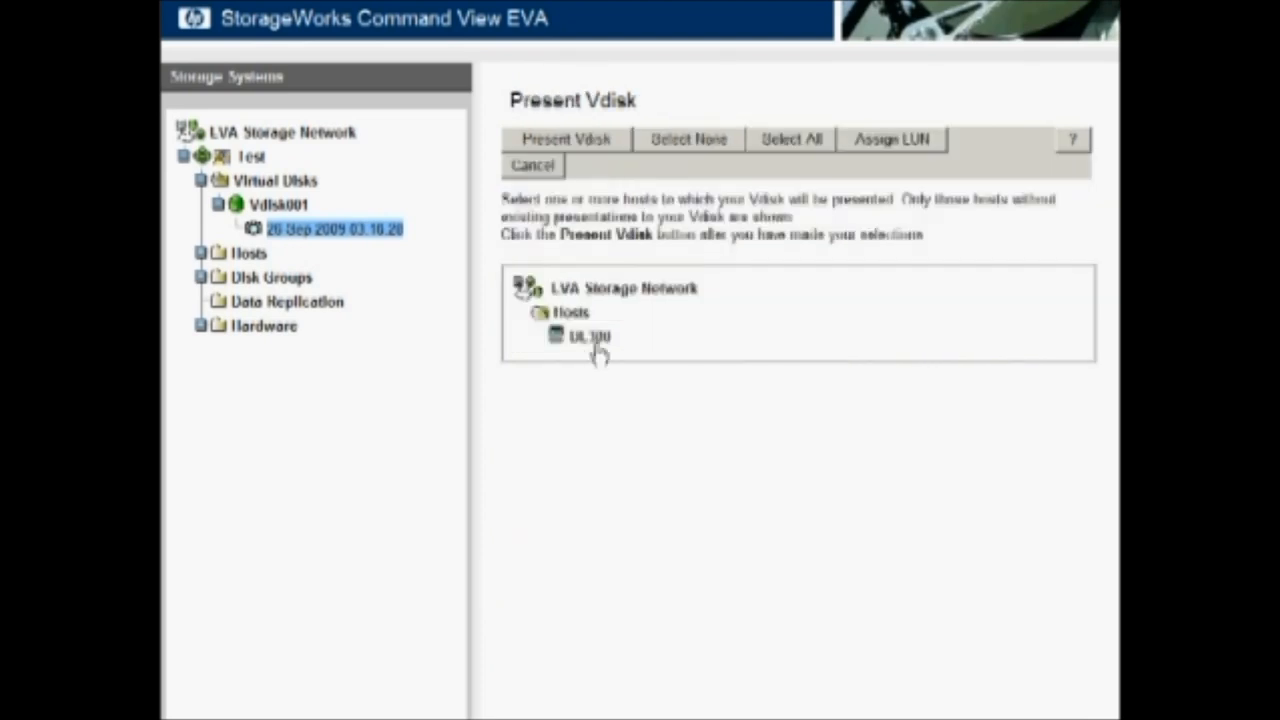
click(588, 336)
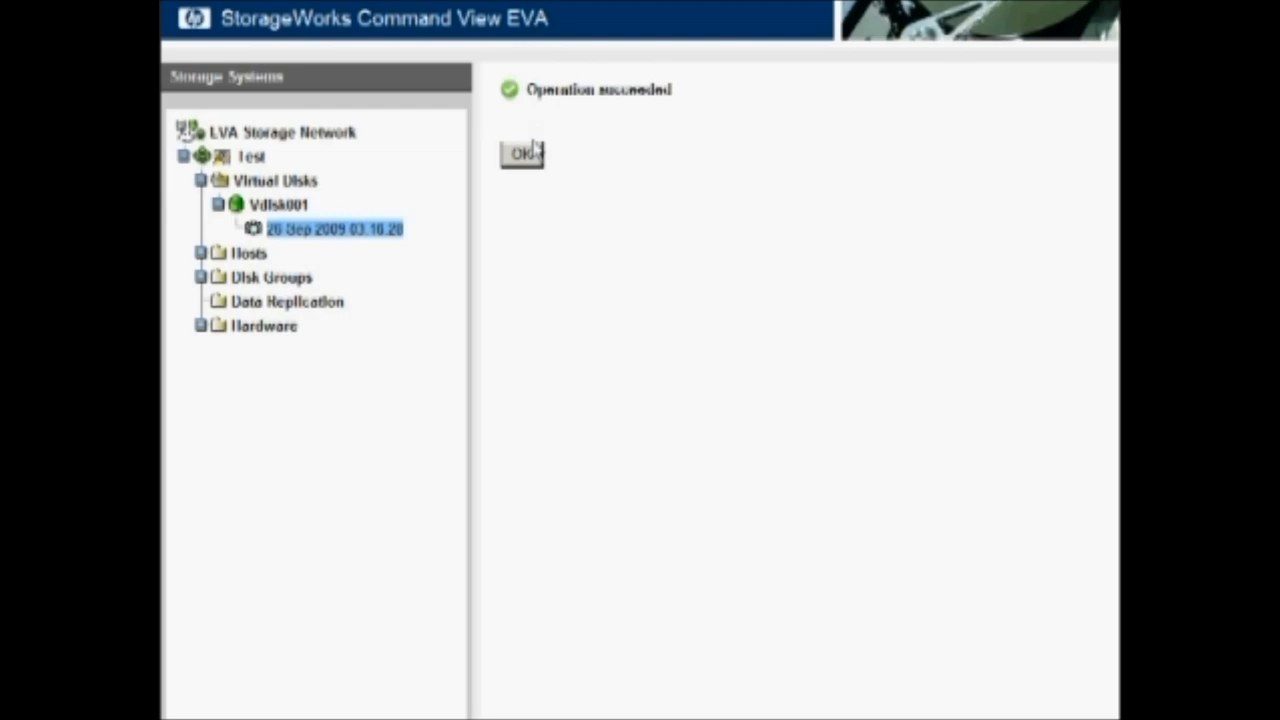
mouse_move(535, 150)
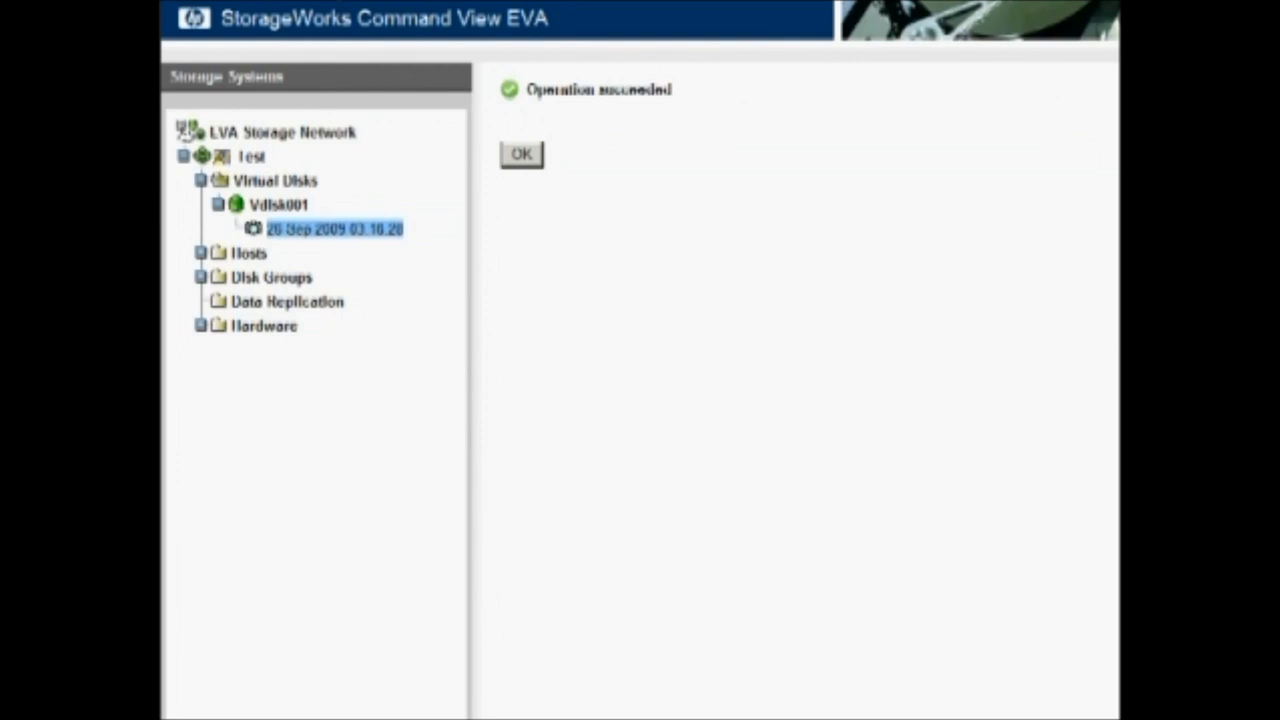
click(520, 156)
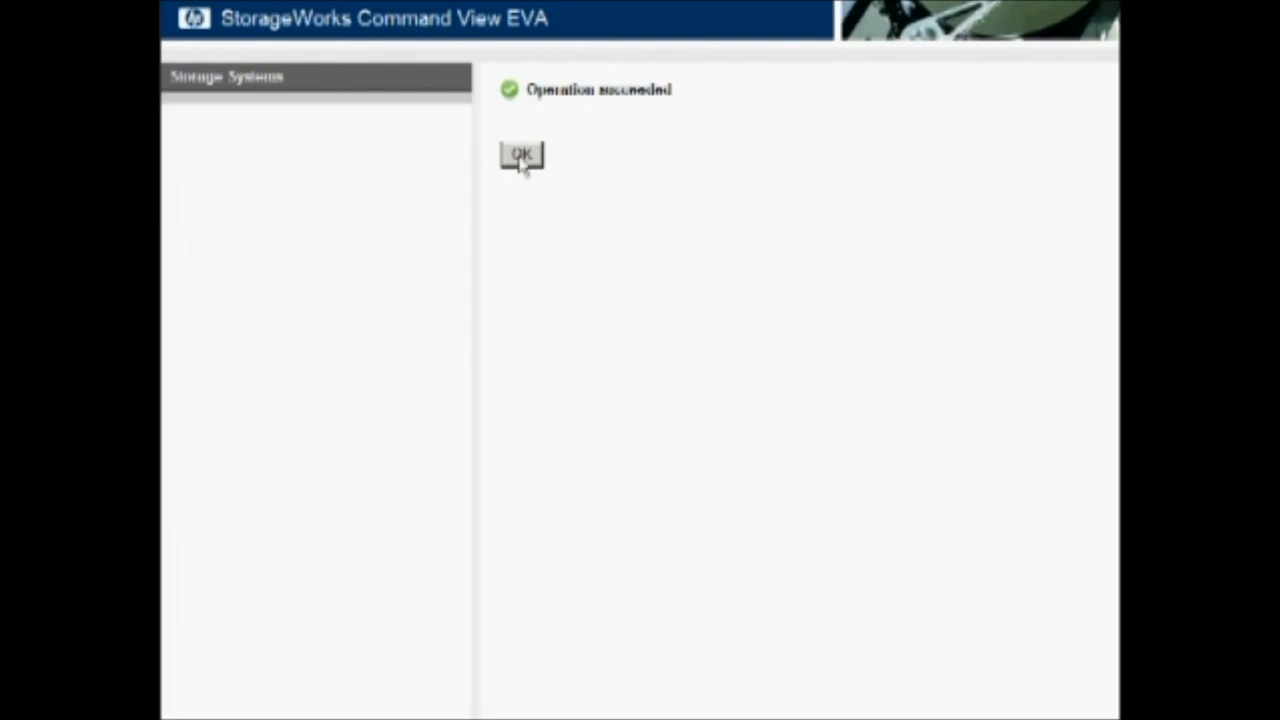
- Go back to the properties of snapshot 26 Sep 2009 03.16.28
click(521, 157)
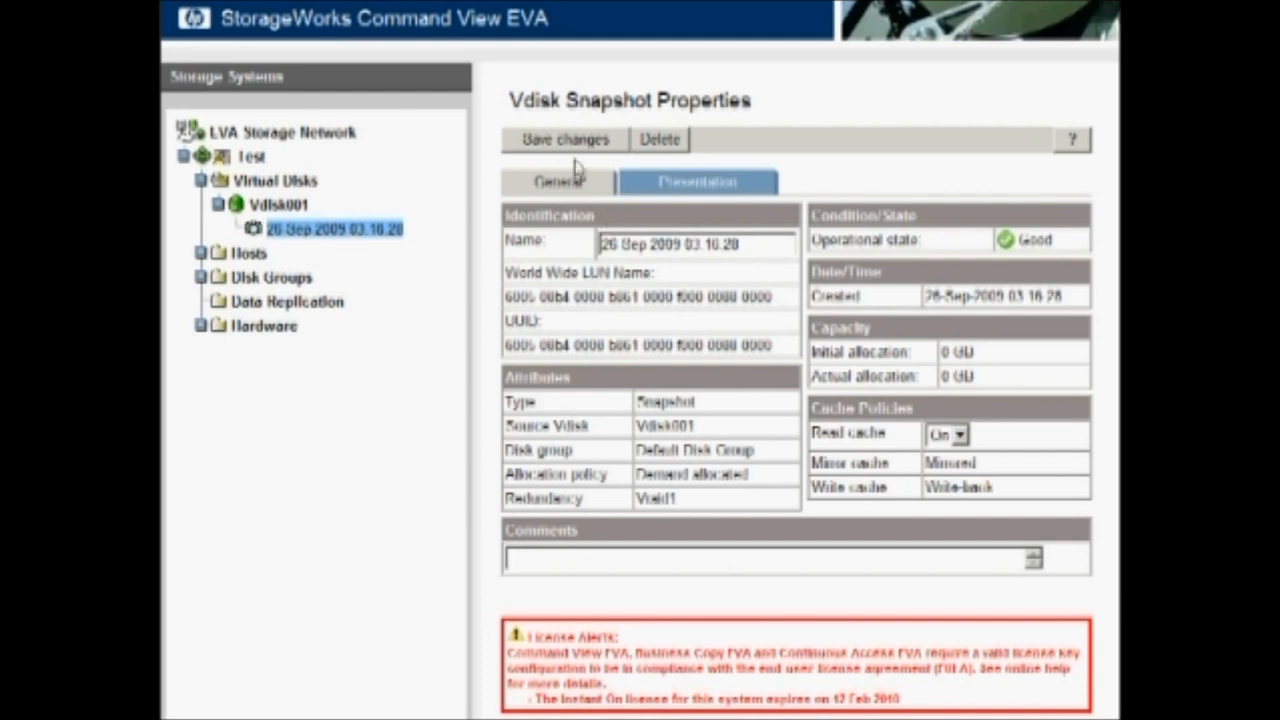
- Delete snapshot 26 Sep 2009 03.16.28, confirming past both data-loss warnings
click(658, 139)
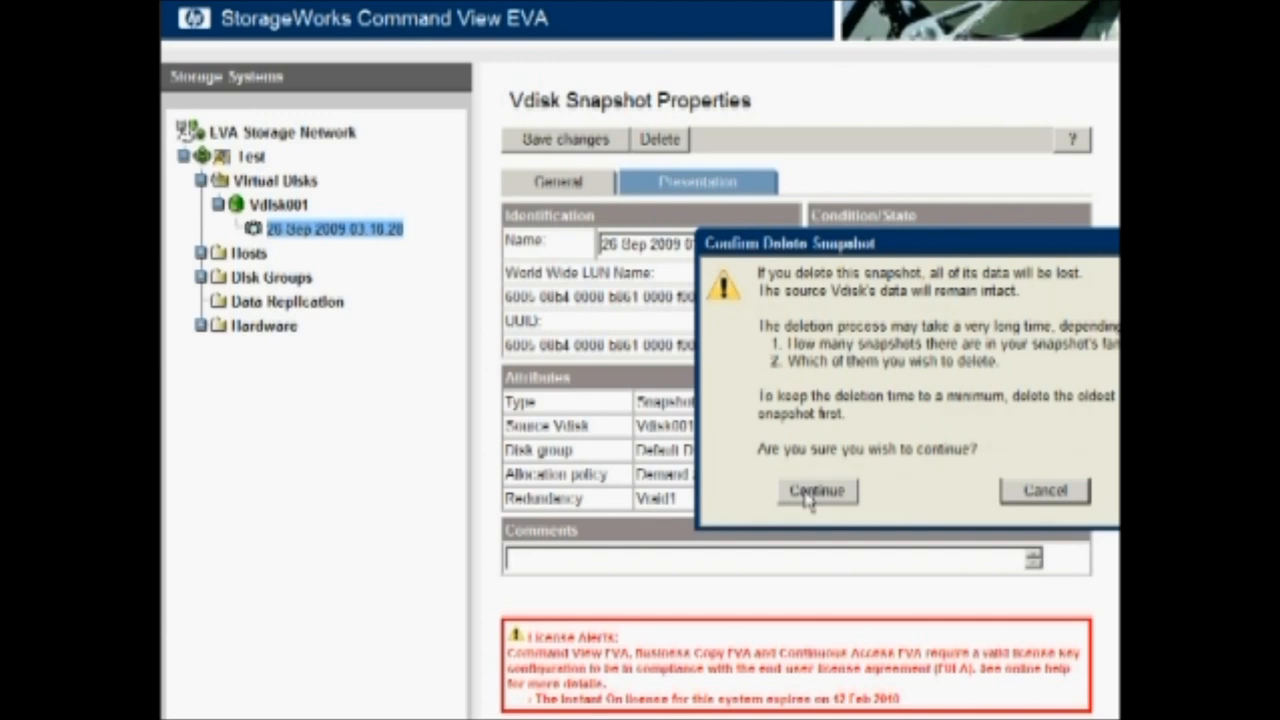
click(815, 491)
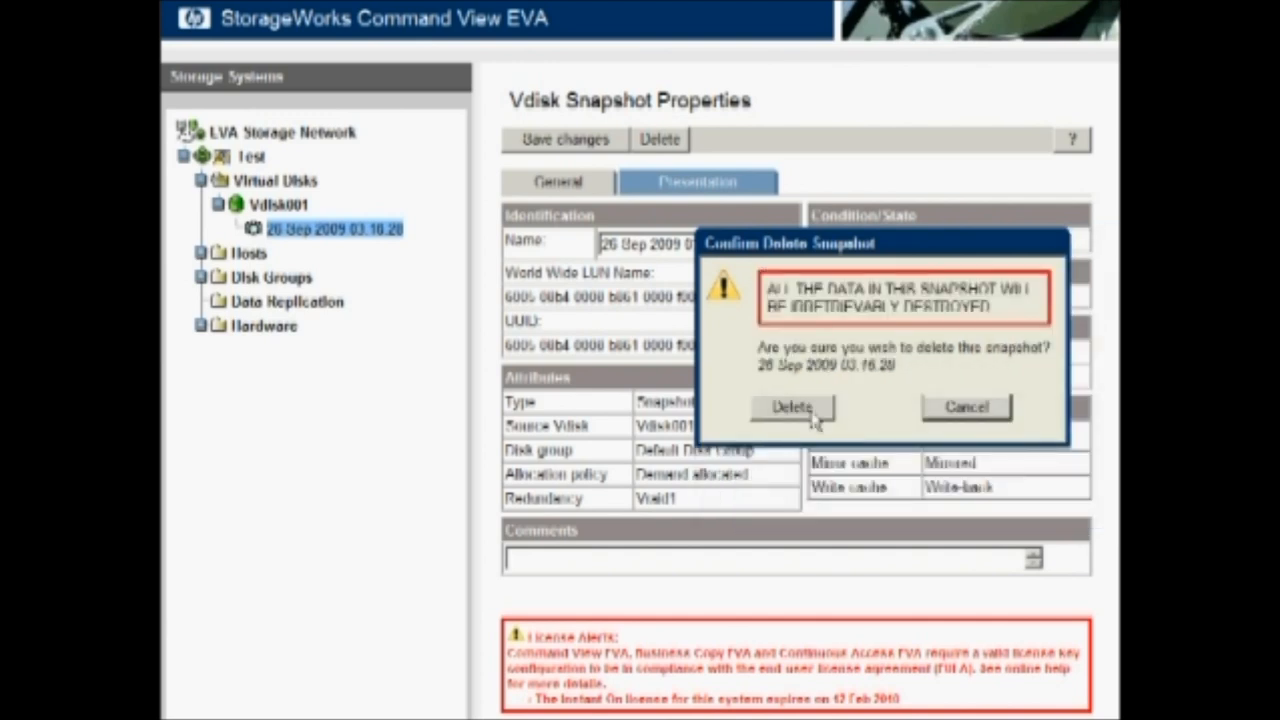
click(790, 407)
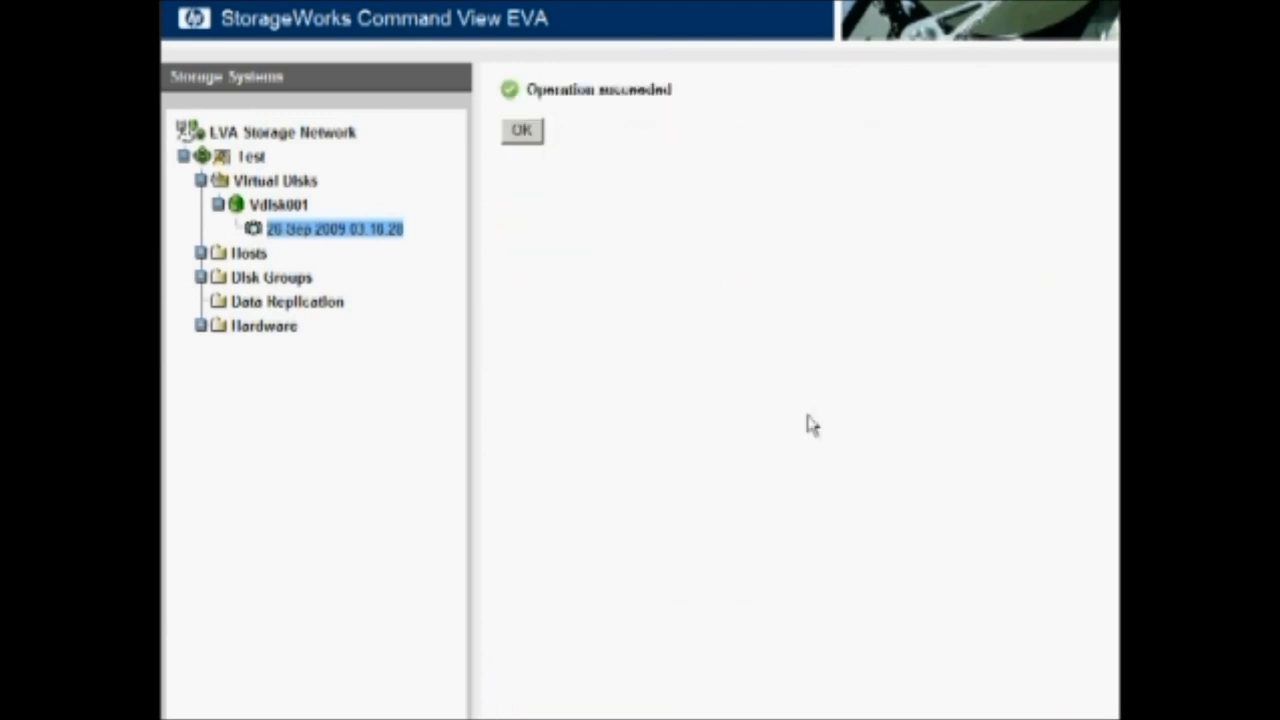